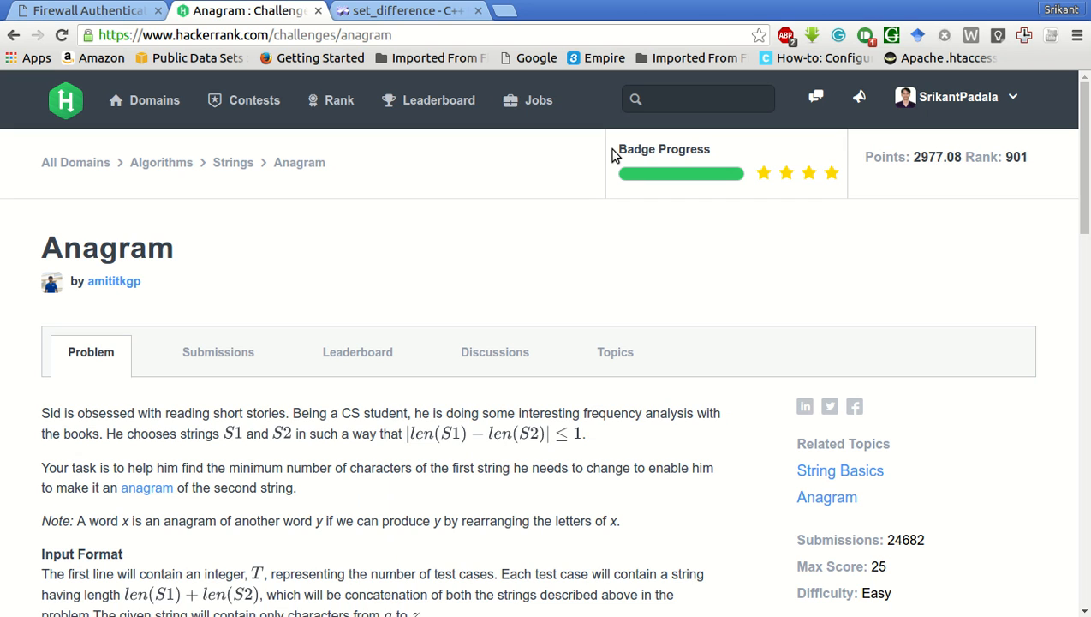
mouse_move(309, 450)
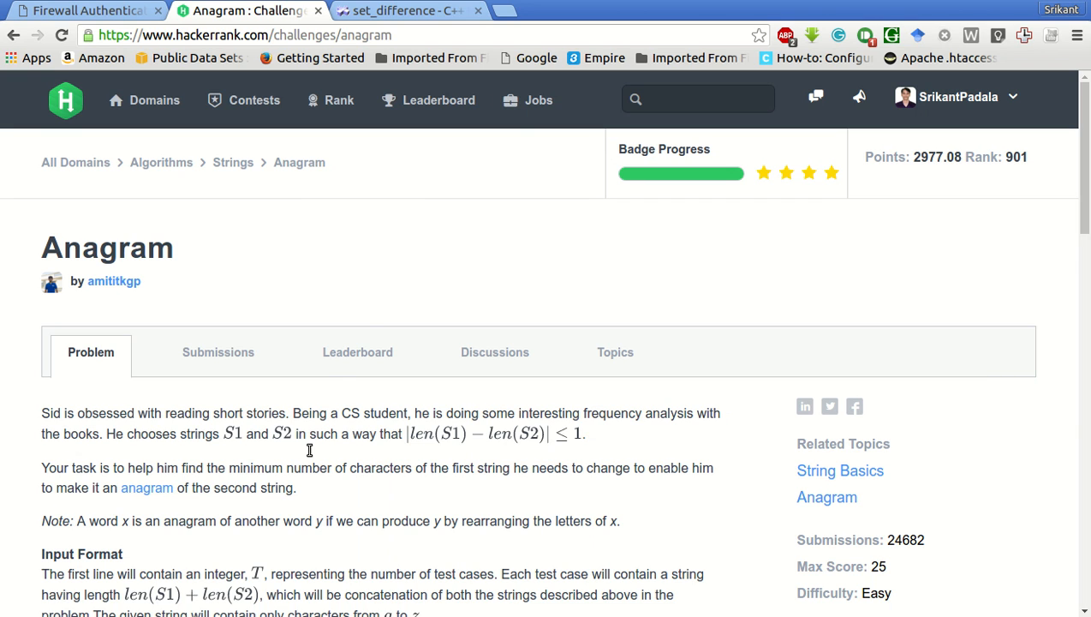
- Scroll through the test cases, highlighting the first halves of samples xaxbbbxx and xyyx
scroll(down, 3)
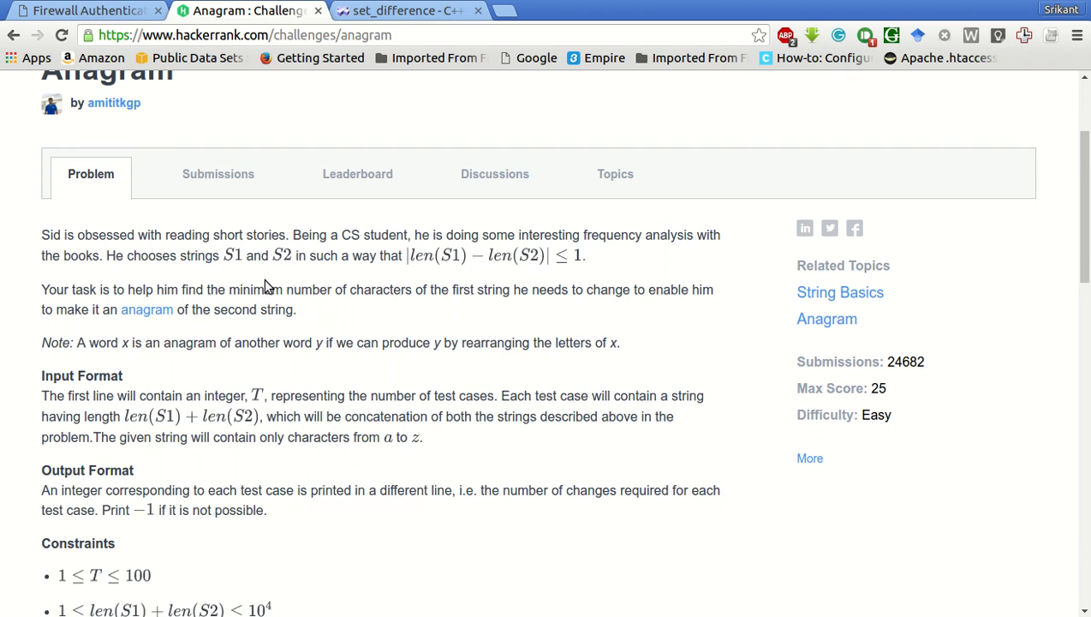
mouse_move(363, 268)
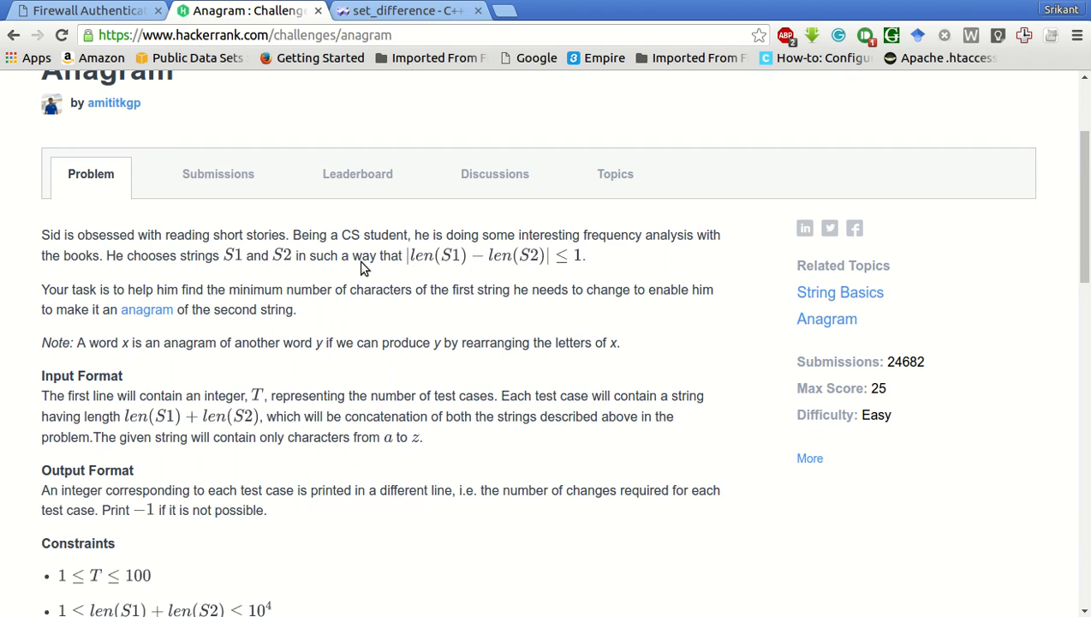
mouse_move(735, 262)
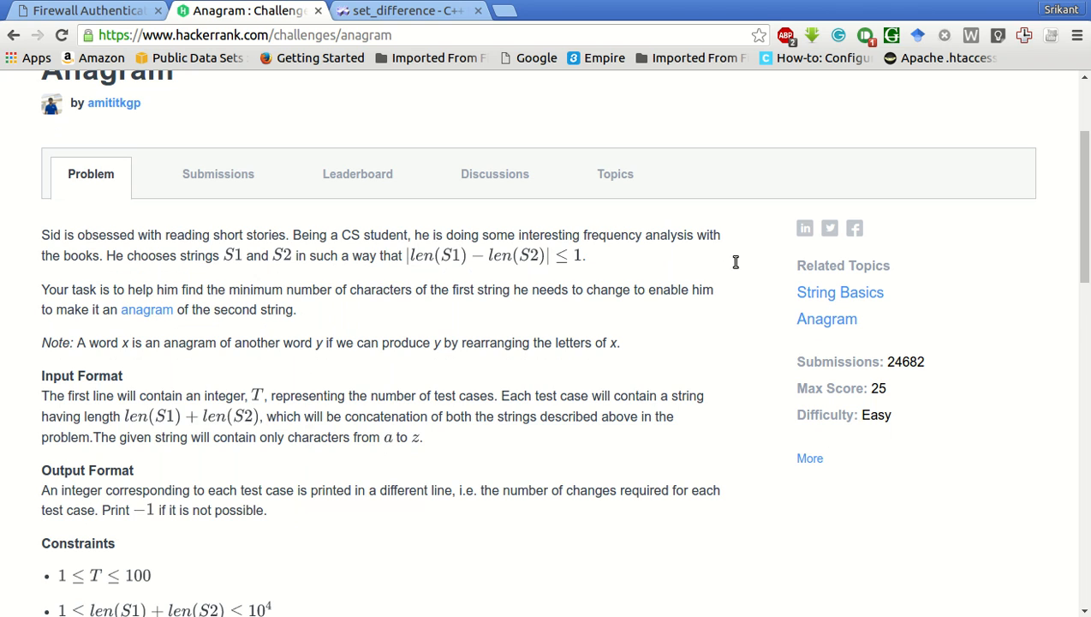
mouse_move(261, 274)
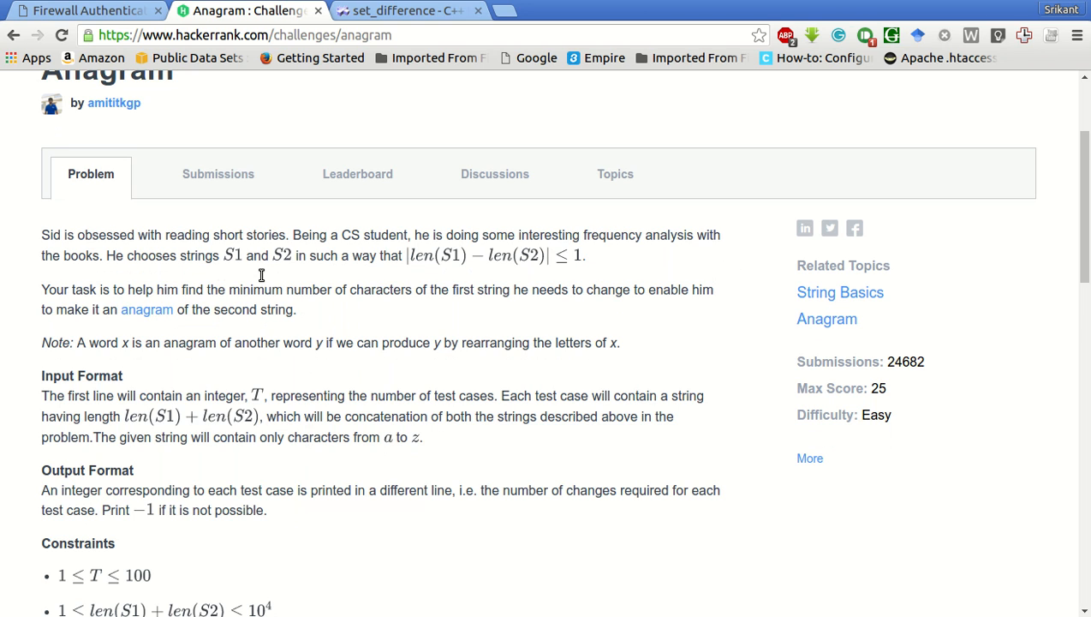
mouse_move(491, 280)
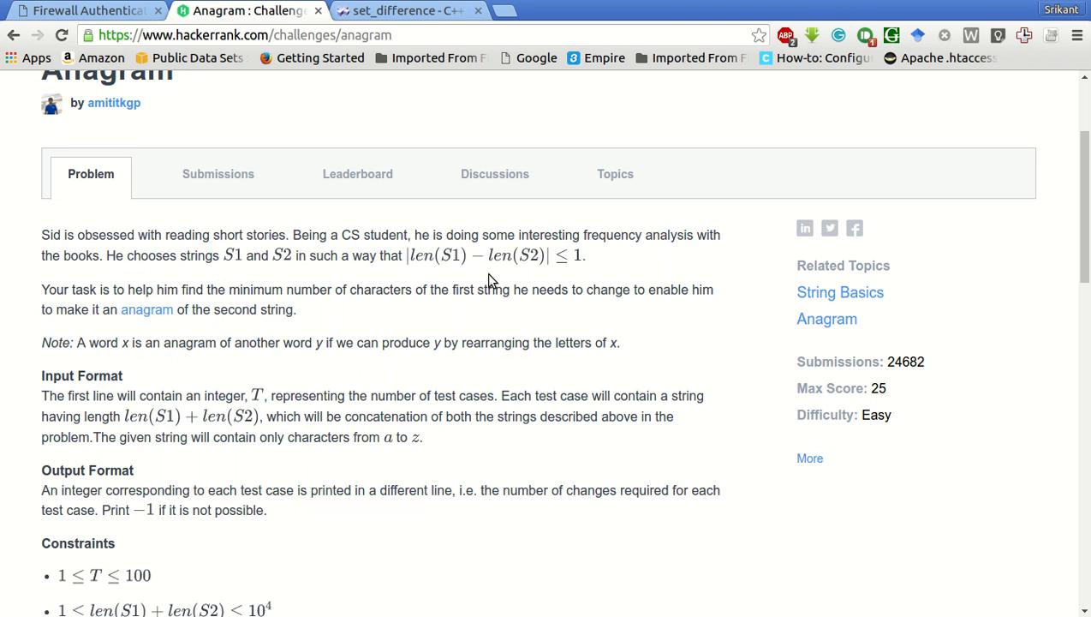
mouse_move(600, 285)
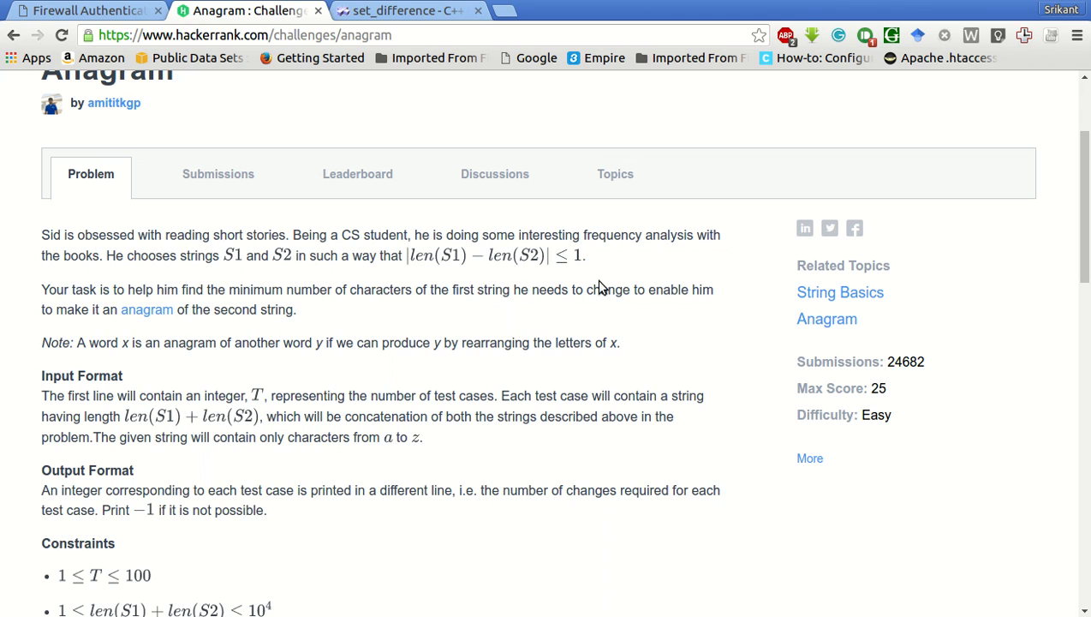
mouse_move(482, 294)
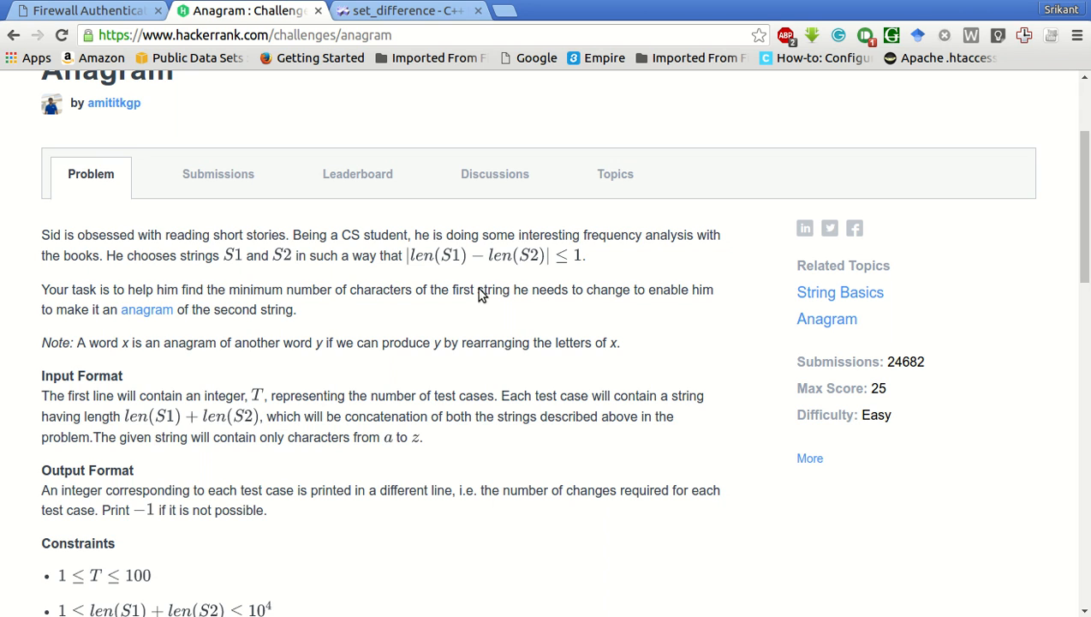
mouse_move(307, 328)
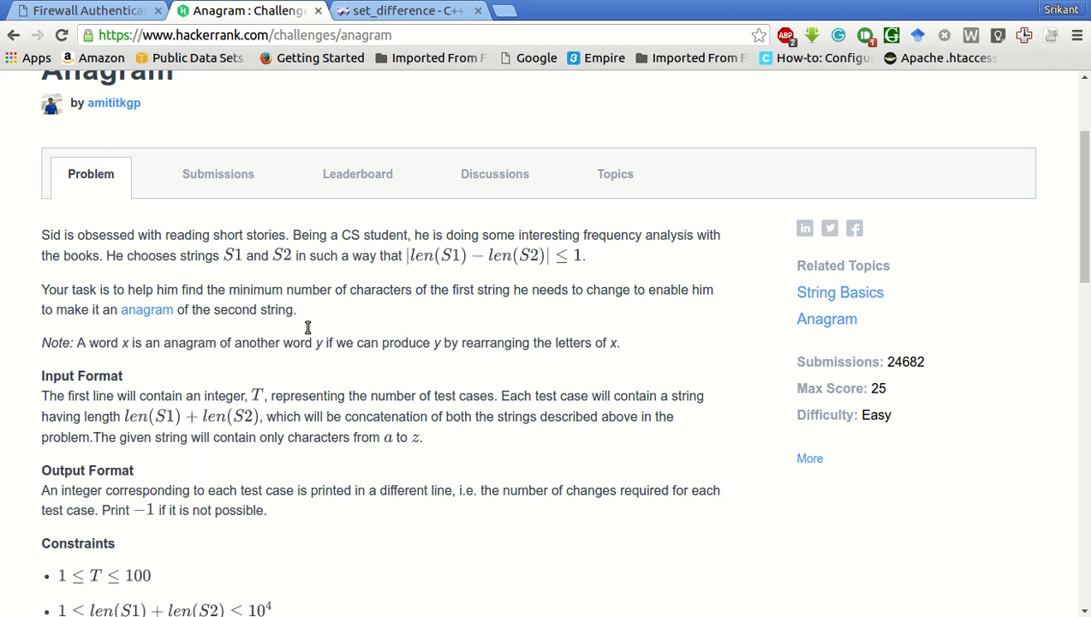
mouse_move(442, 308)
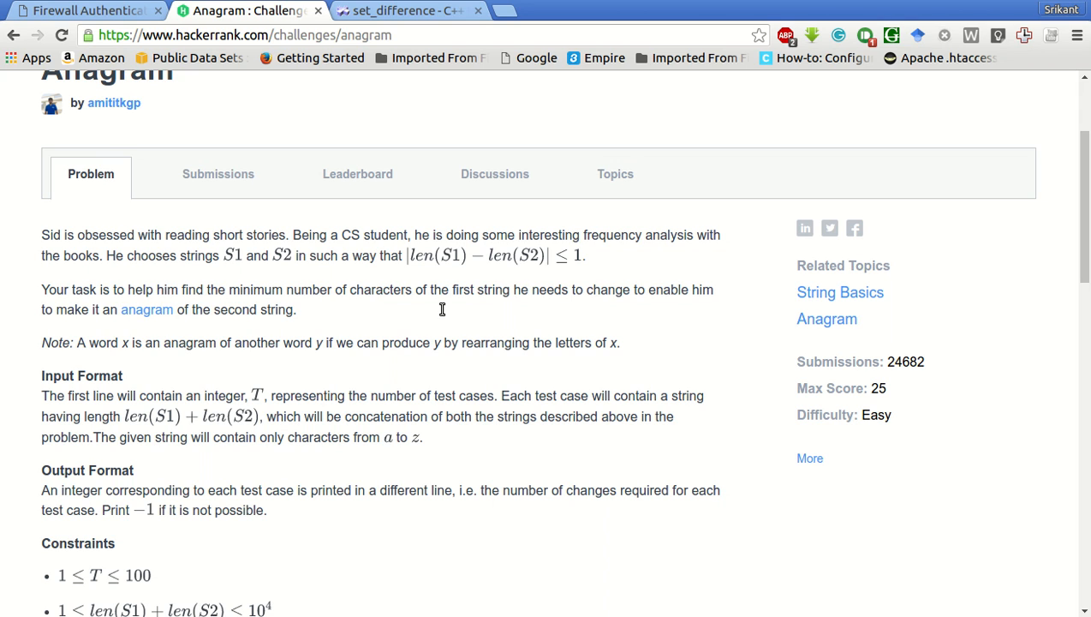
mouse_move(308, 329)
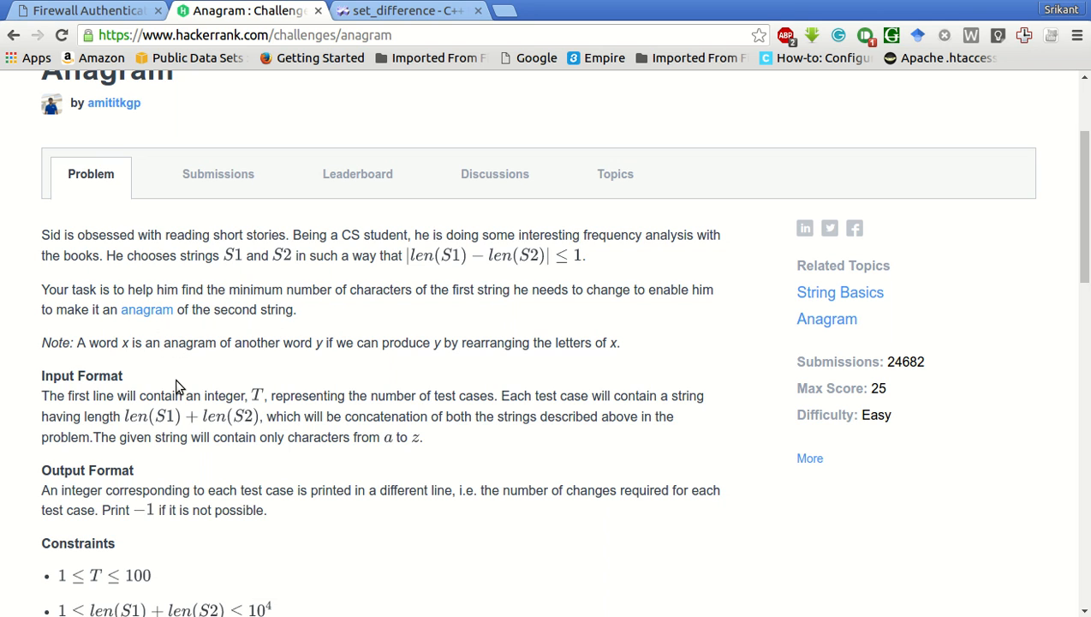
mouse_move(163, 358)
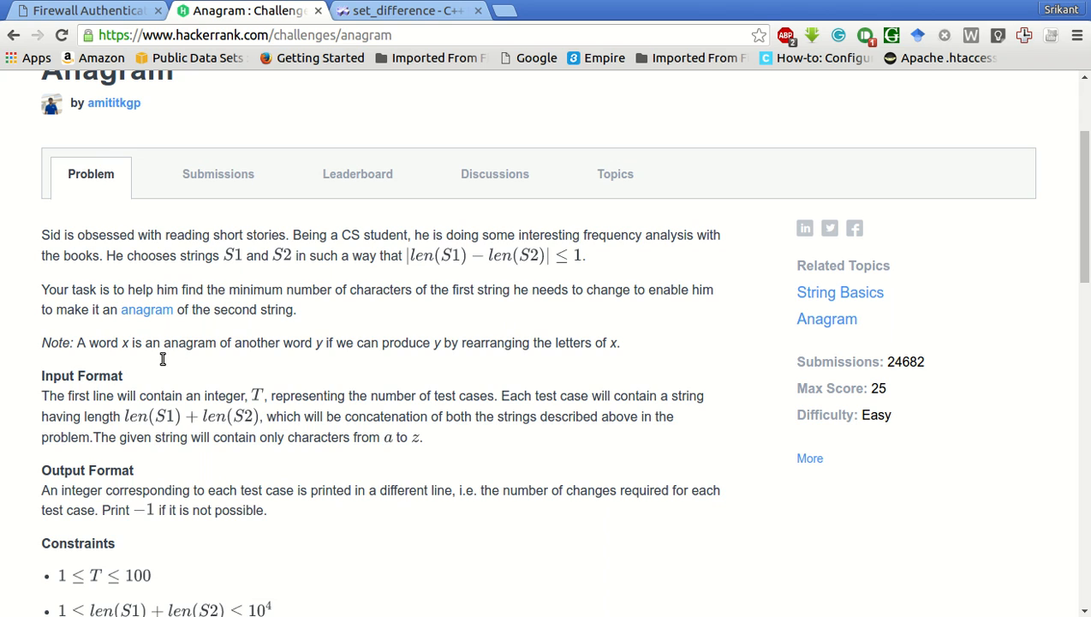
mouse_move(376, 361)
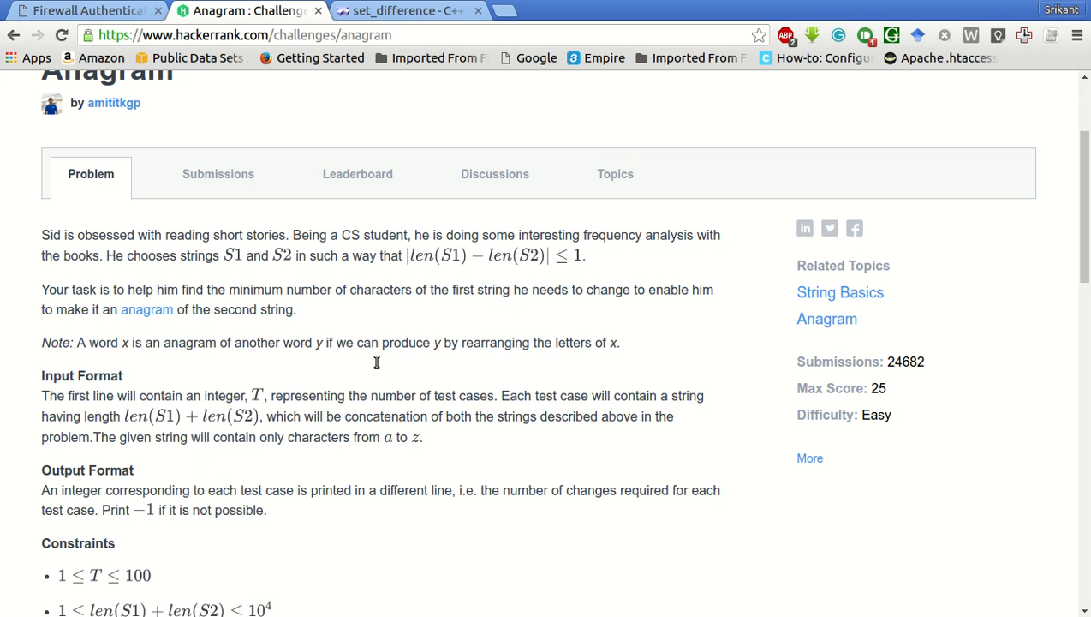
mouse_move(402, 362)
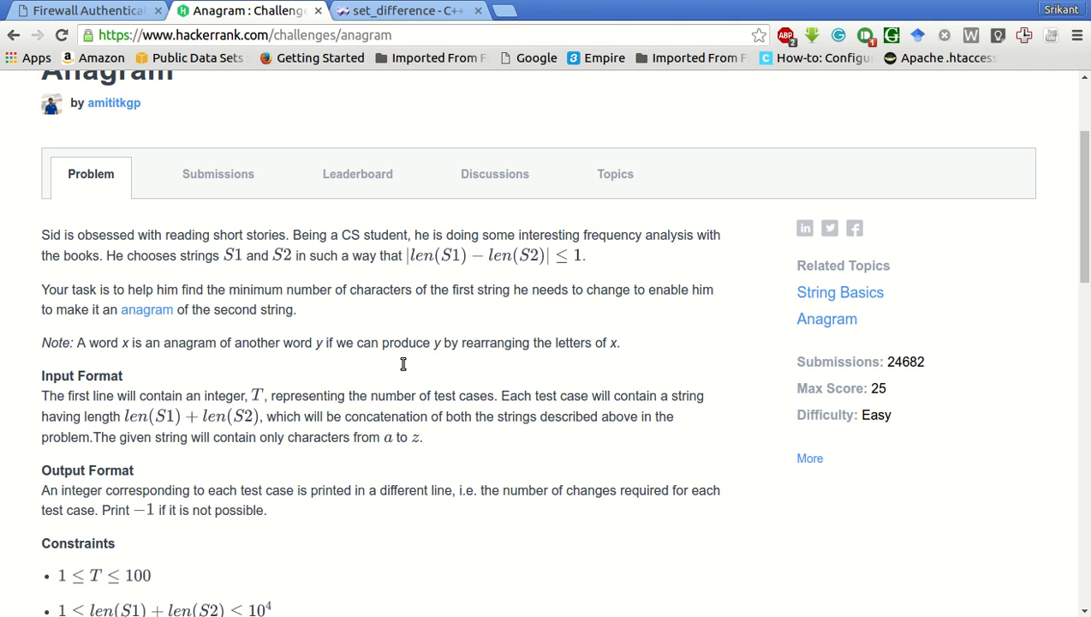
scroll(down, 3)
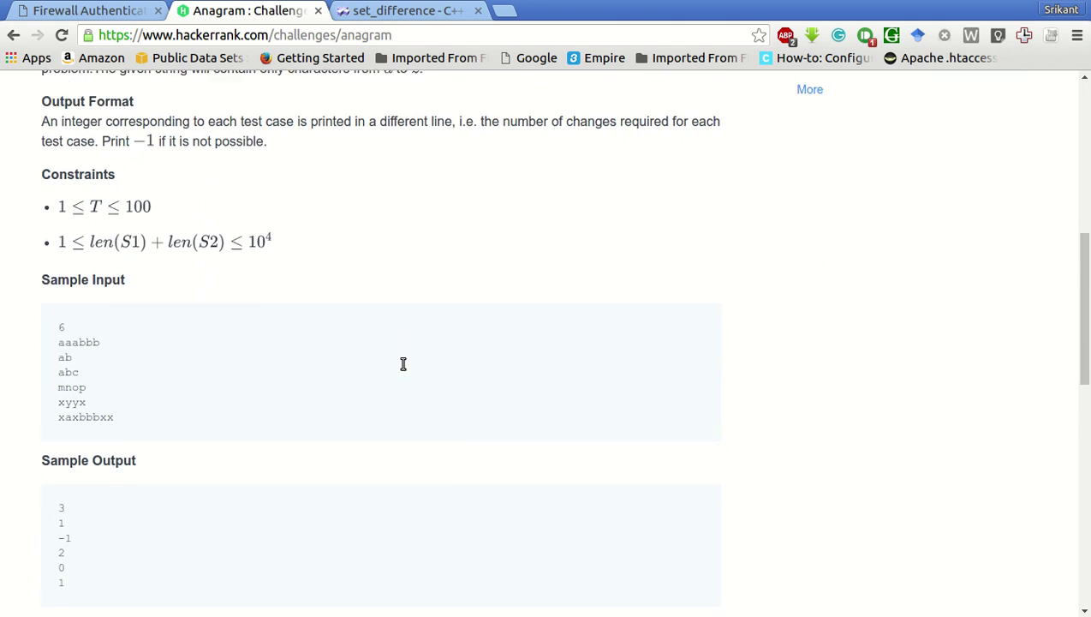
scroll(down, 3)
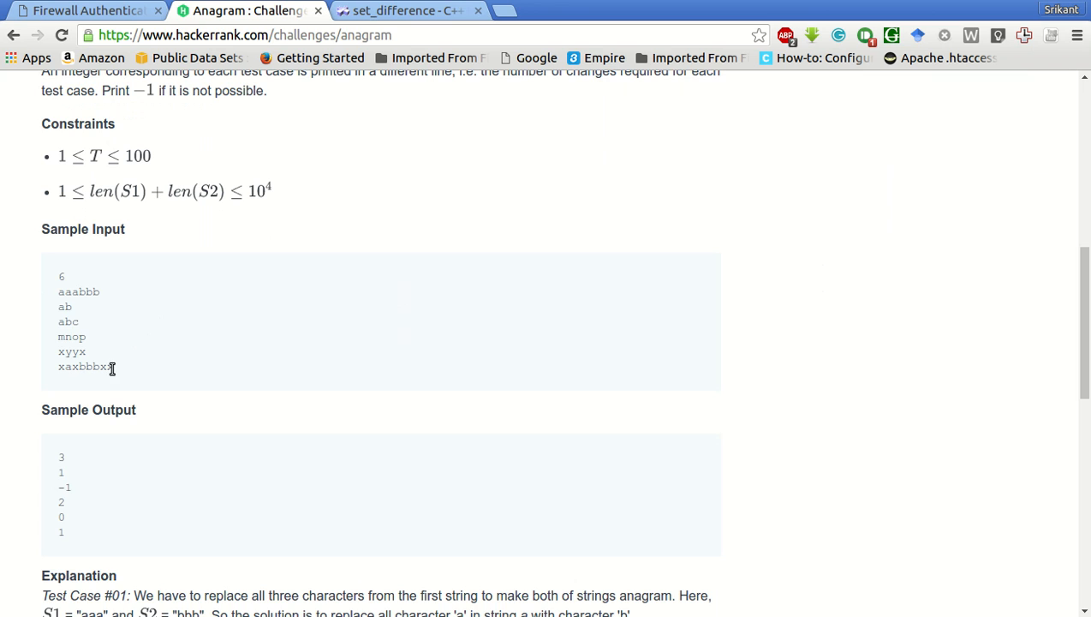
double_click(74, 366)
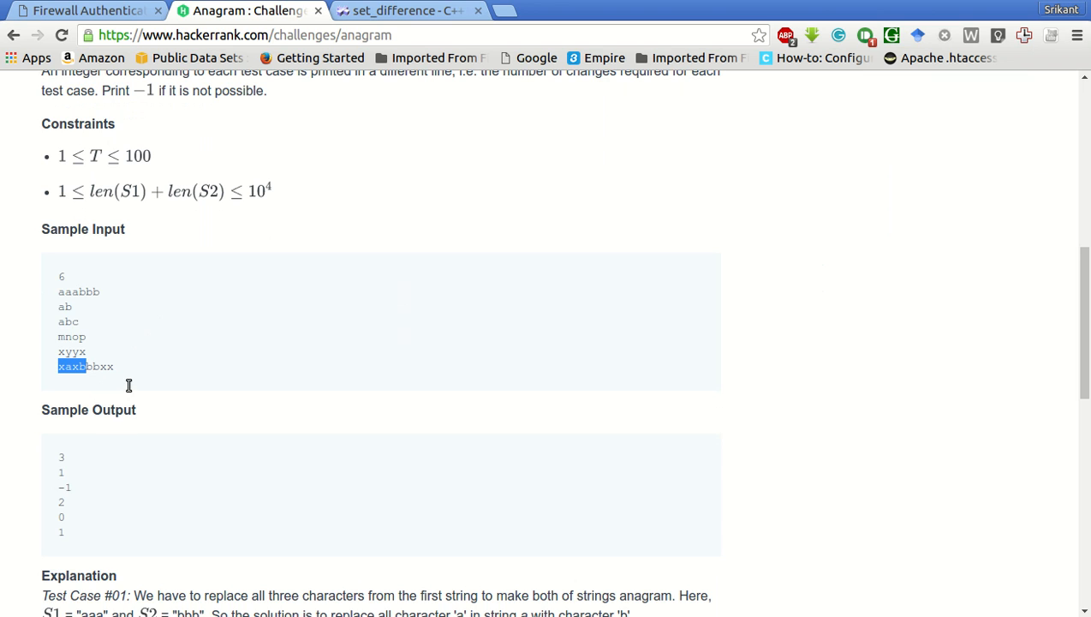
mouse_move(119, 383)
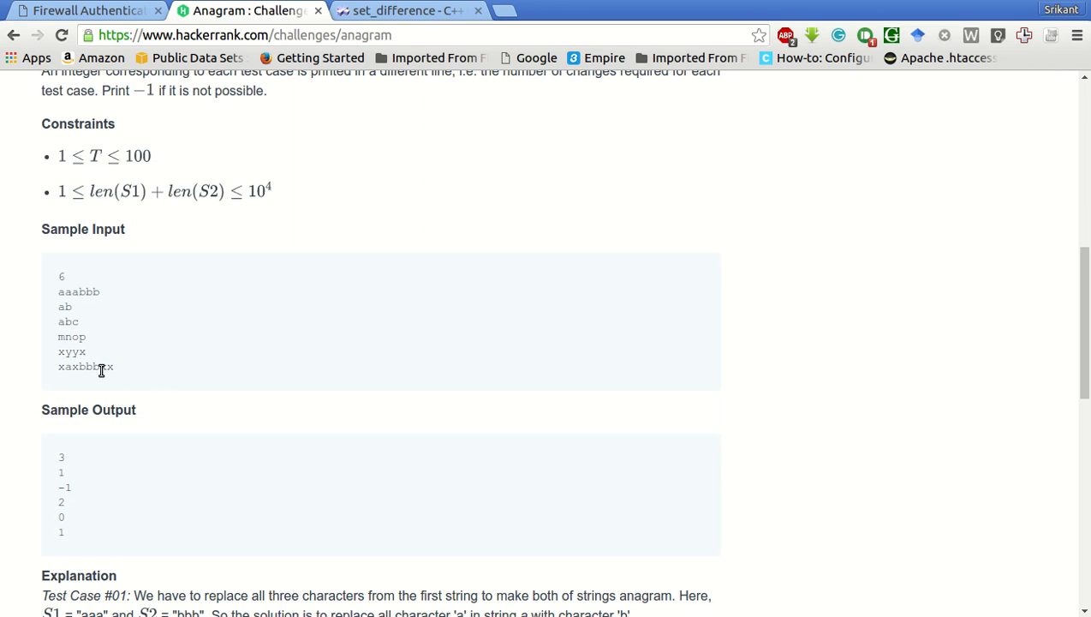
double_click(64, 351)
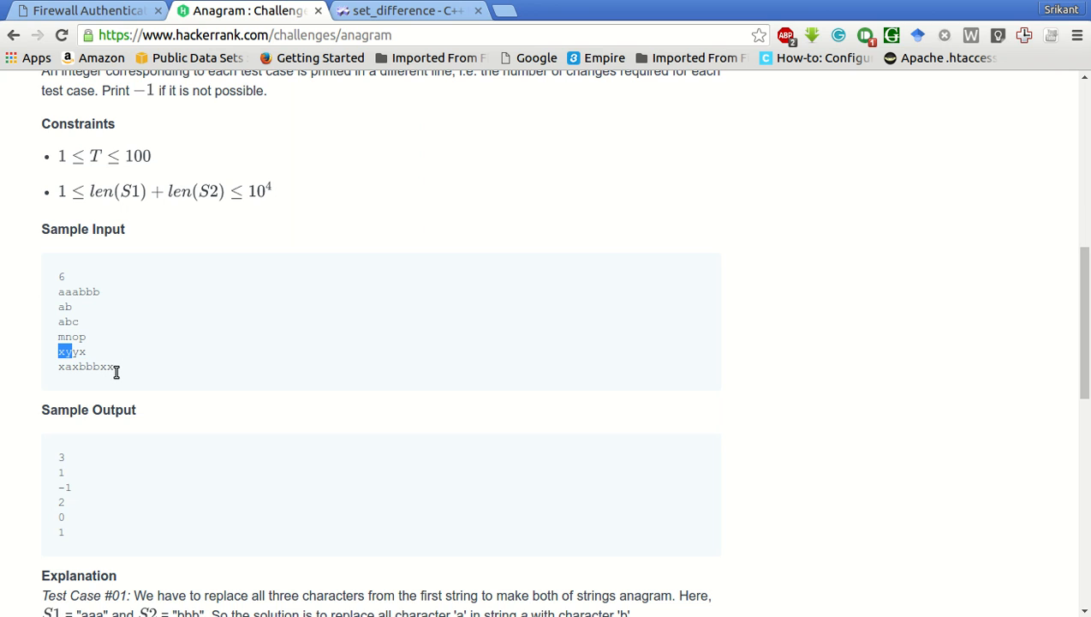
mouse_move(110, 376)
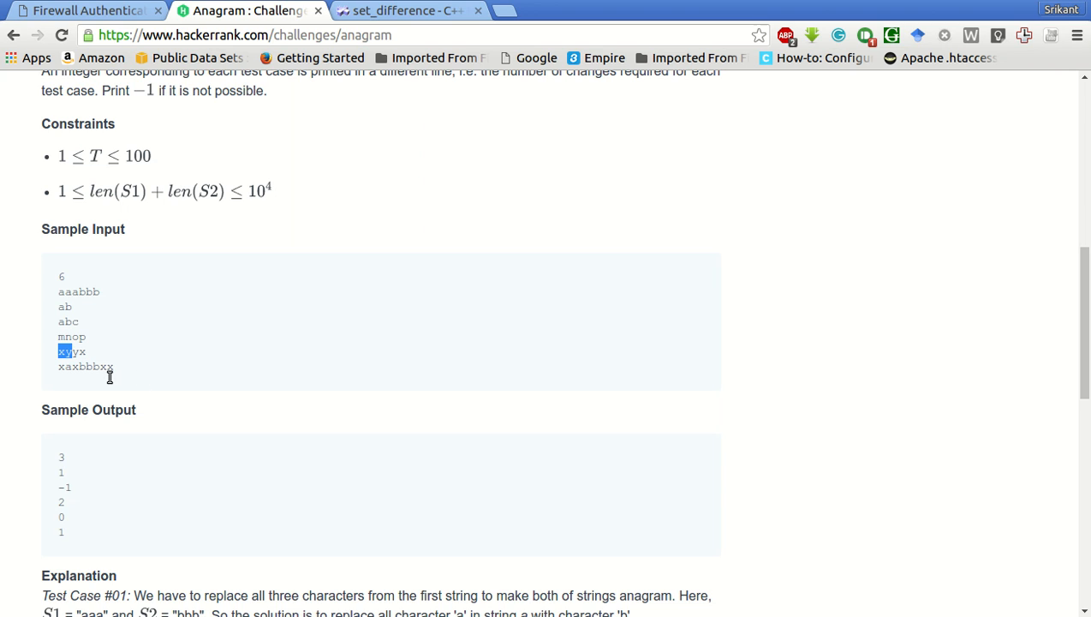
mouse_move(110, 375)
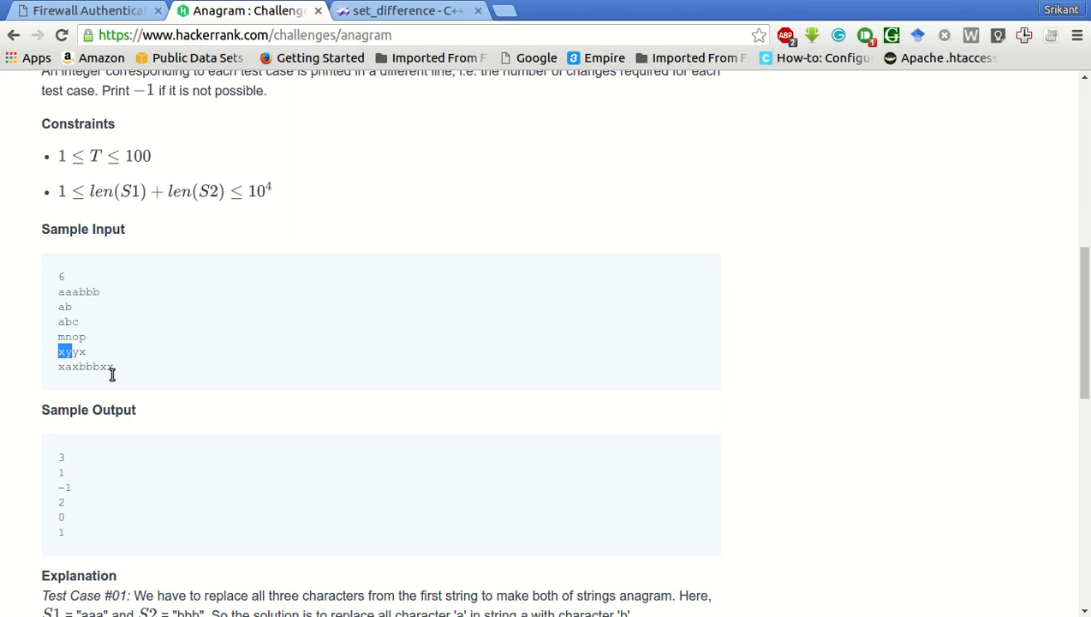
mouse_move(251, 416)
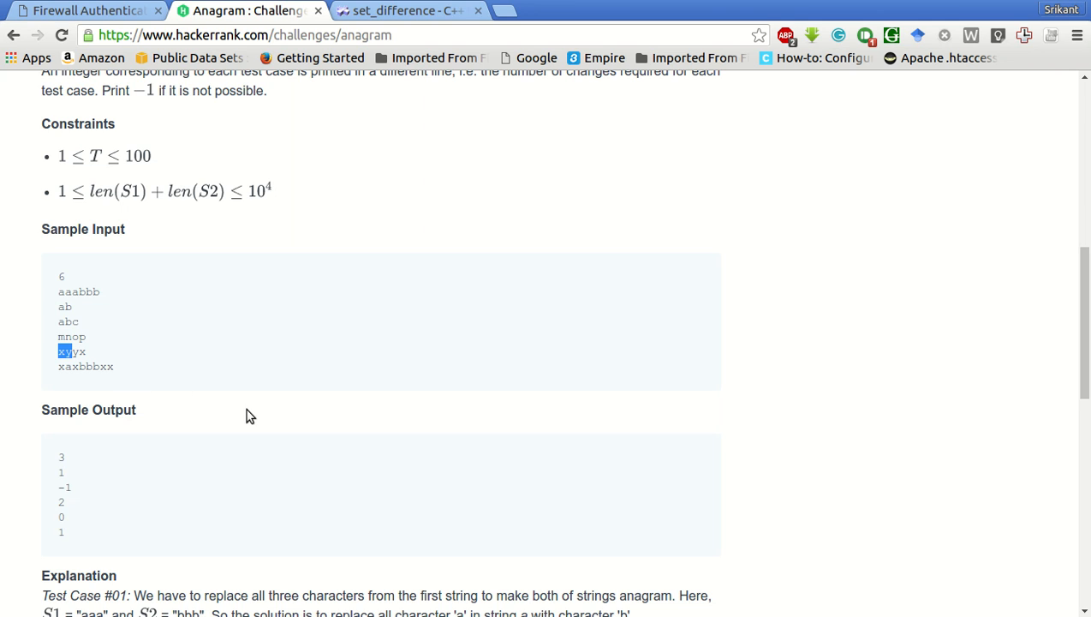
mouse_move(378, 405)
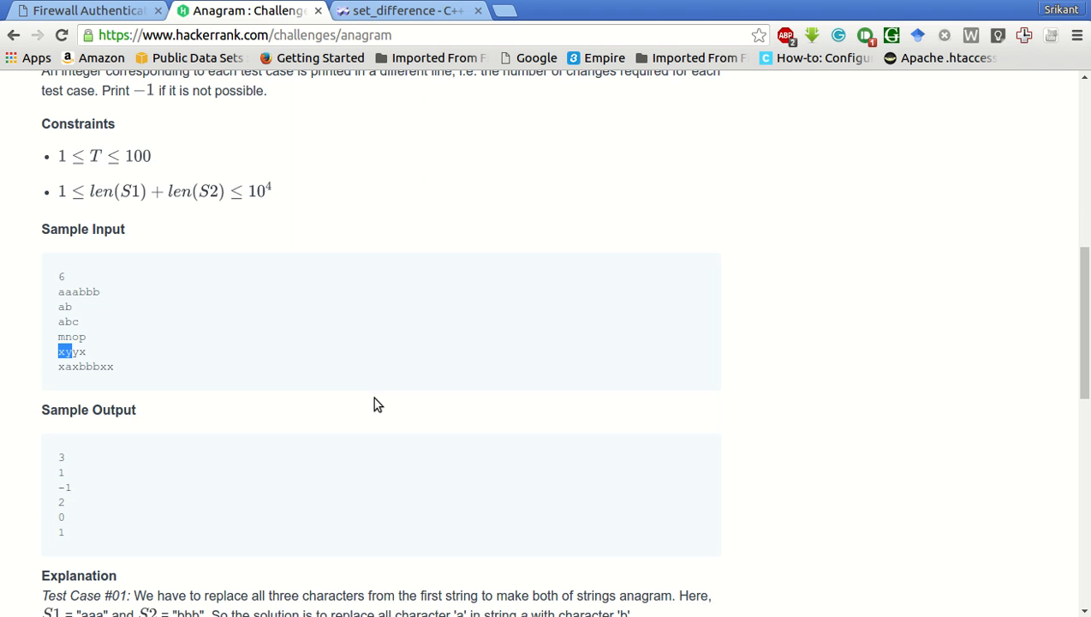
- Scroll back and forth through the sample explanations to reread them
scroll(up, 3)
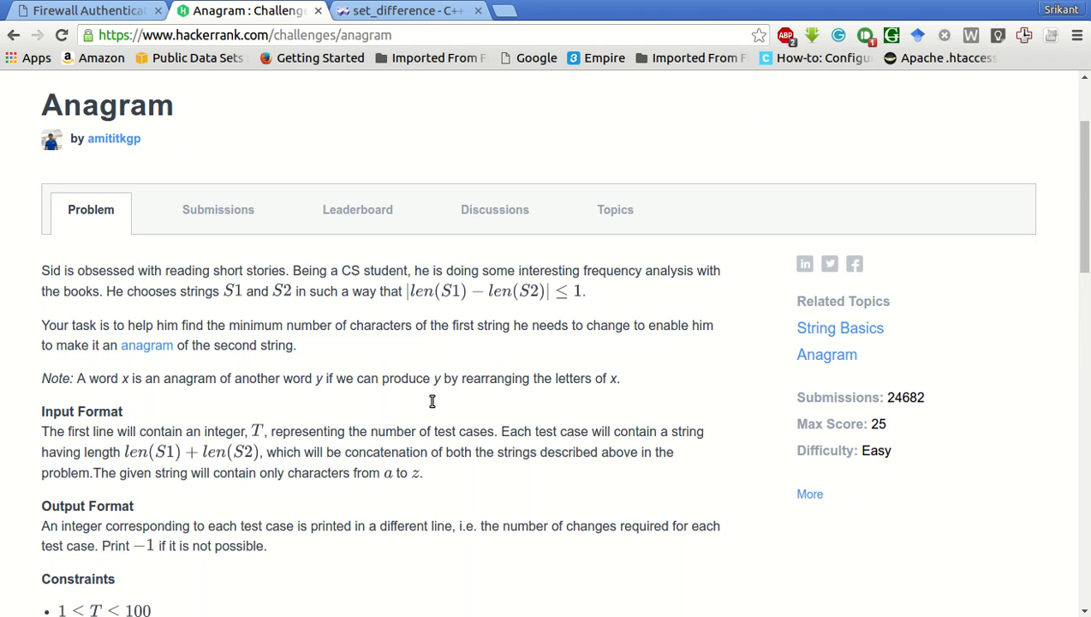
scroll(down, 3)
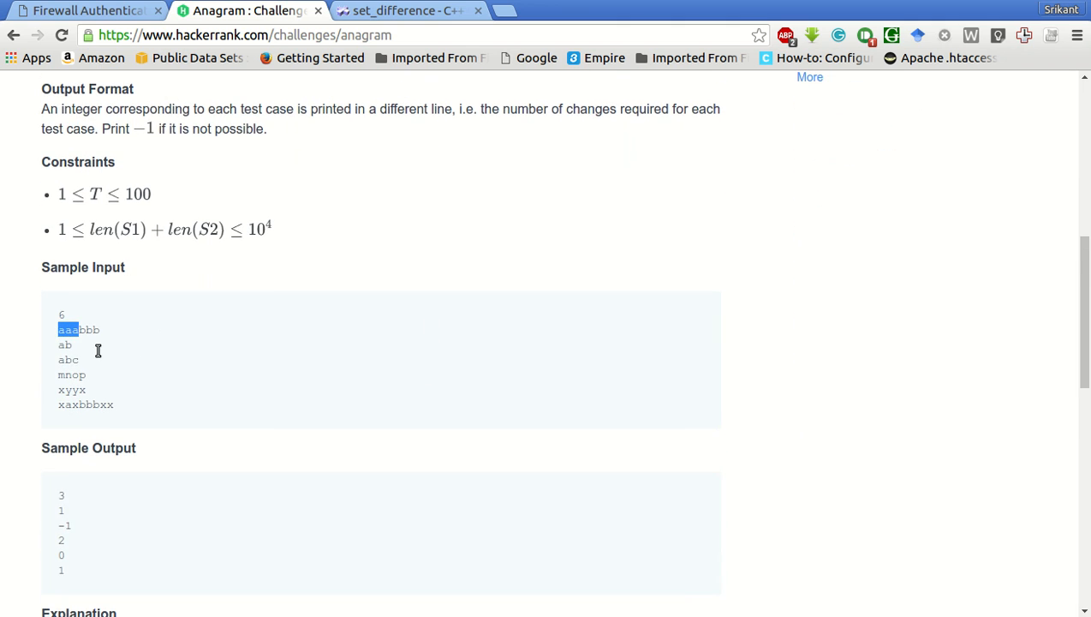
mouse_move(142, 352)
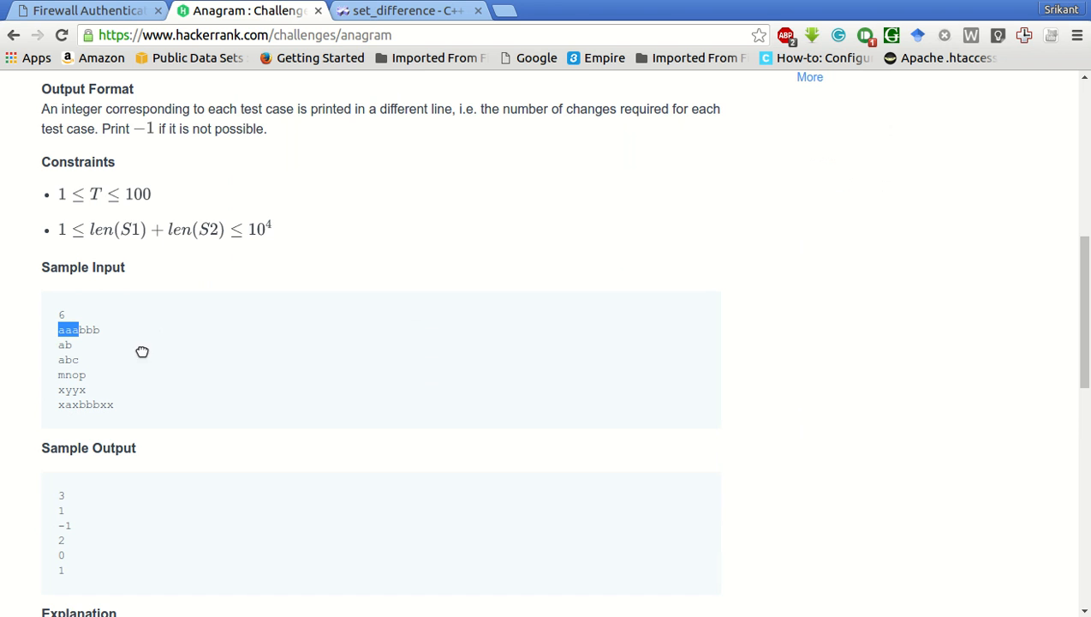
scroll(up, 3)
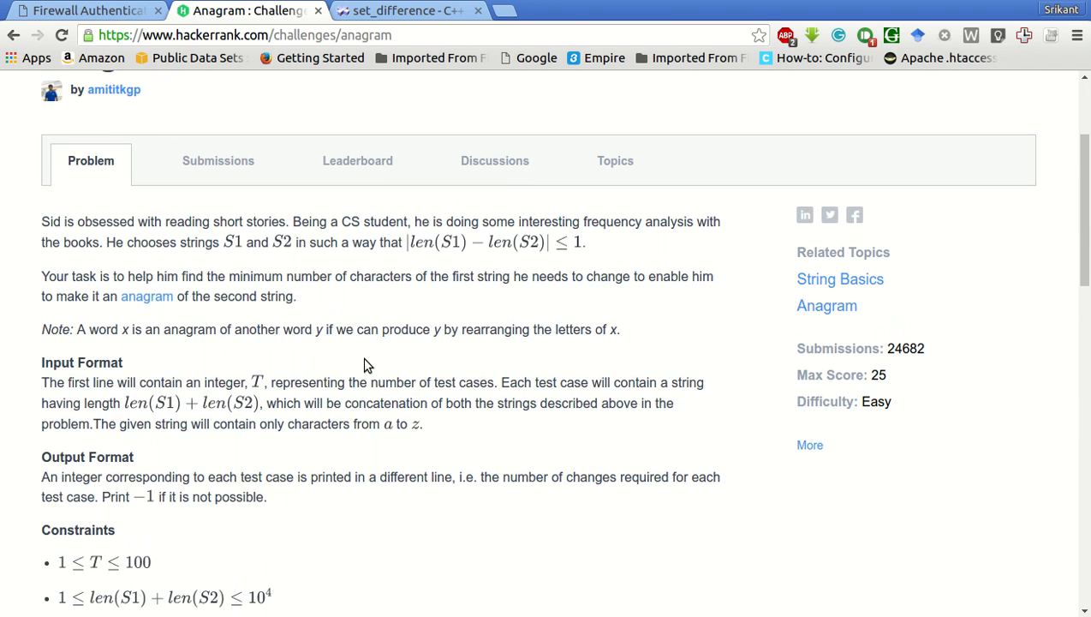
scroll(down, 3)
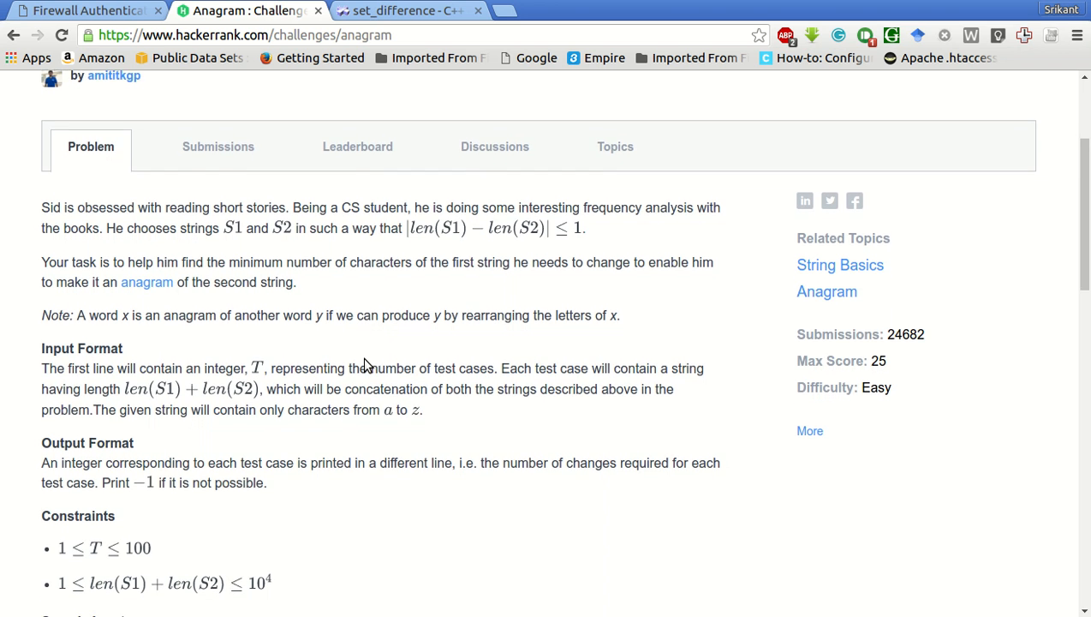
scroll(down, 3)
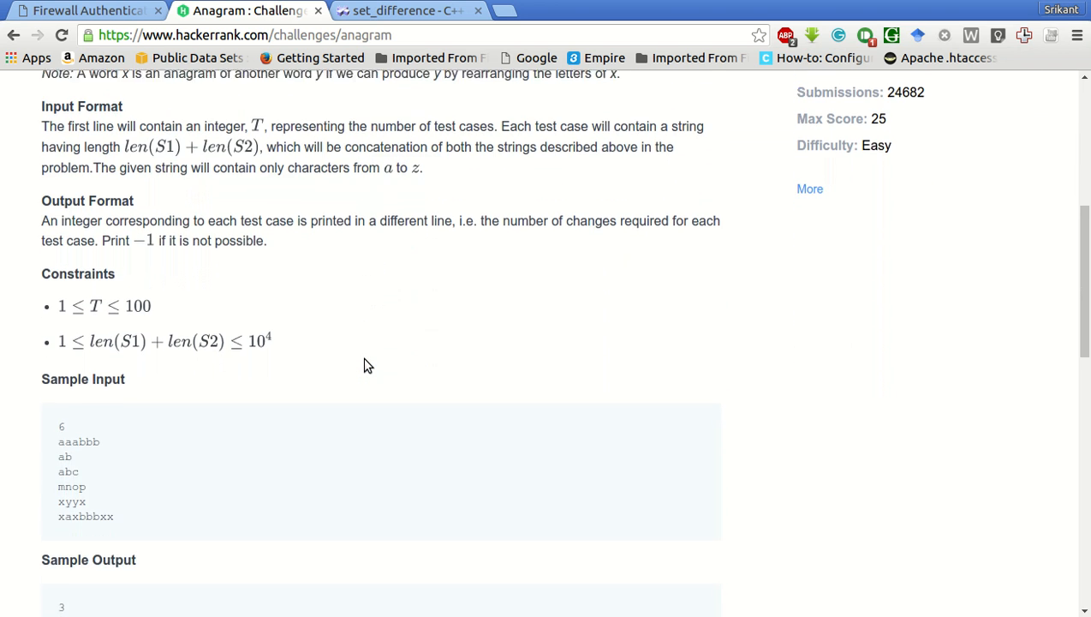
scroll(down, 3)
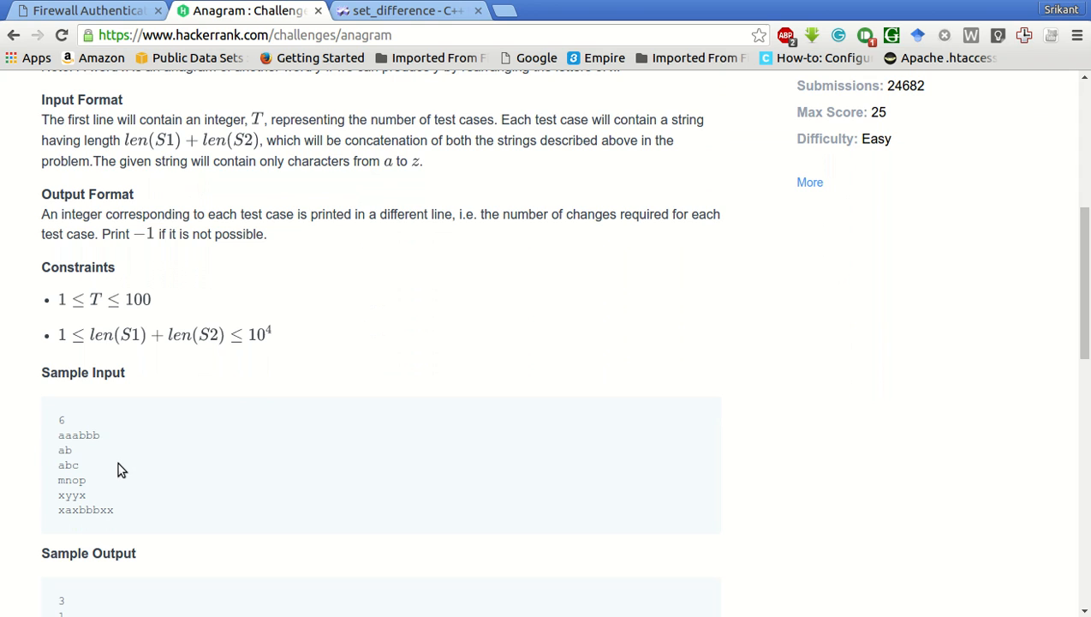
mouse_move(140, 452)
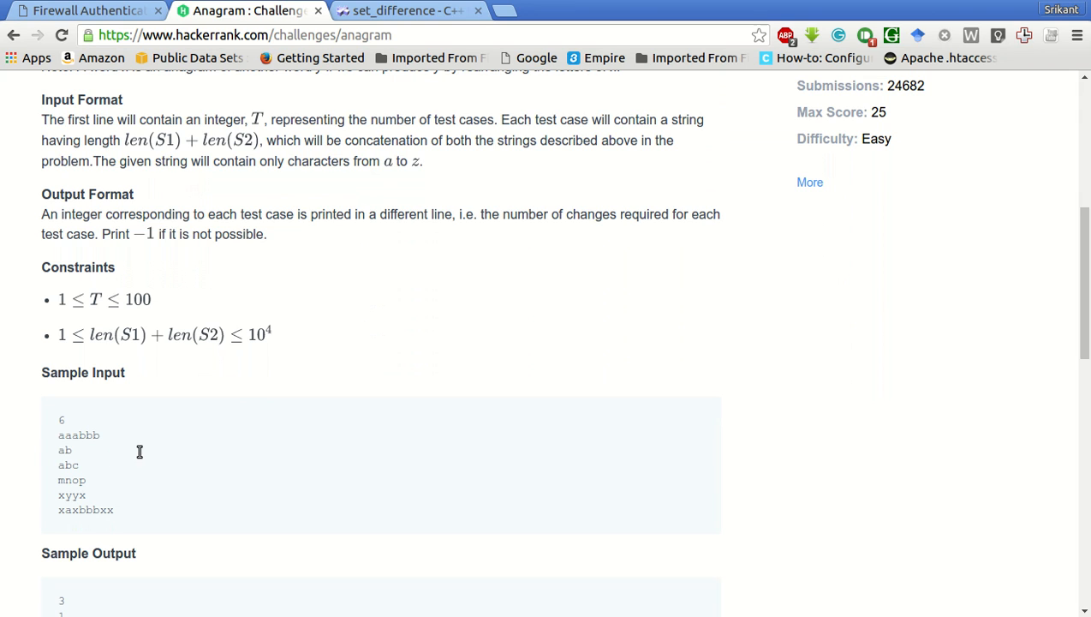
mouse_move(188, 460)
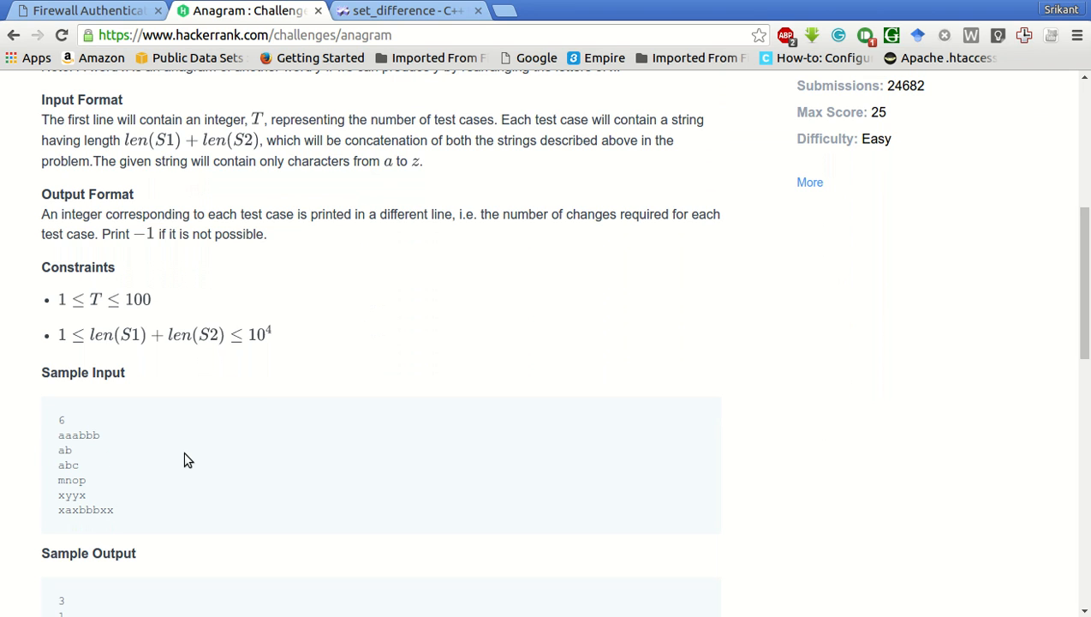
scroll(up, 3)
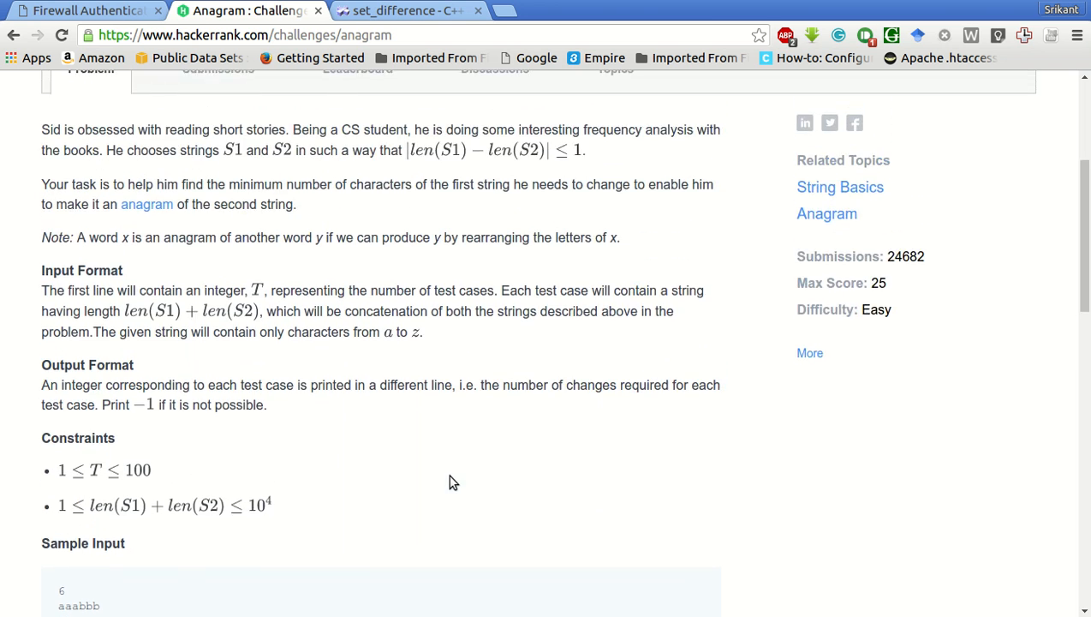
scroll(down, 3)
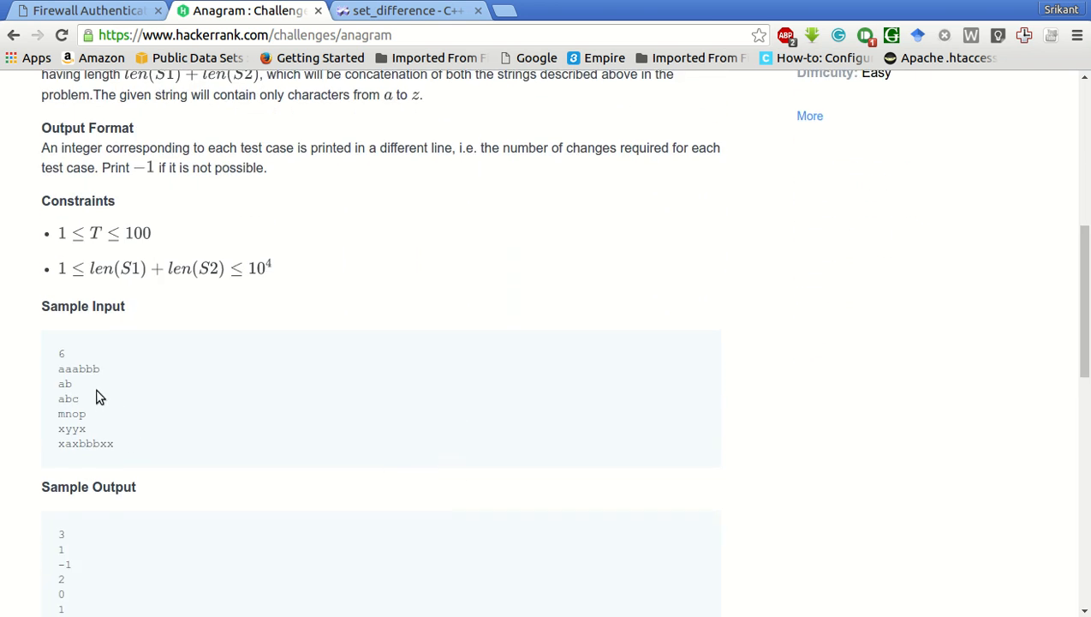
double_click(68, 369)
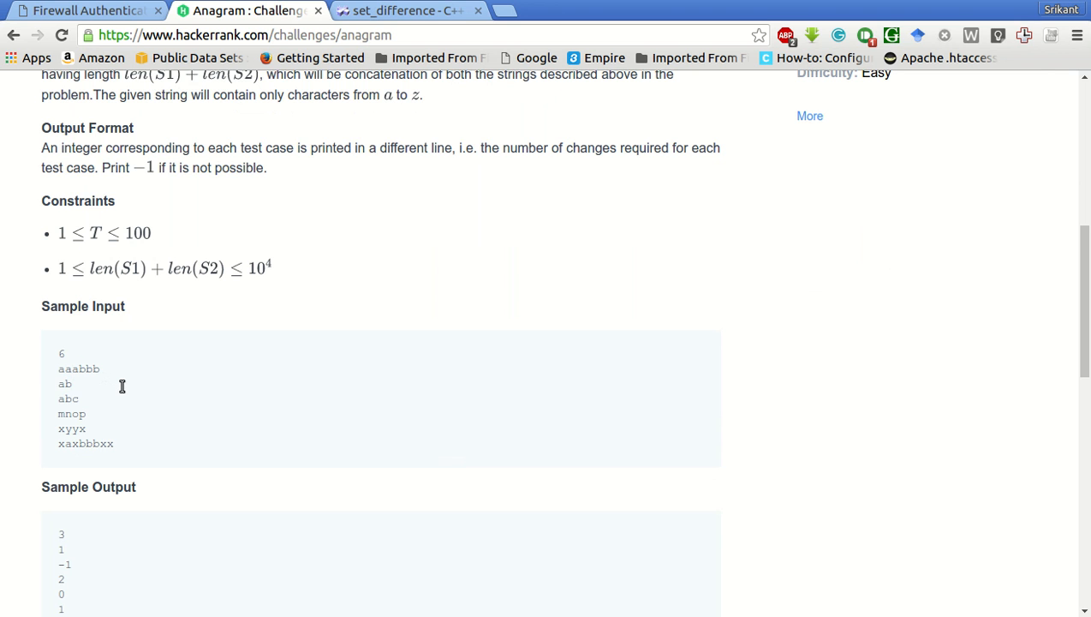
- Highlight sample string aaabbb, then its aaa half and the xy half of xyyx
scroll(up, 3)
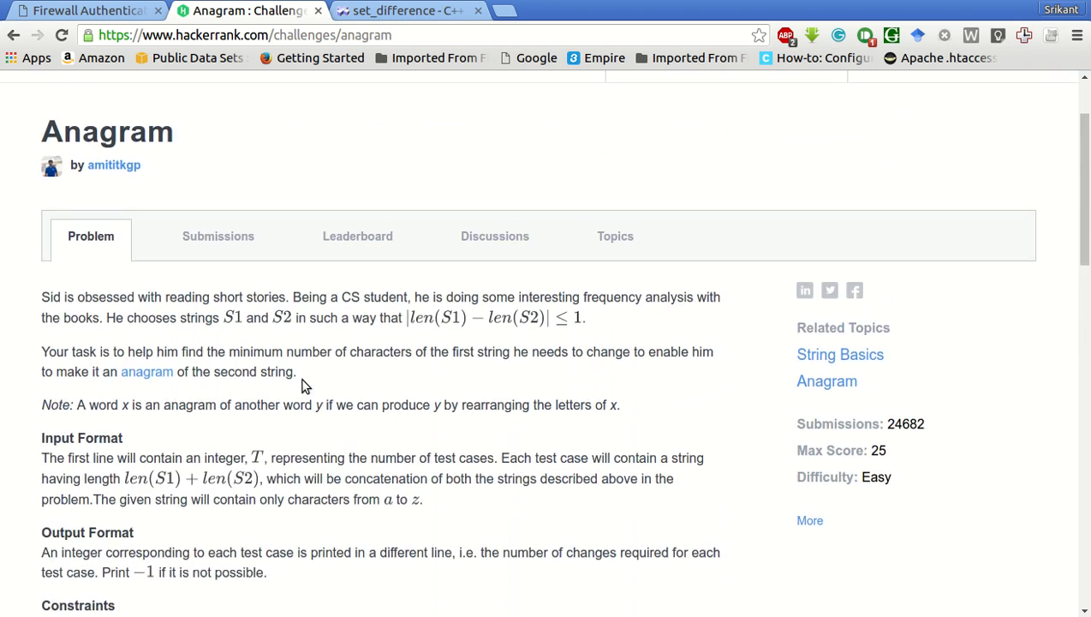
mouse_move(284, 498)
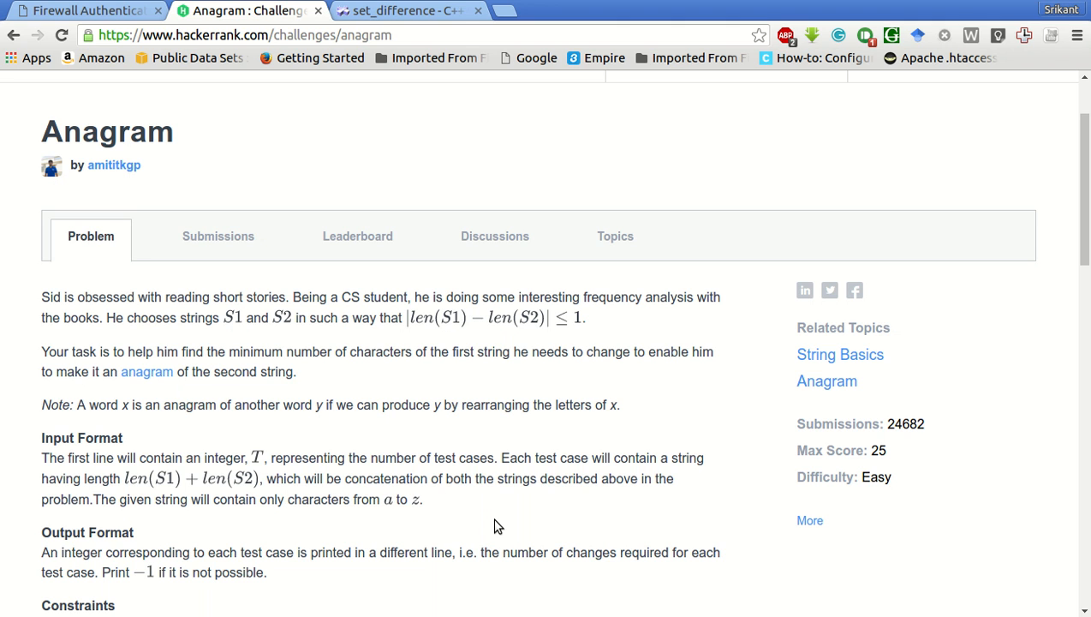
scroll(down, 3)
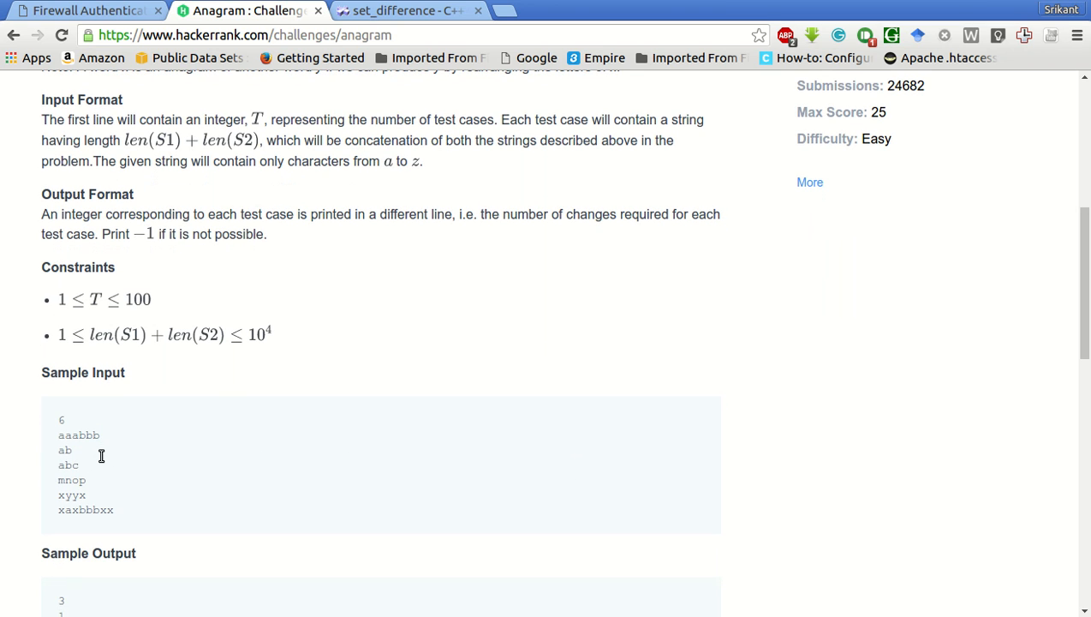
double_click(78, 434)
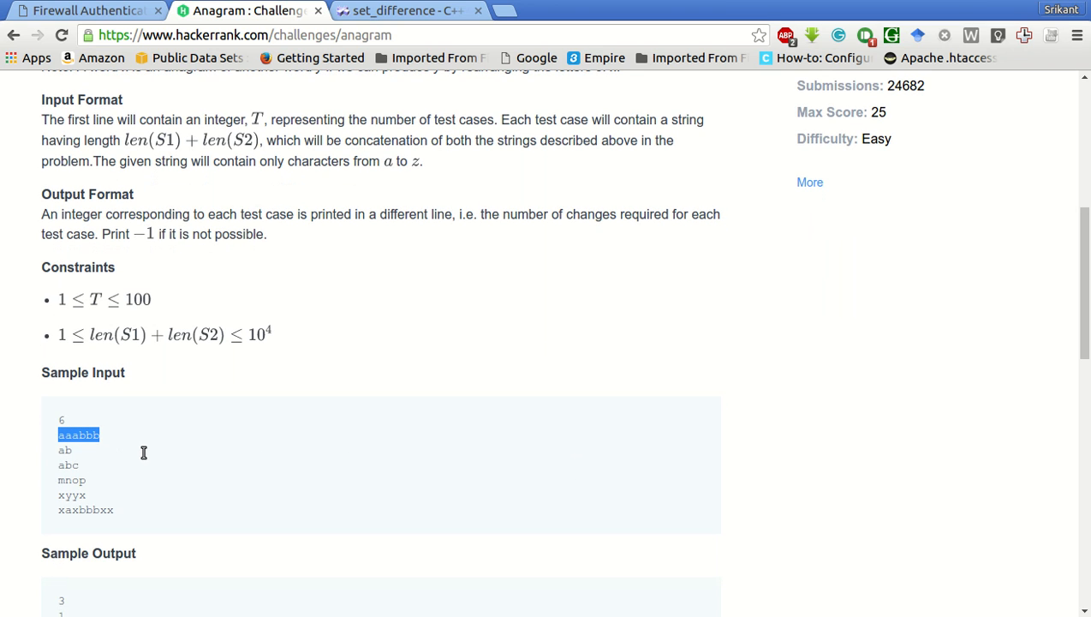
mouse_move(360, 418)
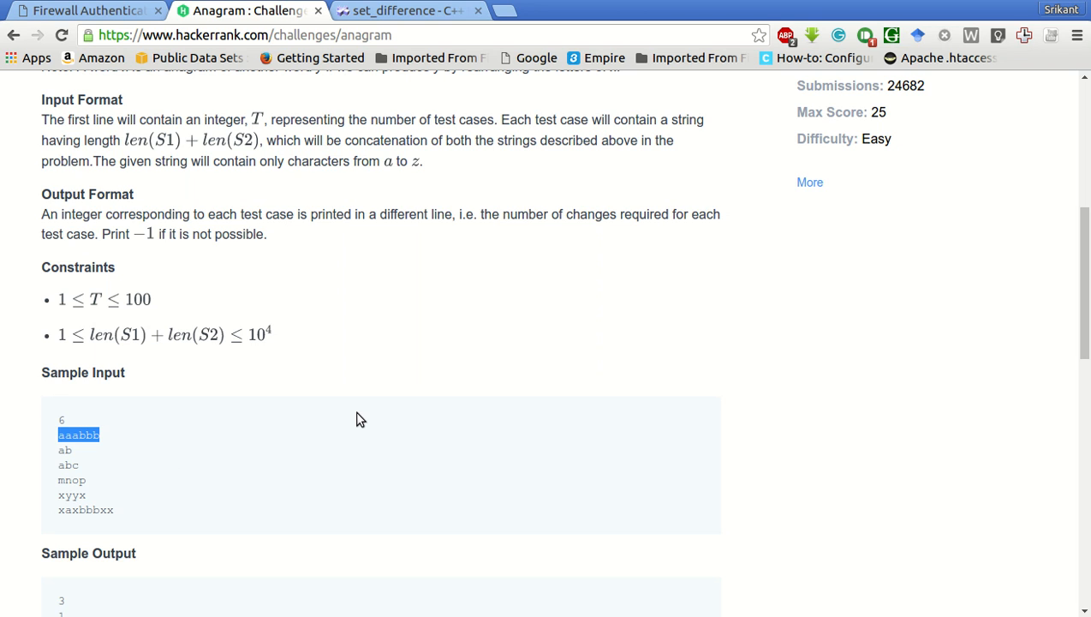
mouse_move(126, 476)
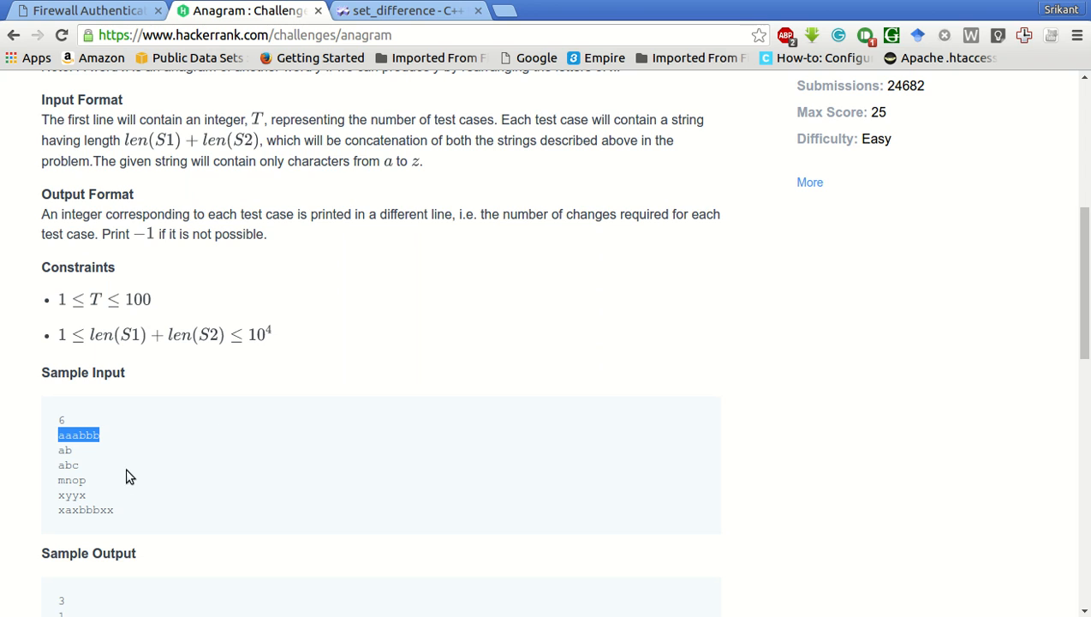
click(119, 458)
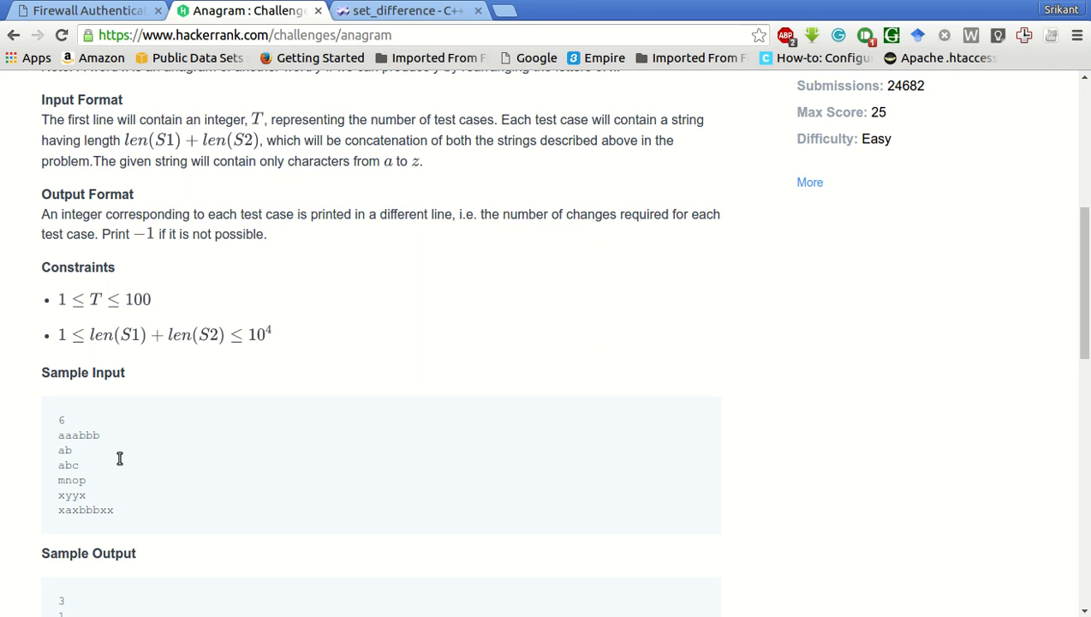
double_click(67, 435)
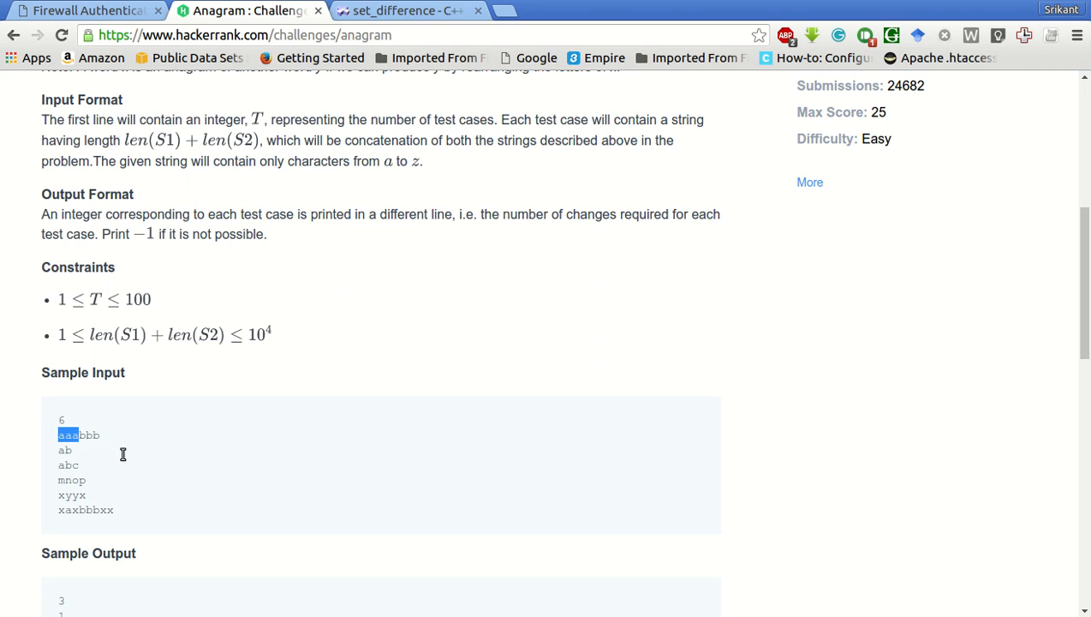
mouse_move(126, 478)
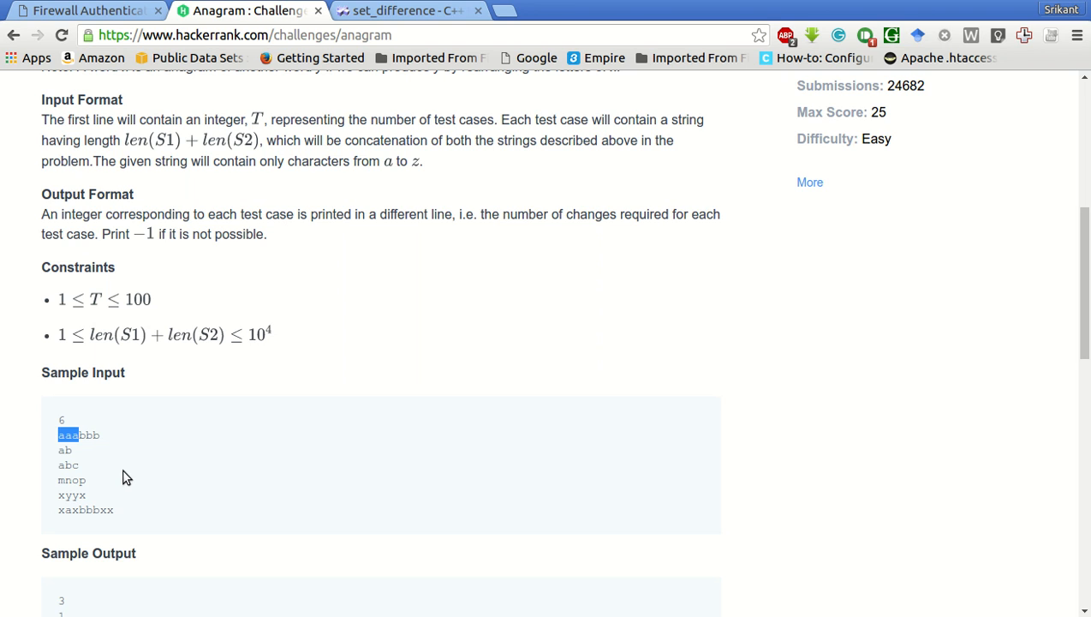
mouse_move(105, 502)
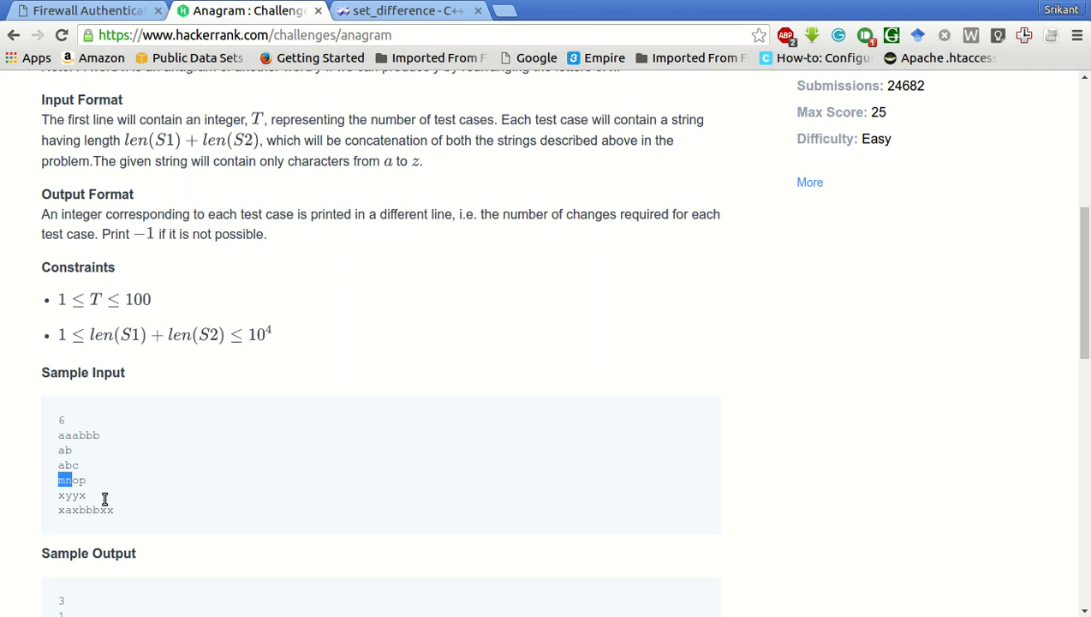
mouse_move(125, 502)
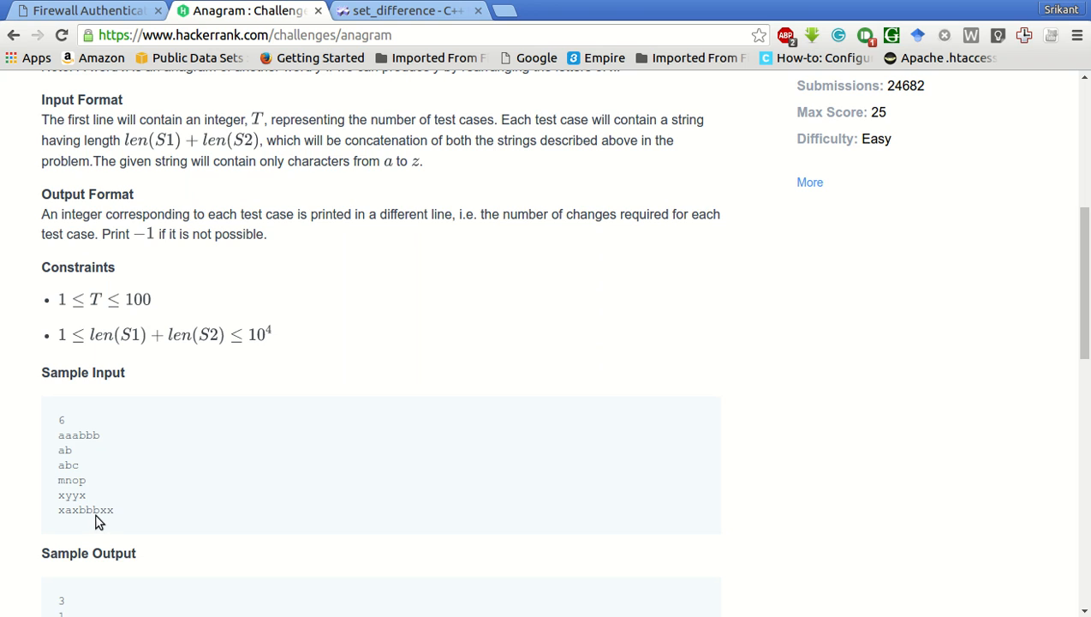
double_click(72, 495)
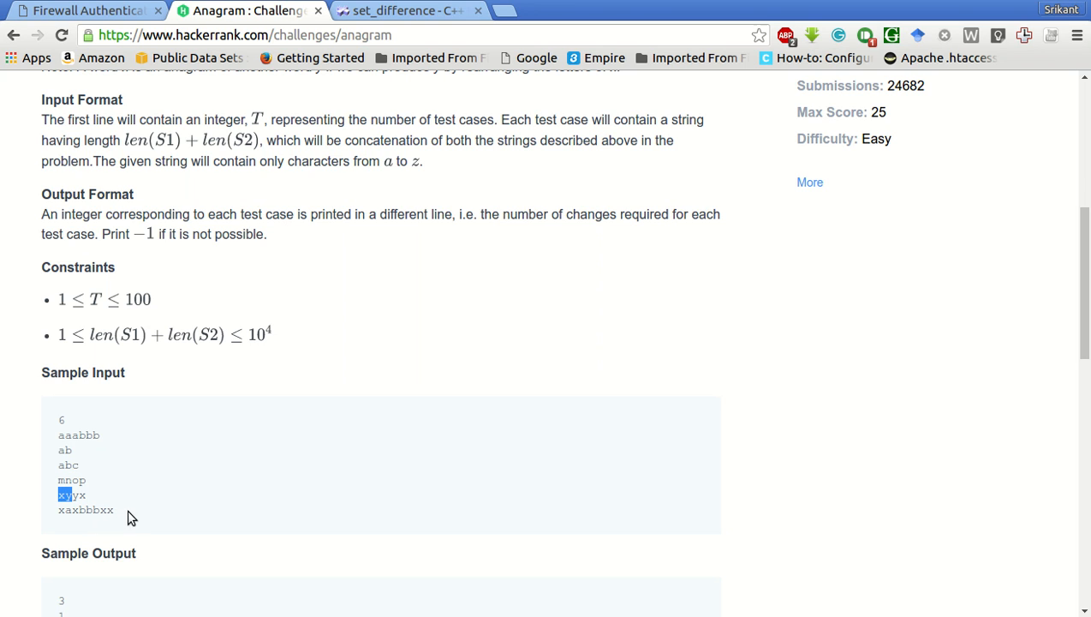
mouse_move(99, 521)
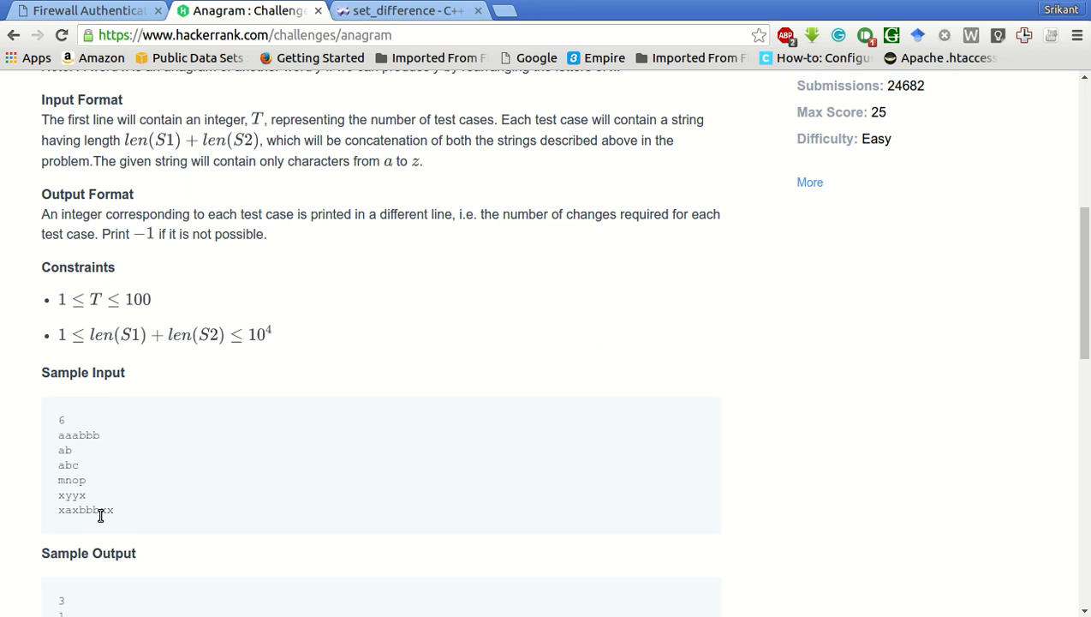
mouse_move(107, 514)
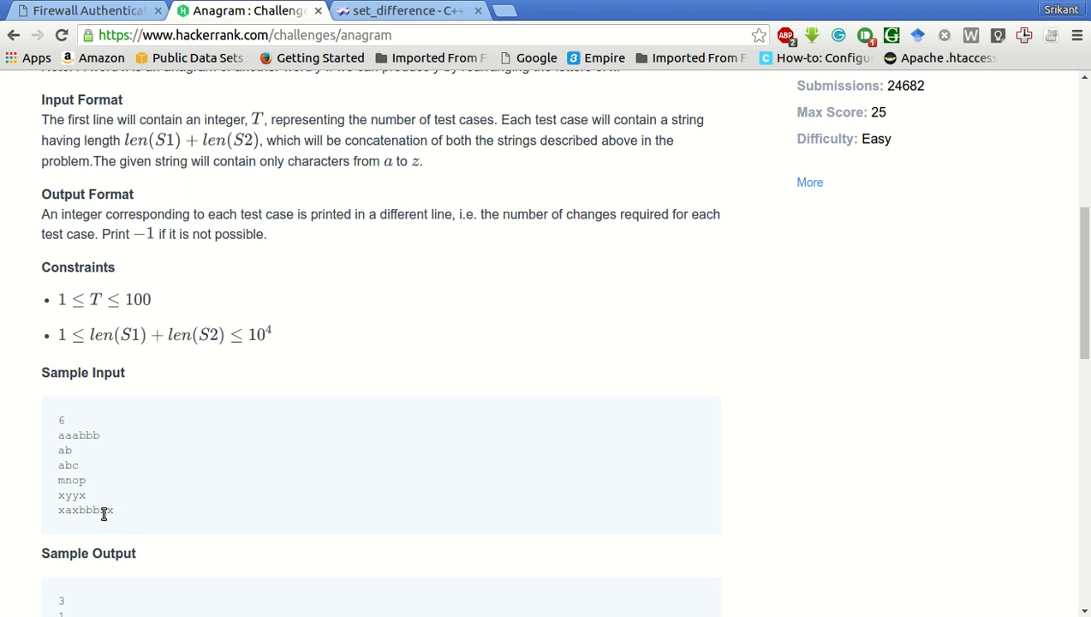
mouse_move(114, 514)
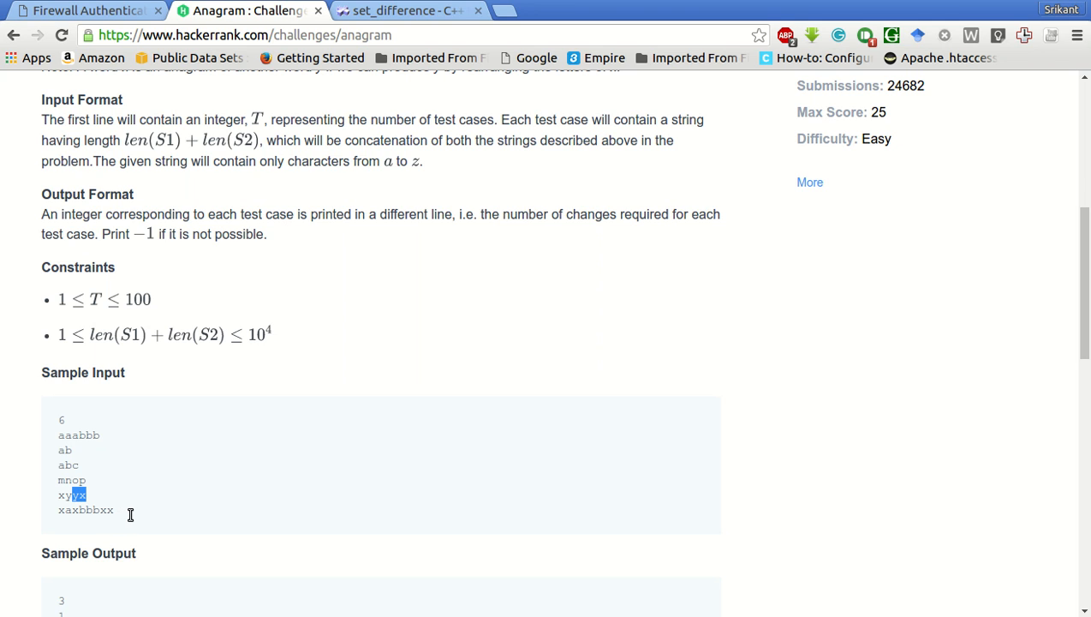
mouse_move(261, 497)
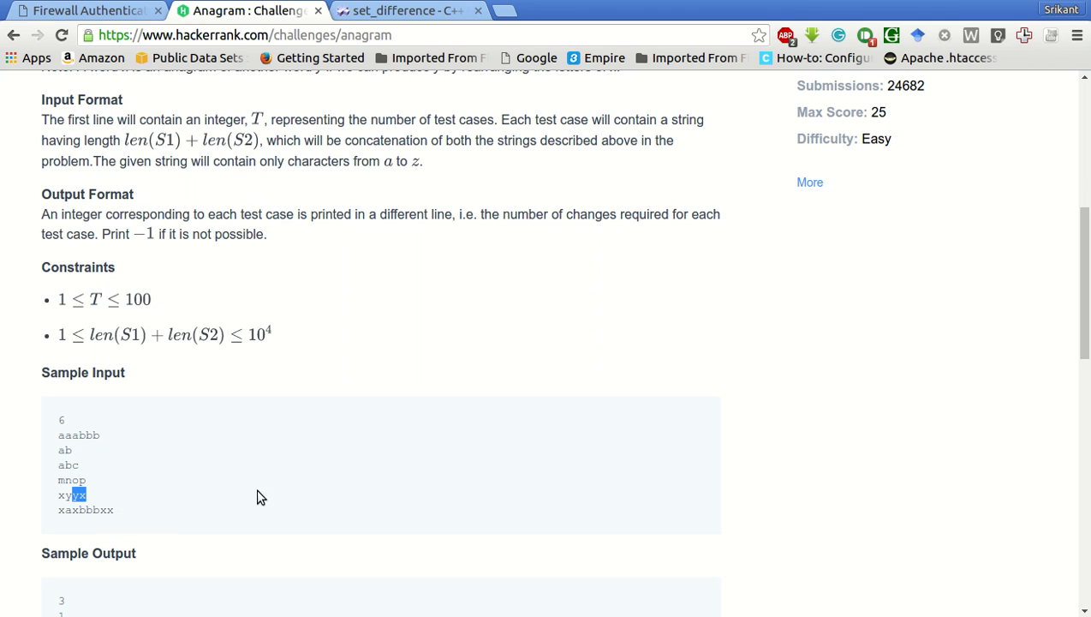
- Scroll down past the Explanation section to the C++ starter code editor
scroll(down, 3)
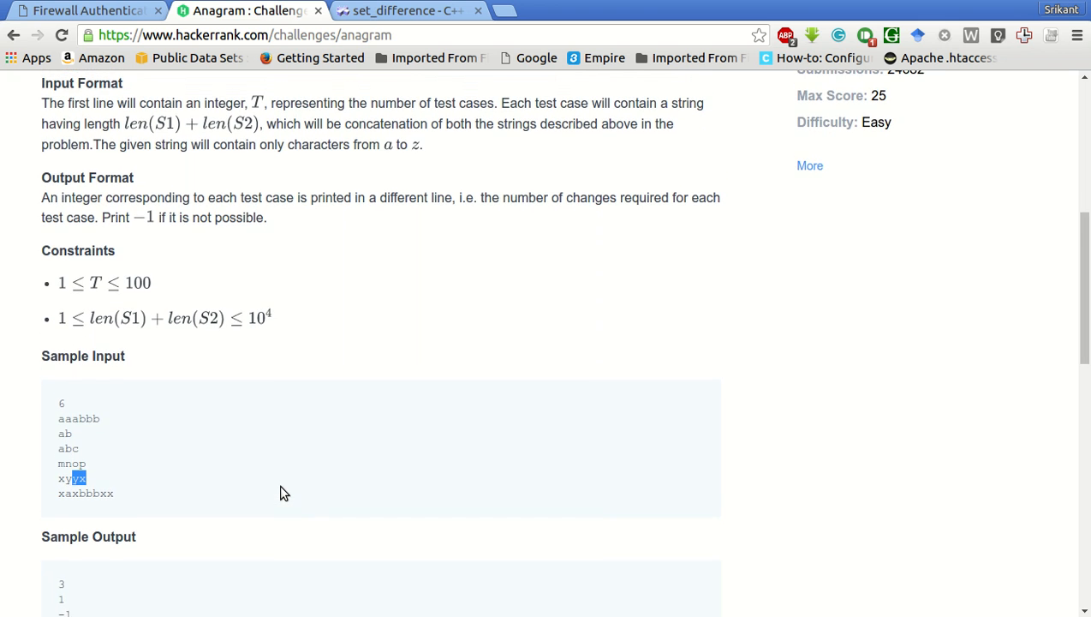
scroll(down, 3)
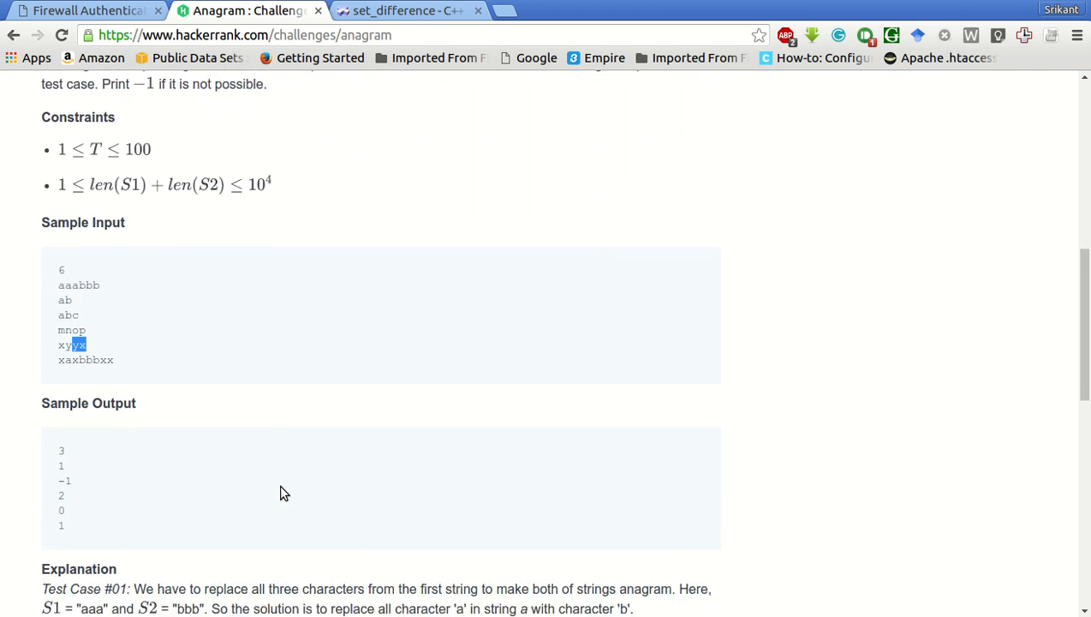
scroll(down, 3)
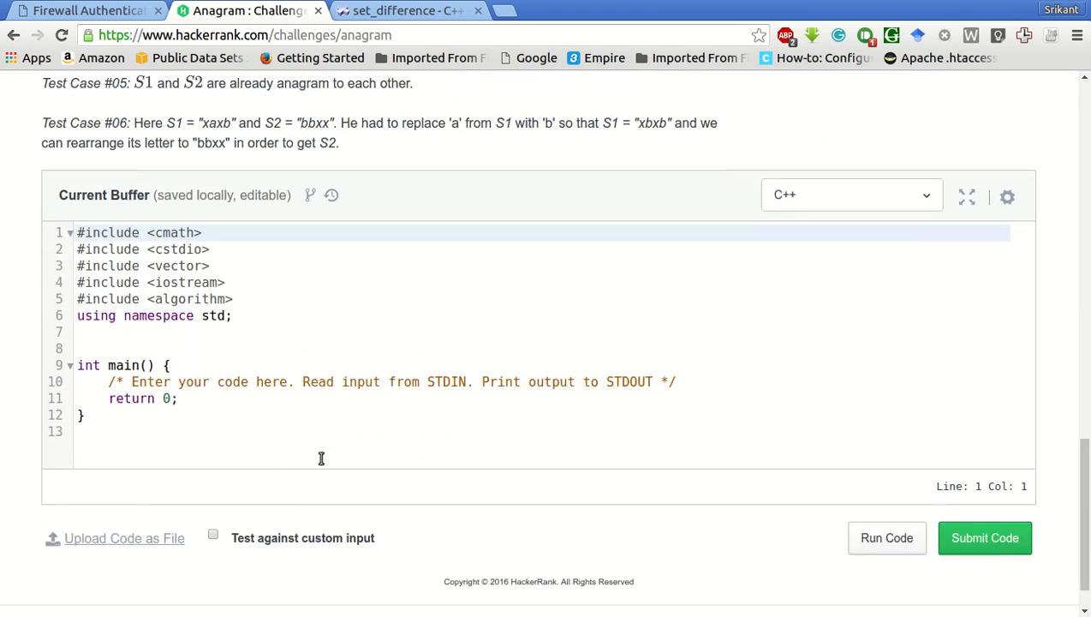
scroll(up, 3)
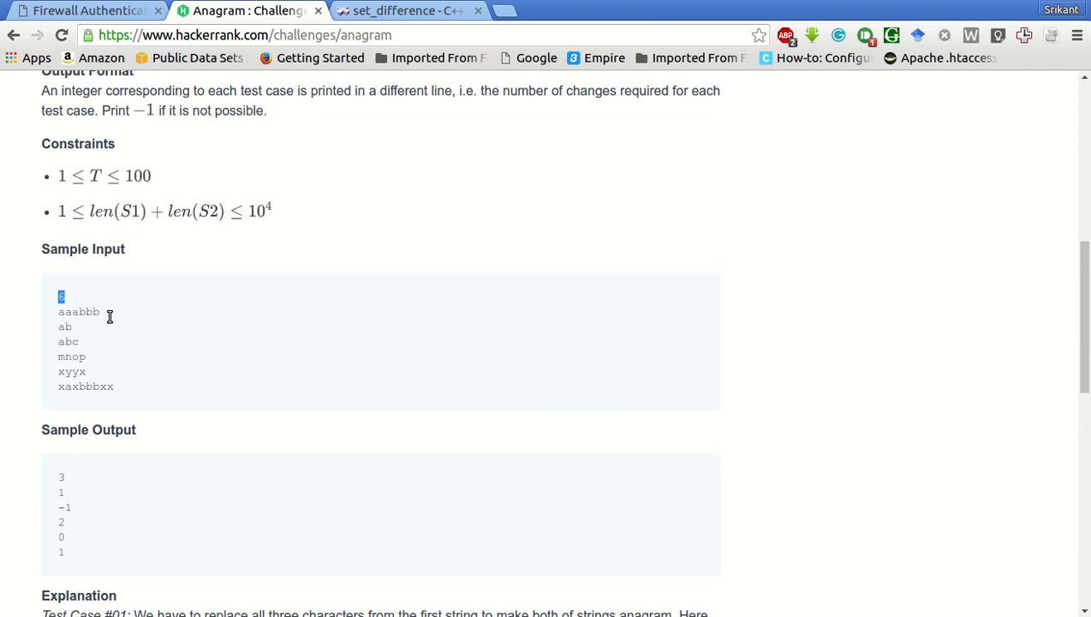
scroll(down, 3)
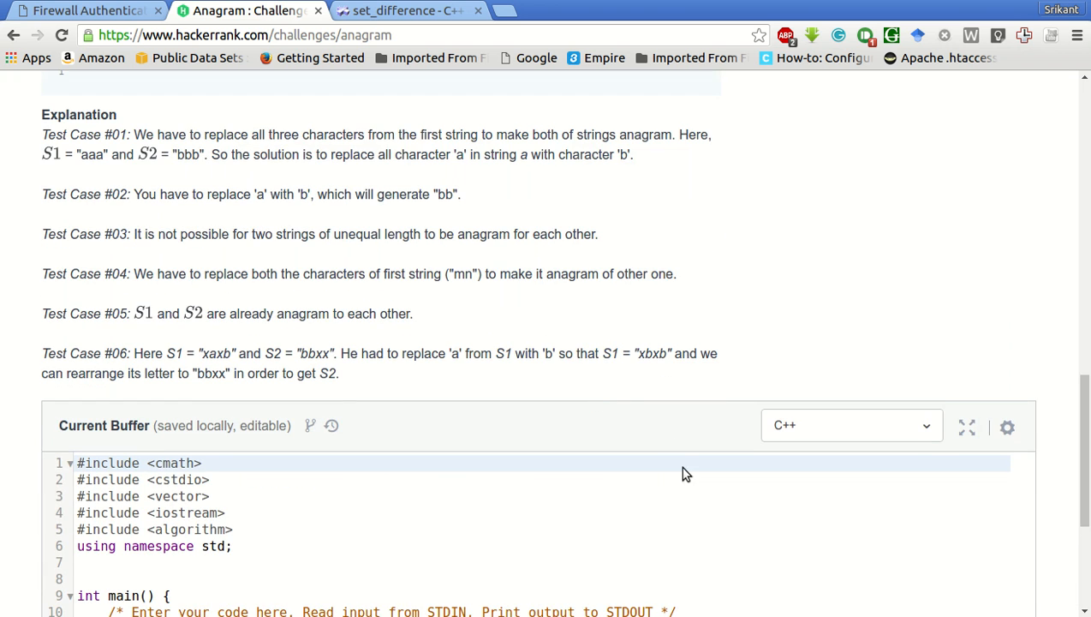
scroll(down, 3)
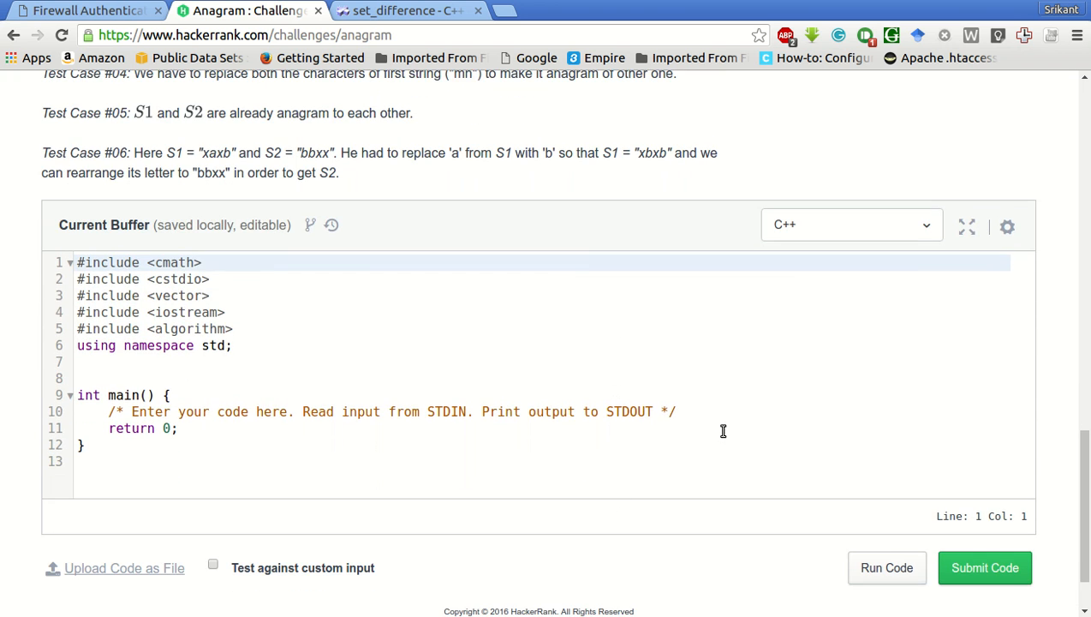
- Set up the while(t) test loop and declare 'string input;' above it
text(int t;)
text(cin >> t;)
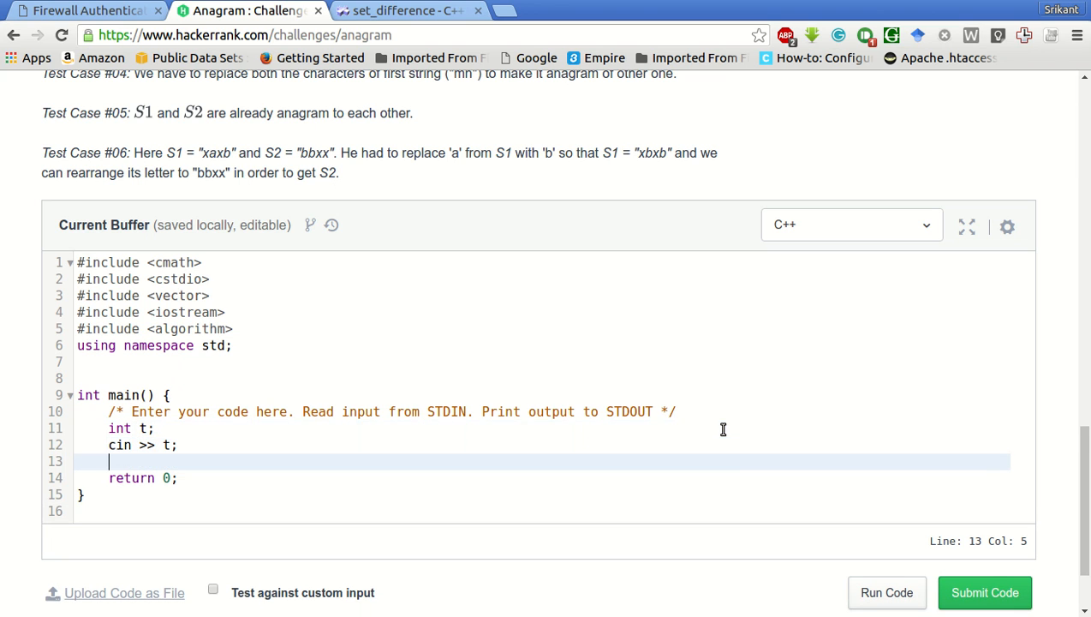
text(while(t))
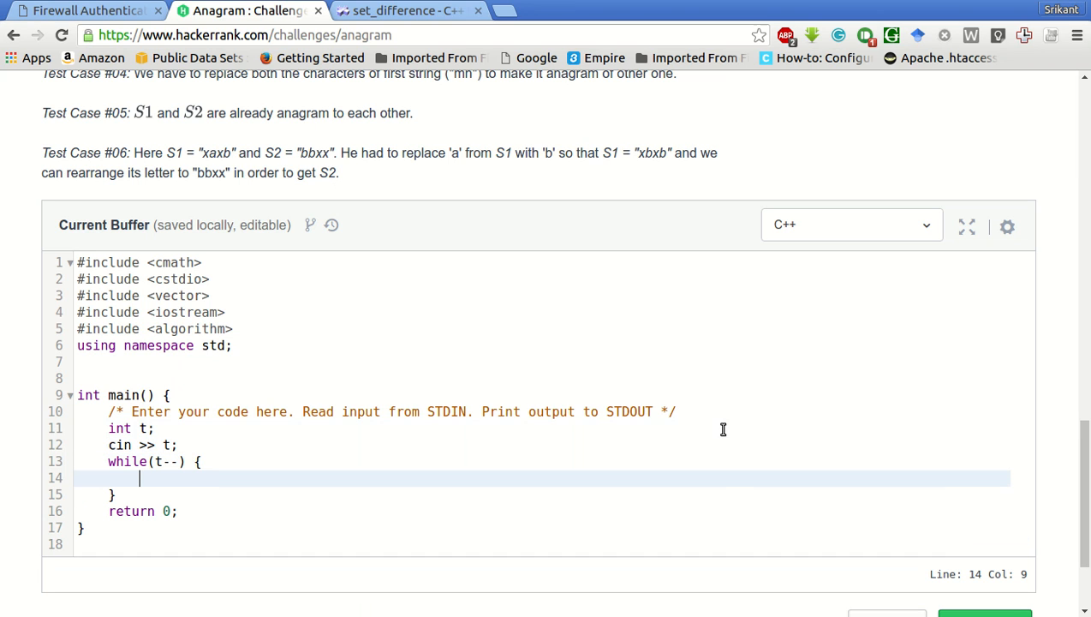
text(cin >>)
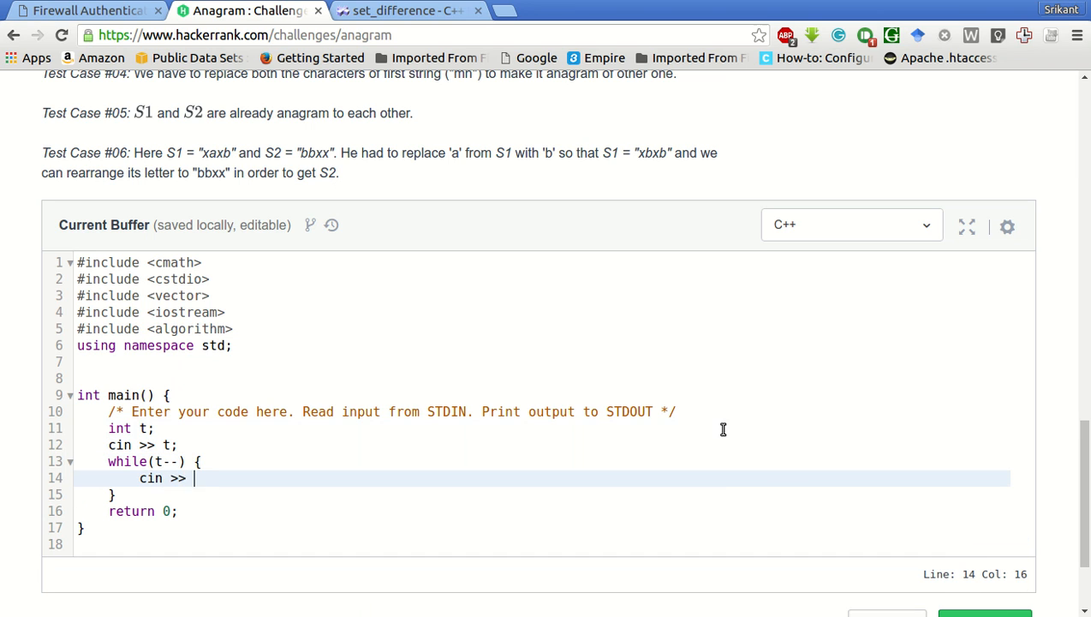
text(int)
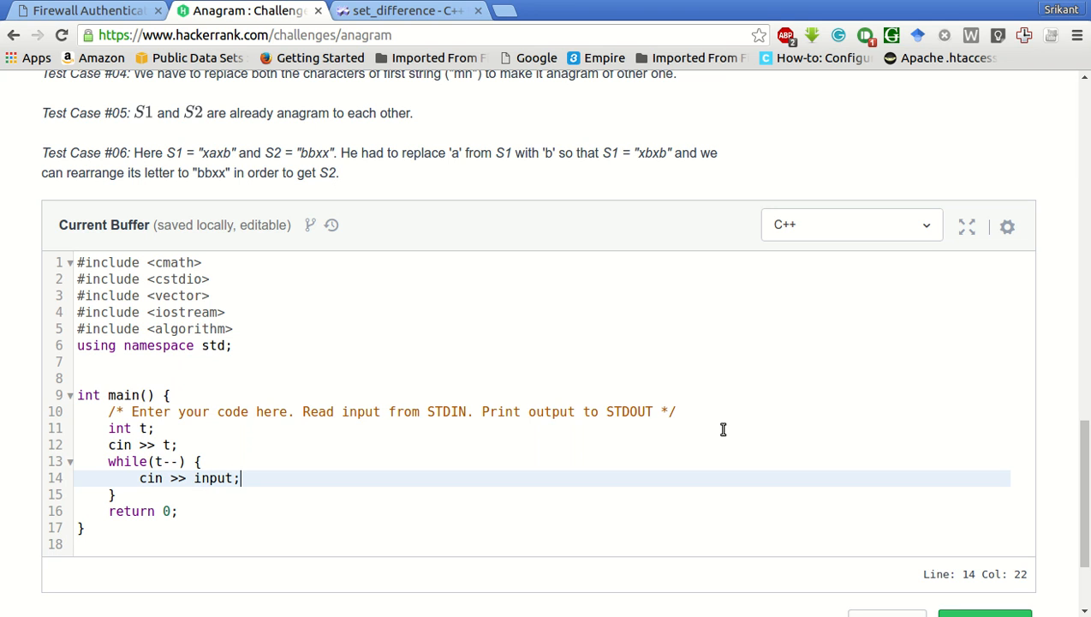
text(st)
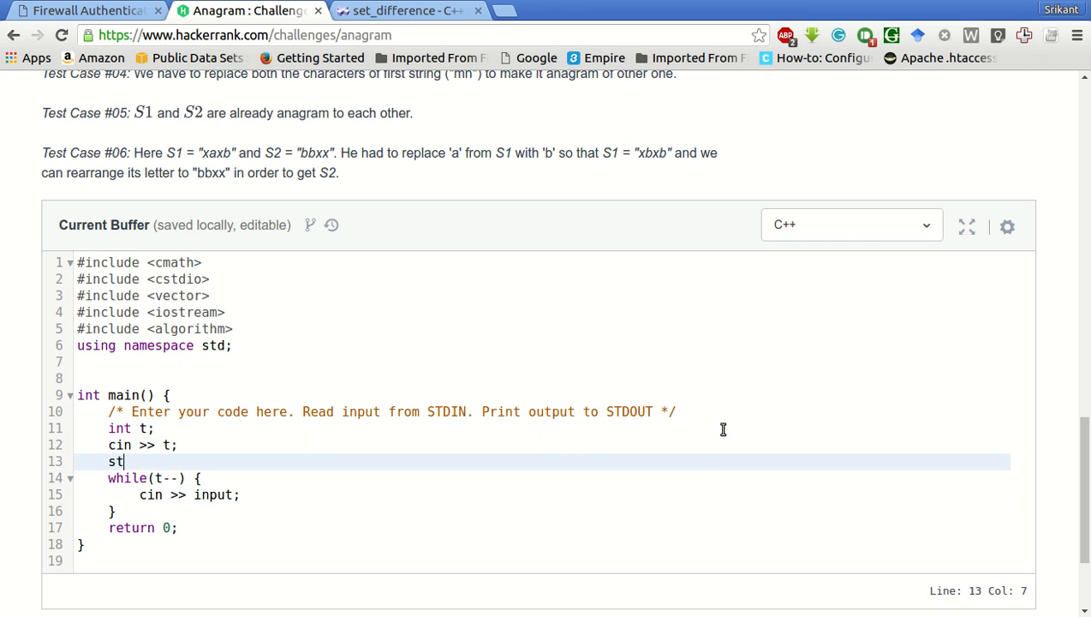
text(ring)
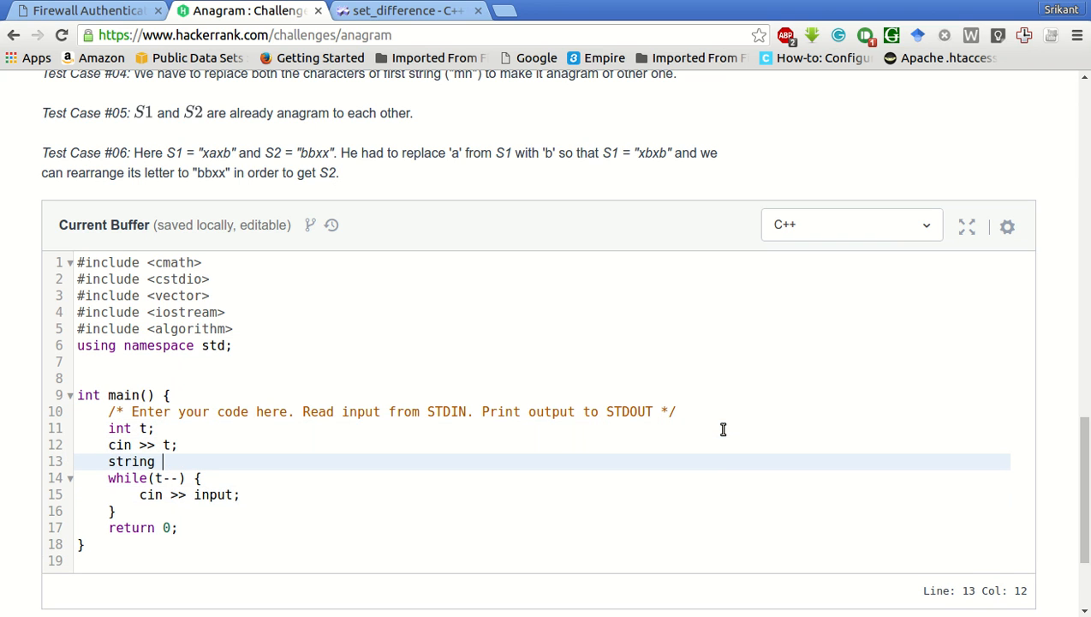
text(input;)
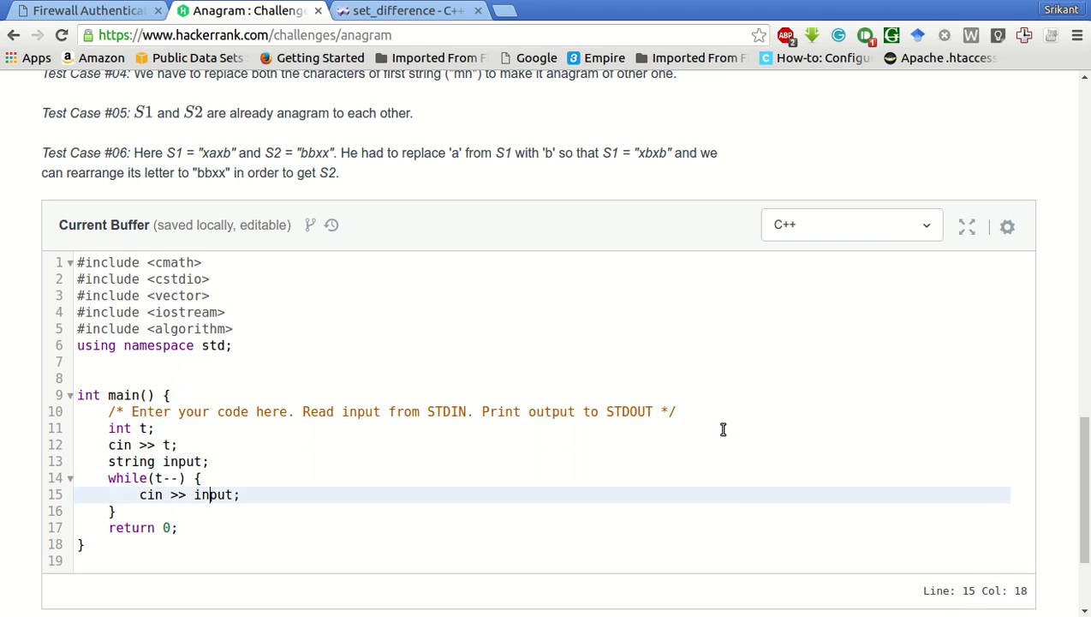
key(Return)
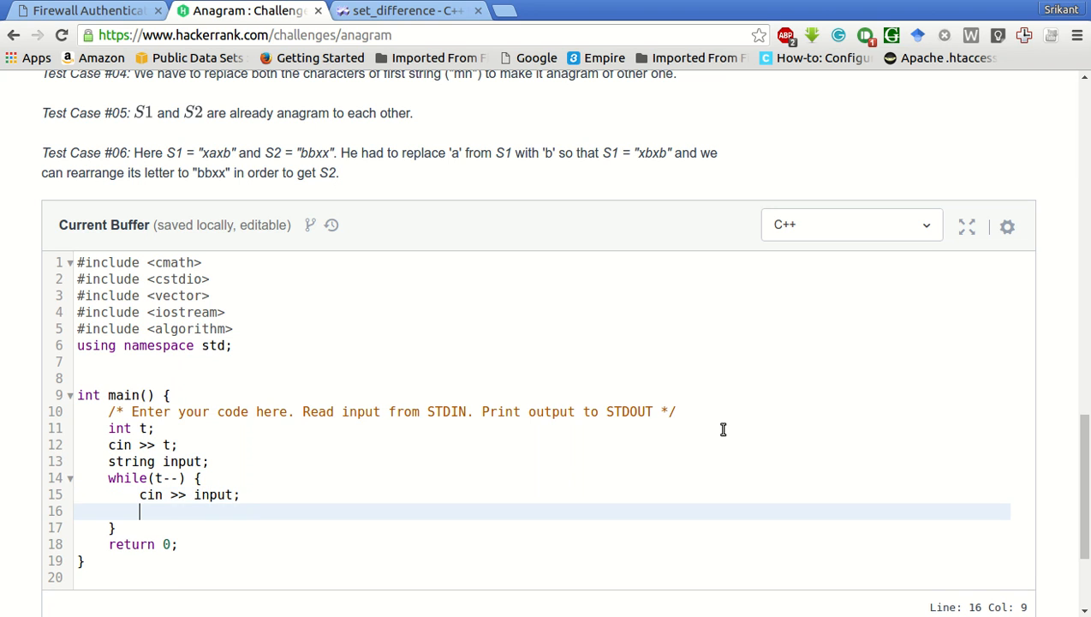
- Declare string a = input.substr(0, input.size()/2) for the first half
text(st)
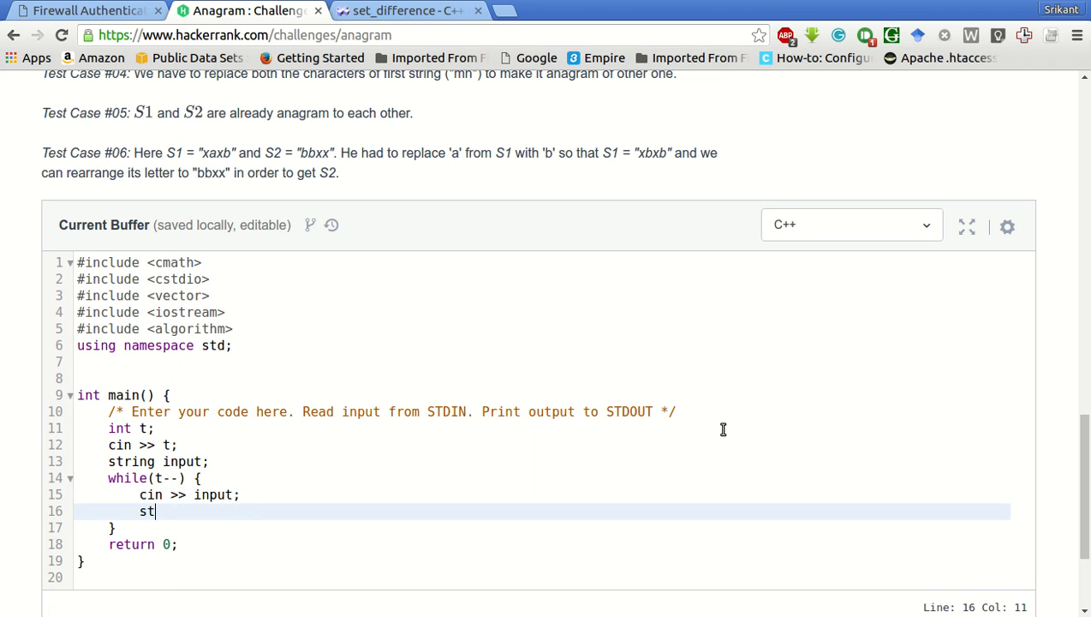
text(ring)
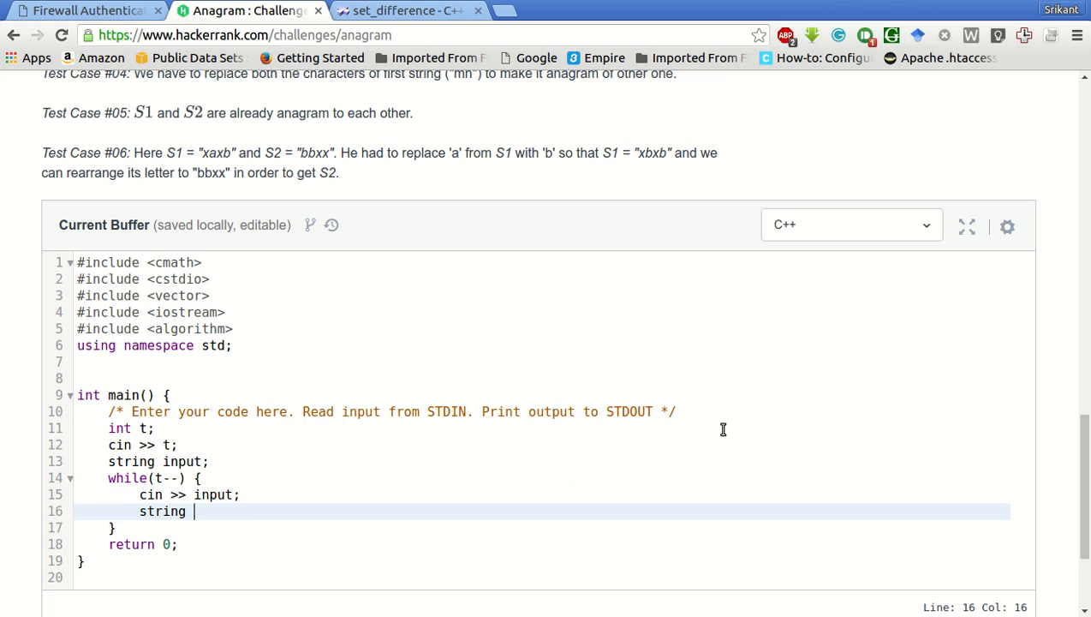
text(a = a)
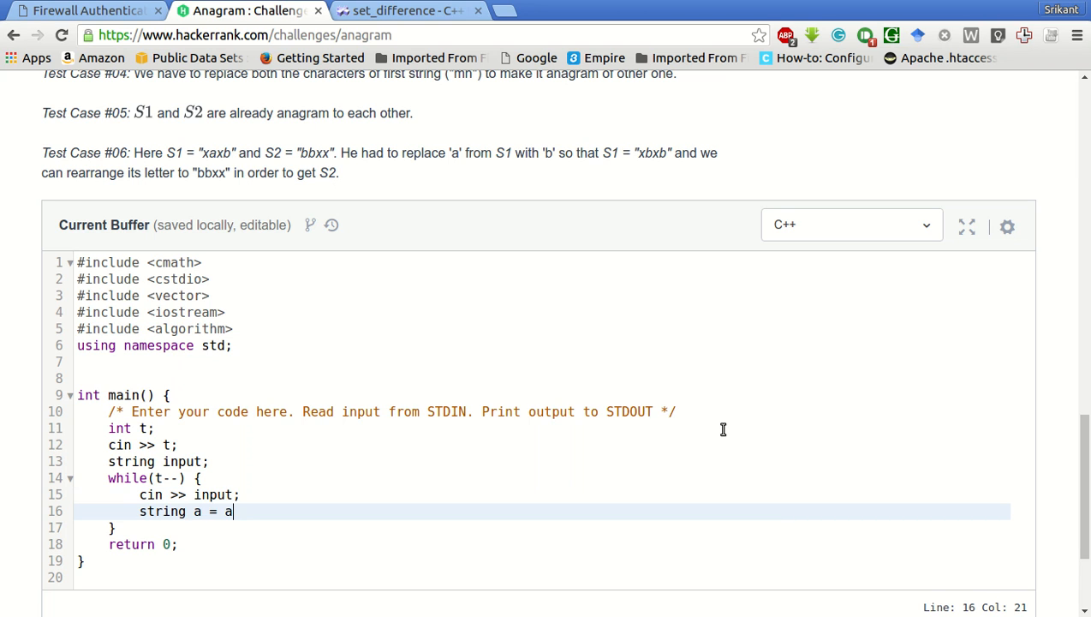
text(npu)
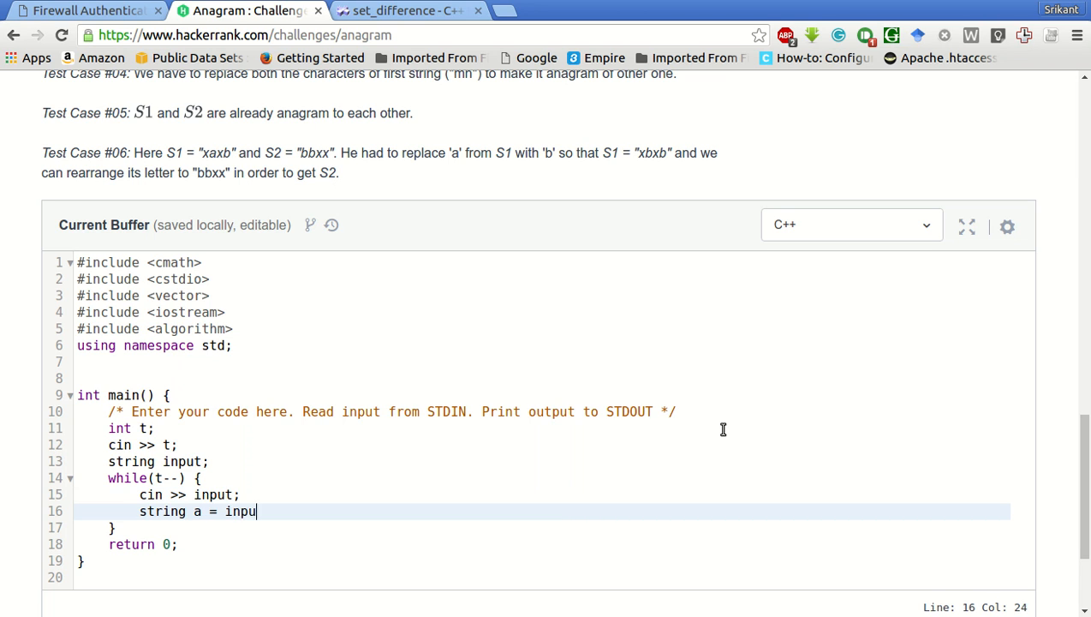
text(.sub)
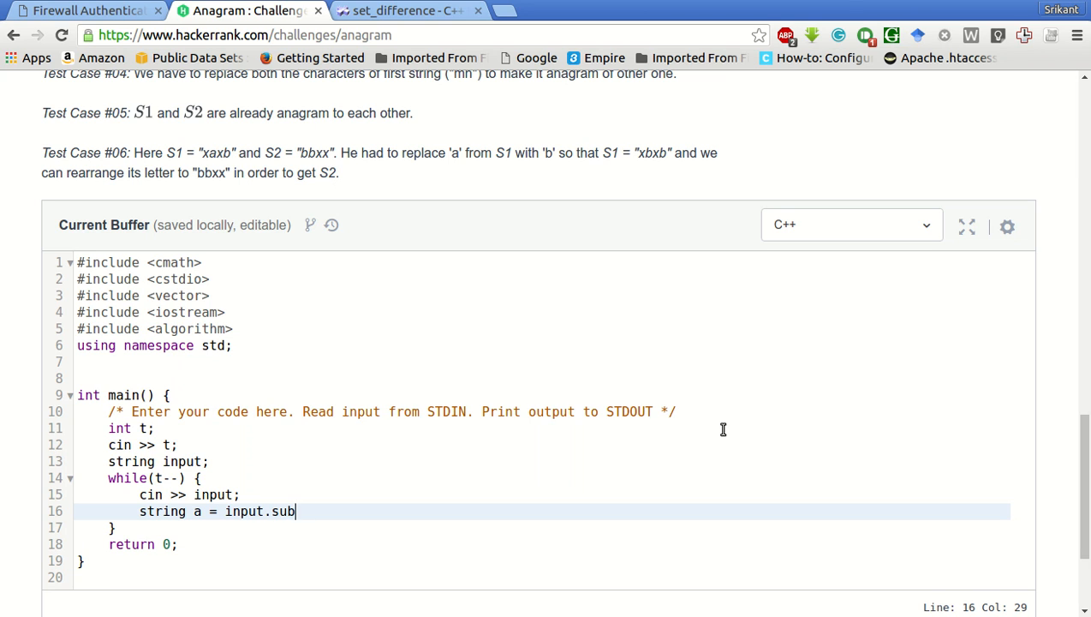
text(str())
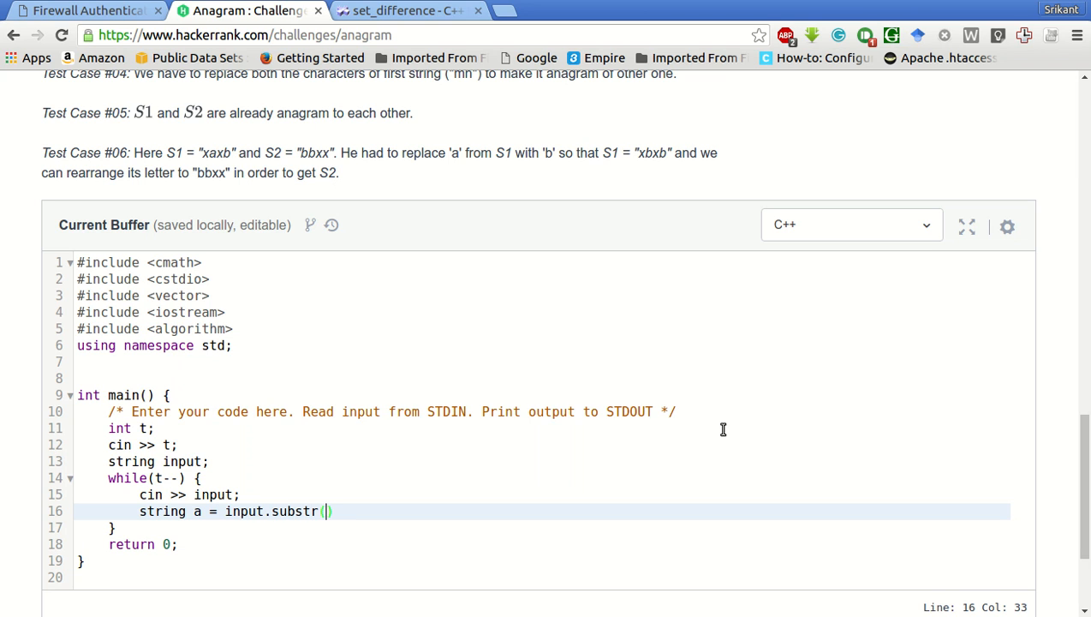
text(0)
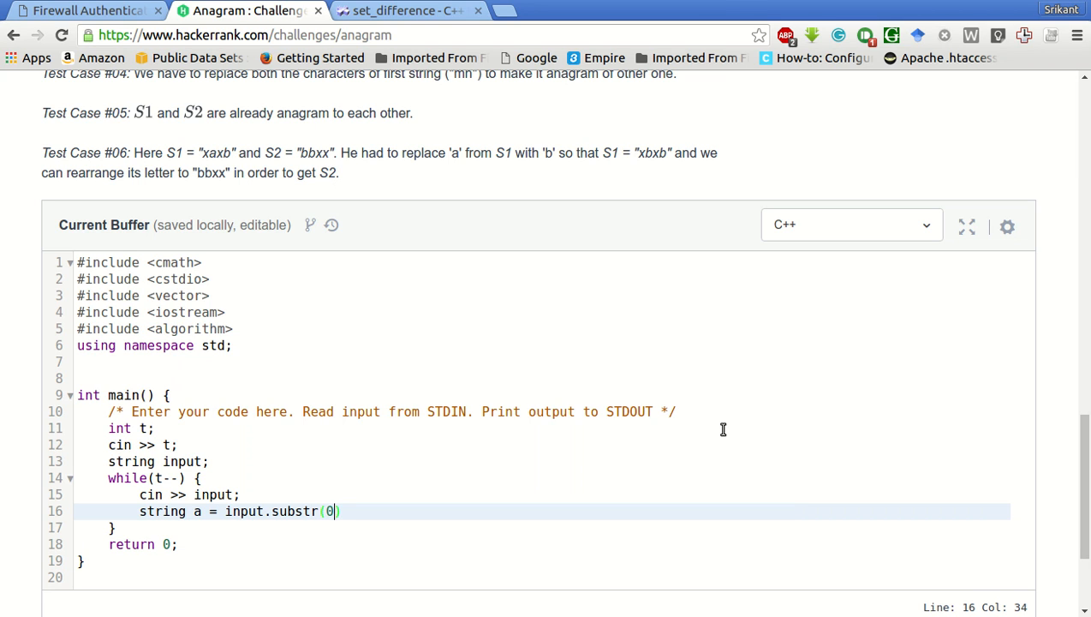
text(,)
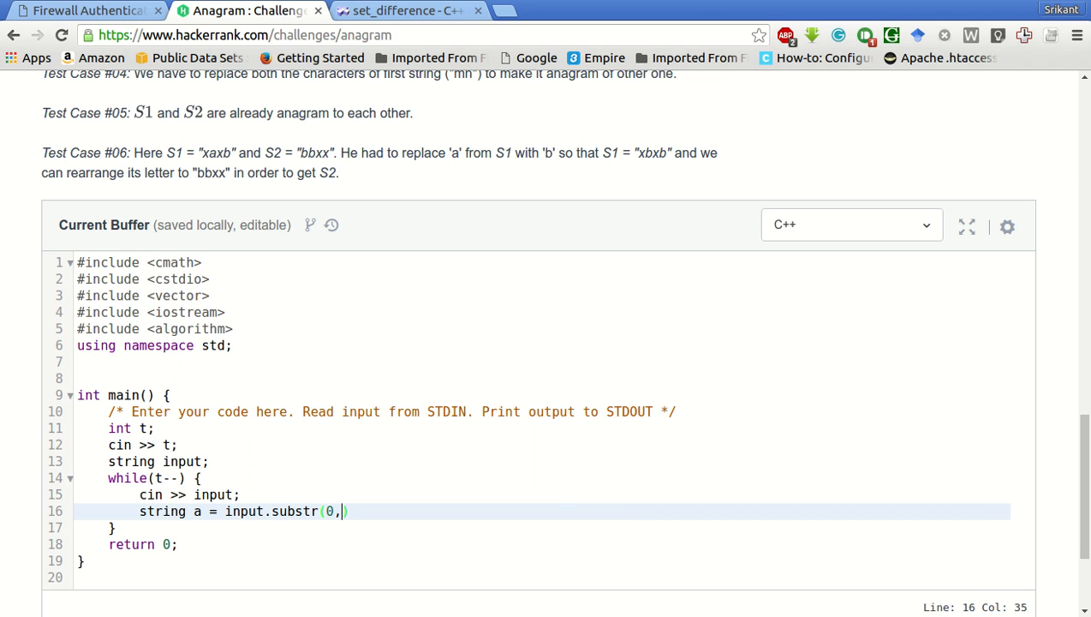
text(input.)
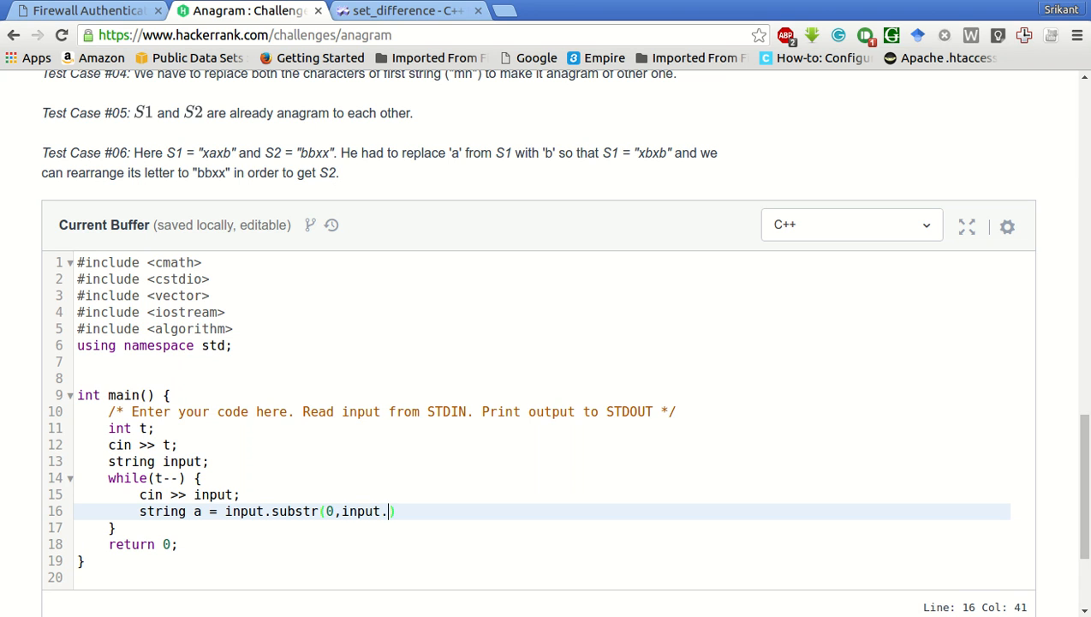
text(size)
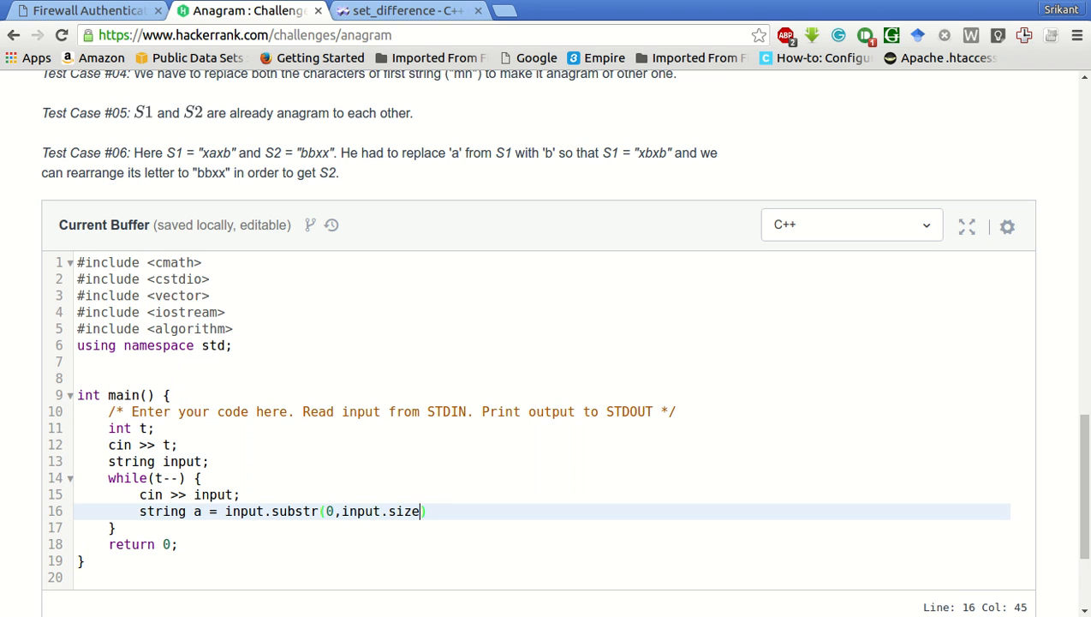
text(()/2))
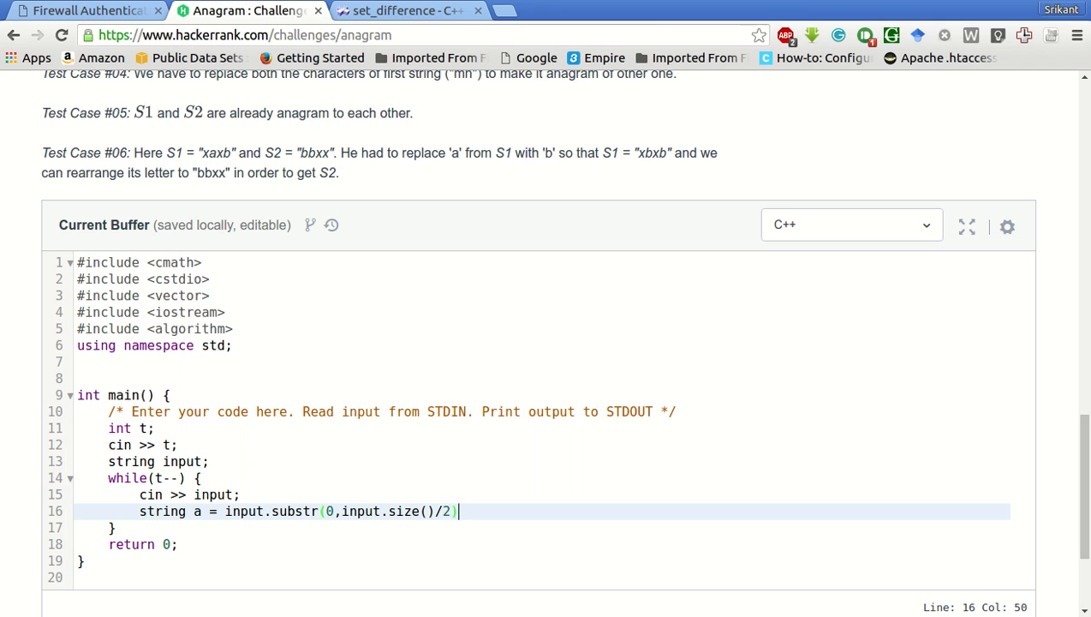
- Recheck sample string aaabbb in Sample Input, then return to the code editor
scroll(up, 3)
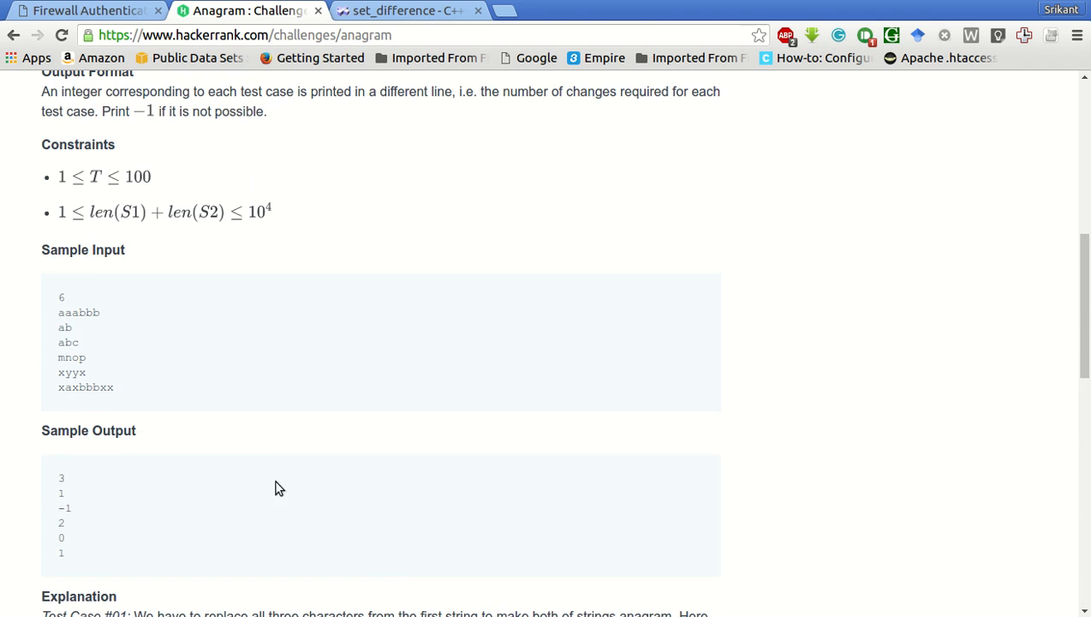
mouse_move(101, 334)
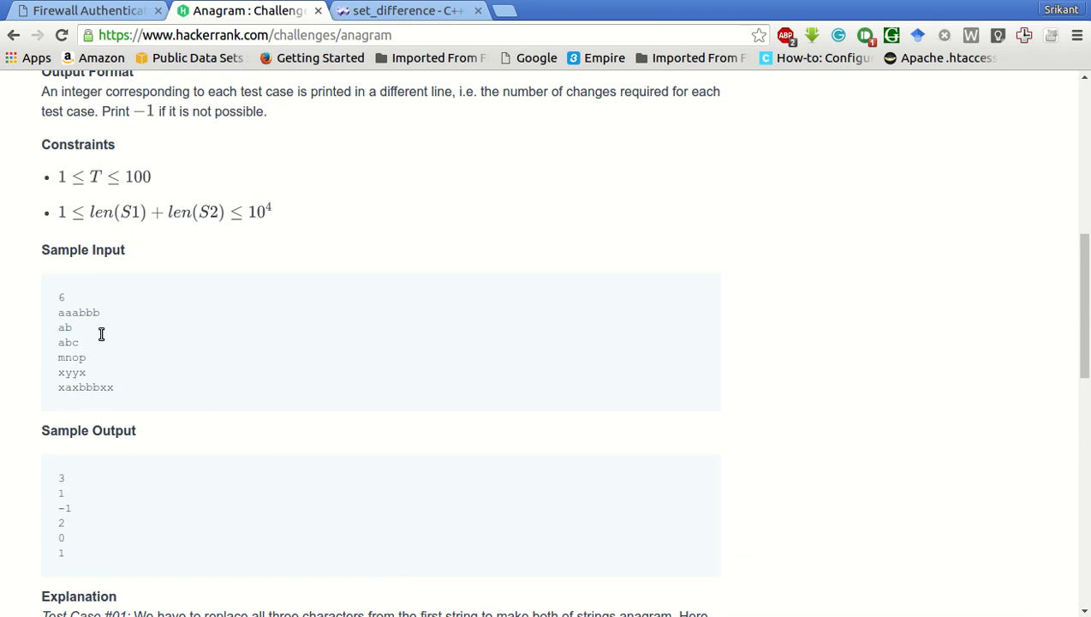
double_click(78, 312)
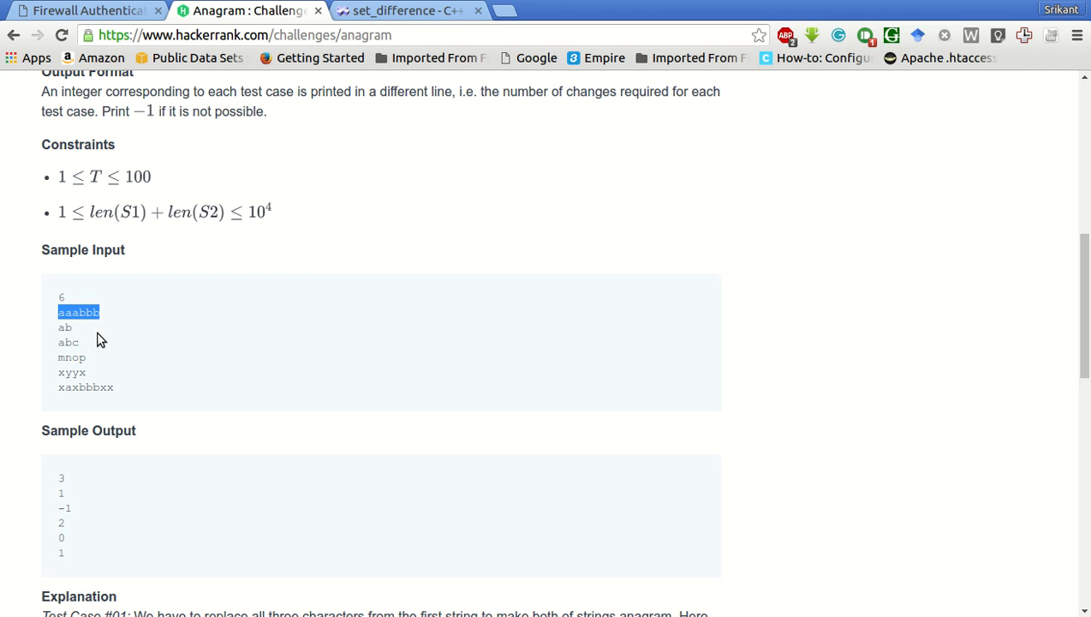
mouse_move(176, 354)
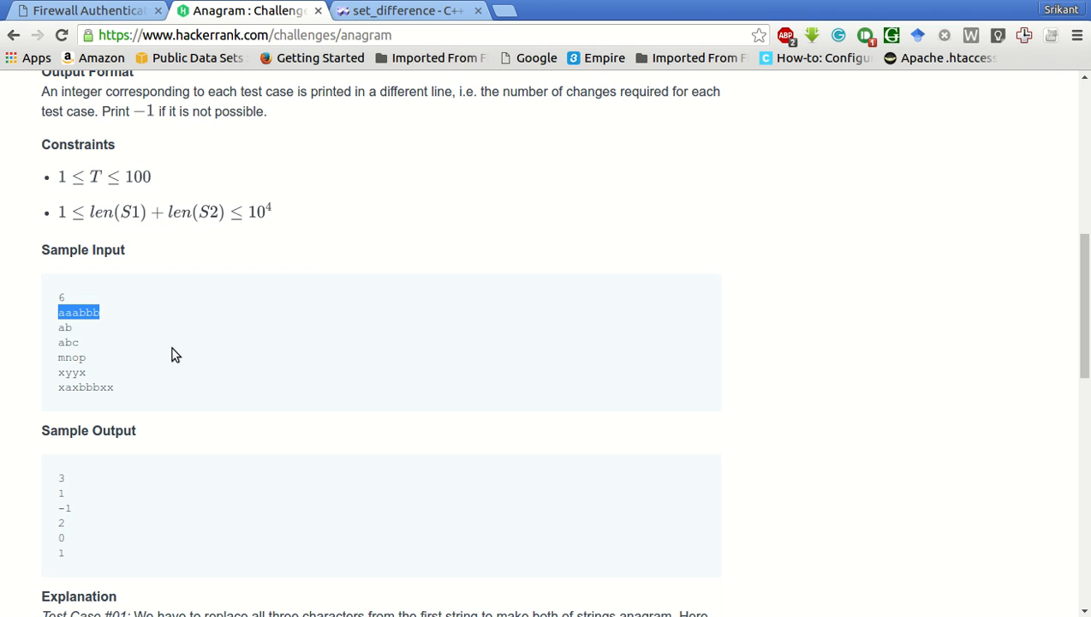
scroll(down, 3)
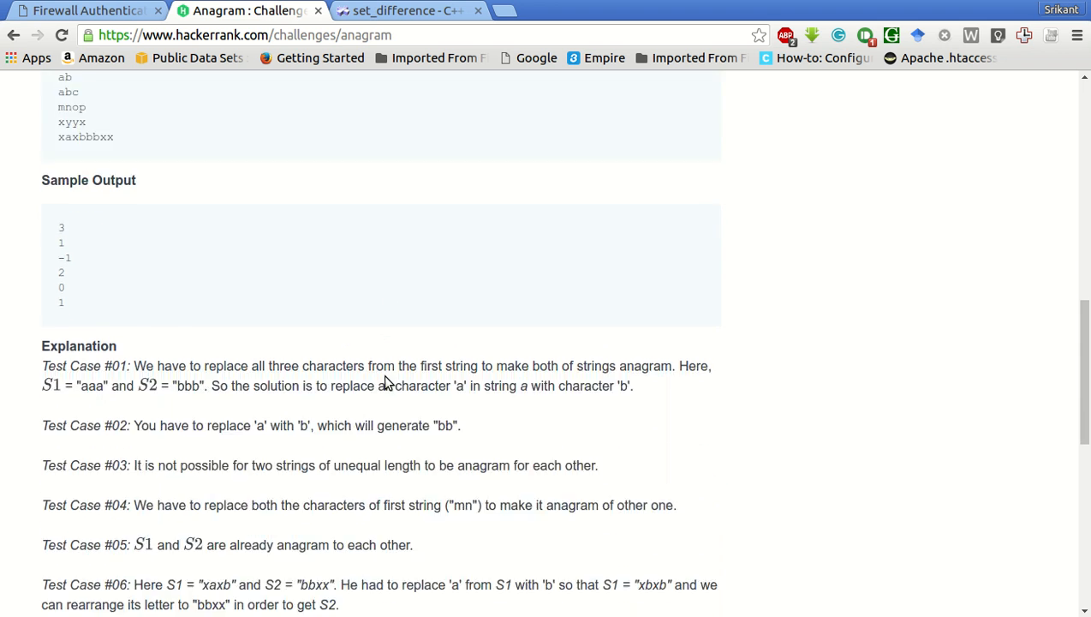
scroll(down, 3)
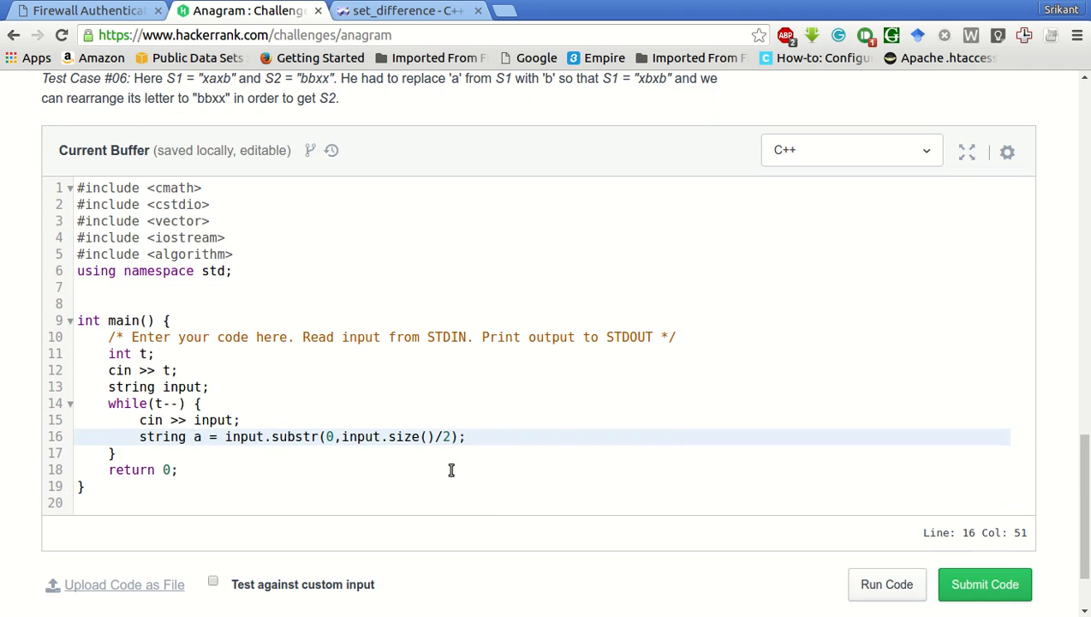
- Add 'string b = input.substr(input.size()/2);' below the first-half line
click(327, 436)
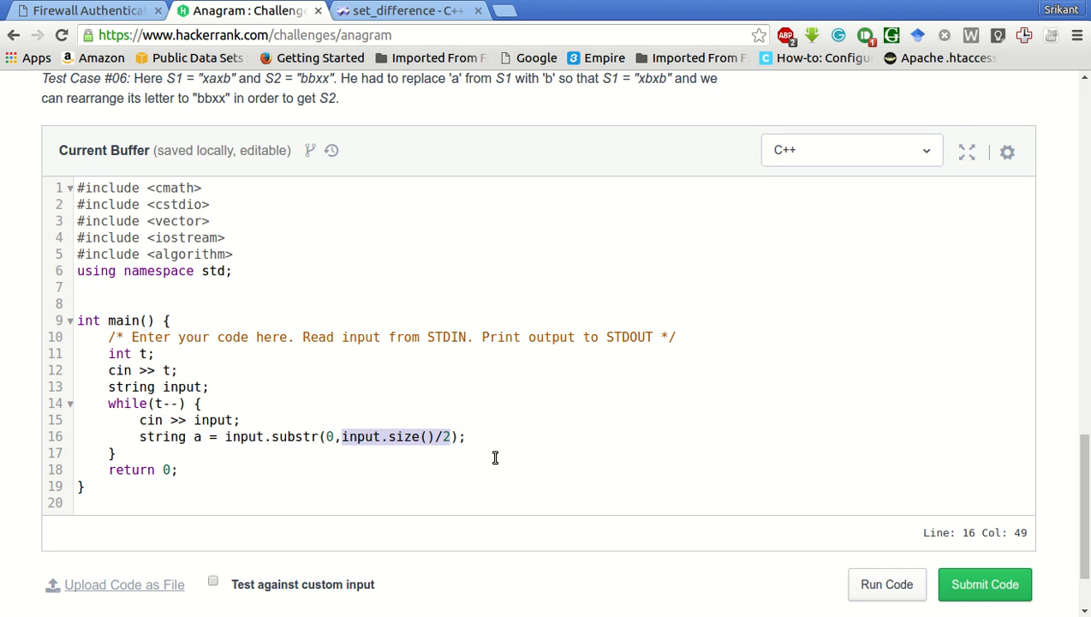
mouse_move(515, 458)
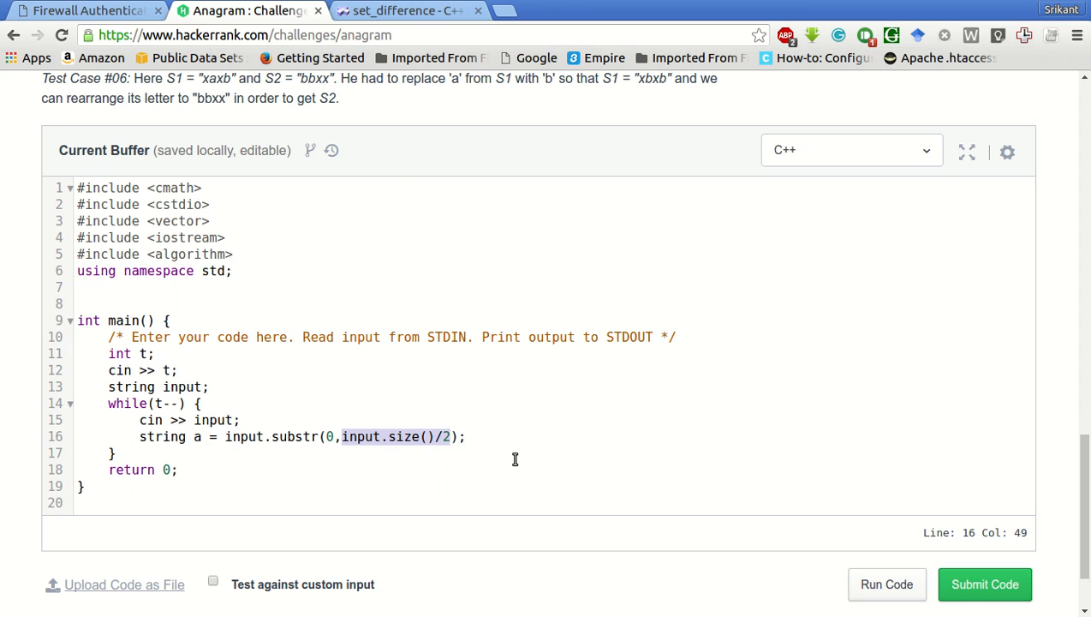
text(string b)
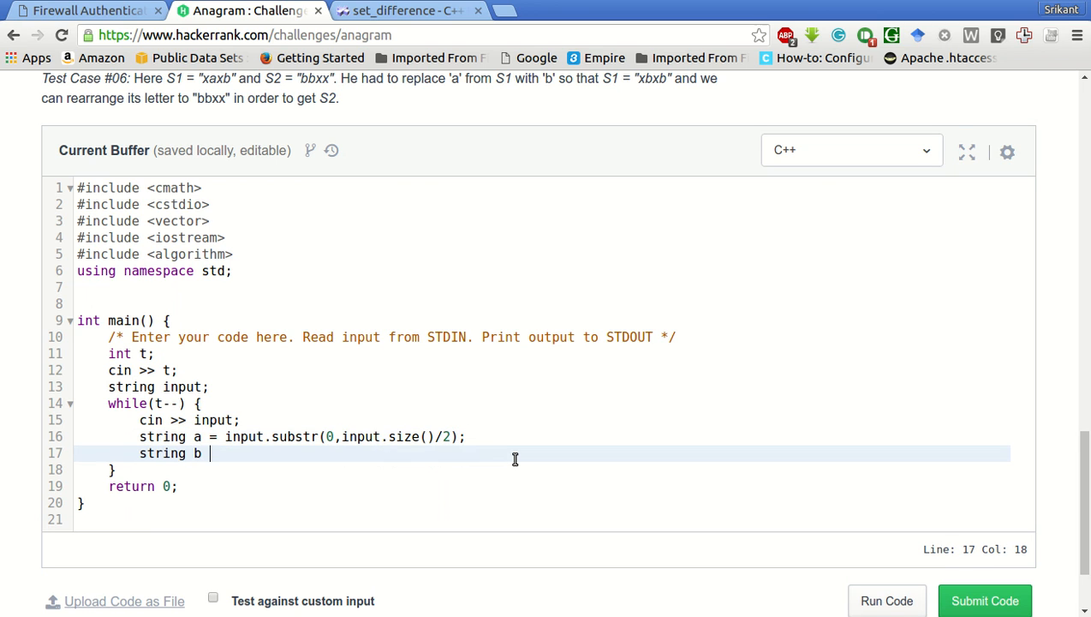
text(= input.substr()
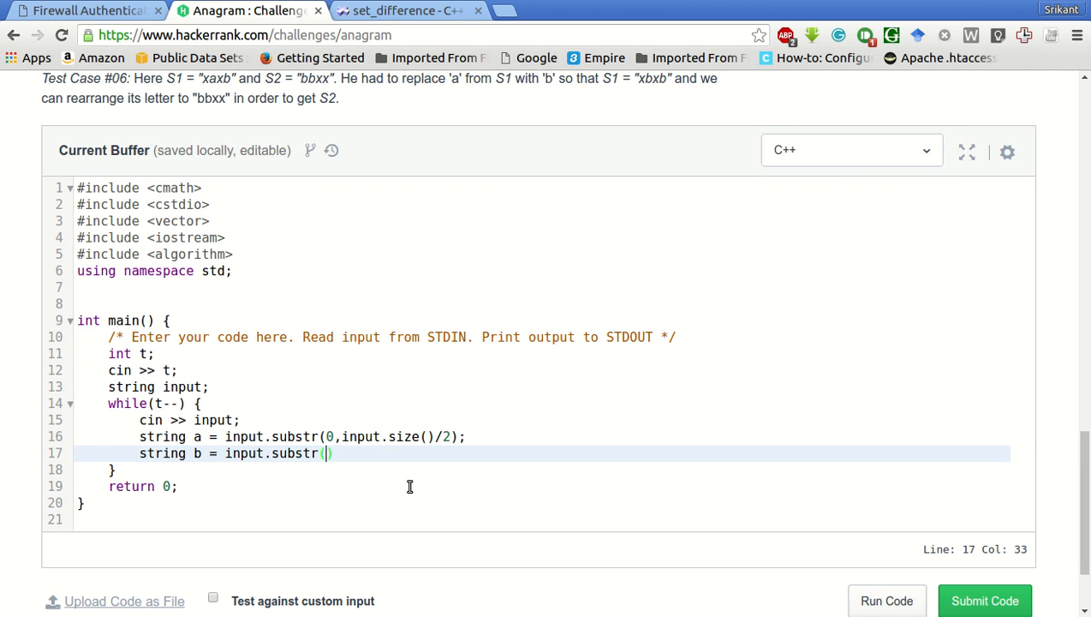
text(input)
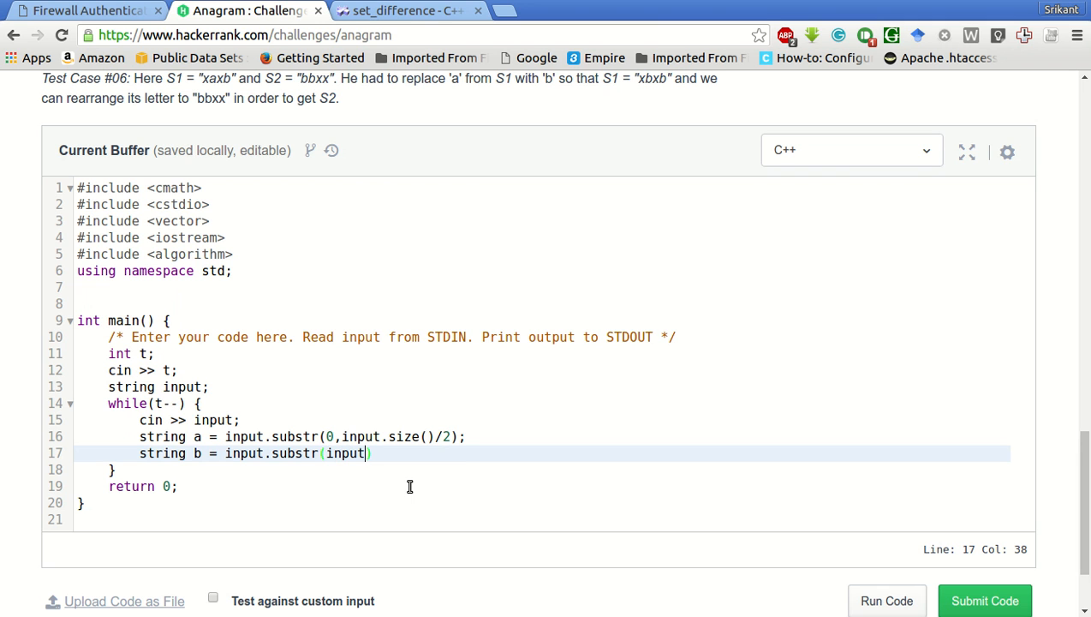
text(.size()
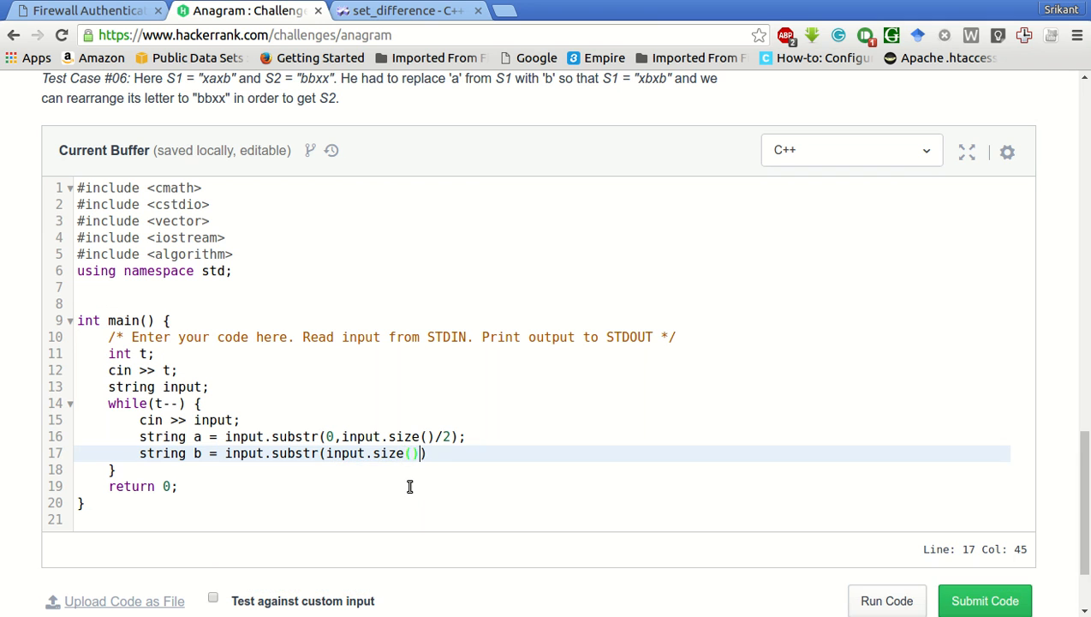
text(/2);)
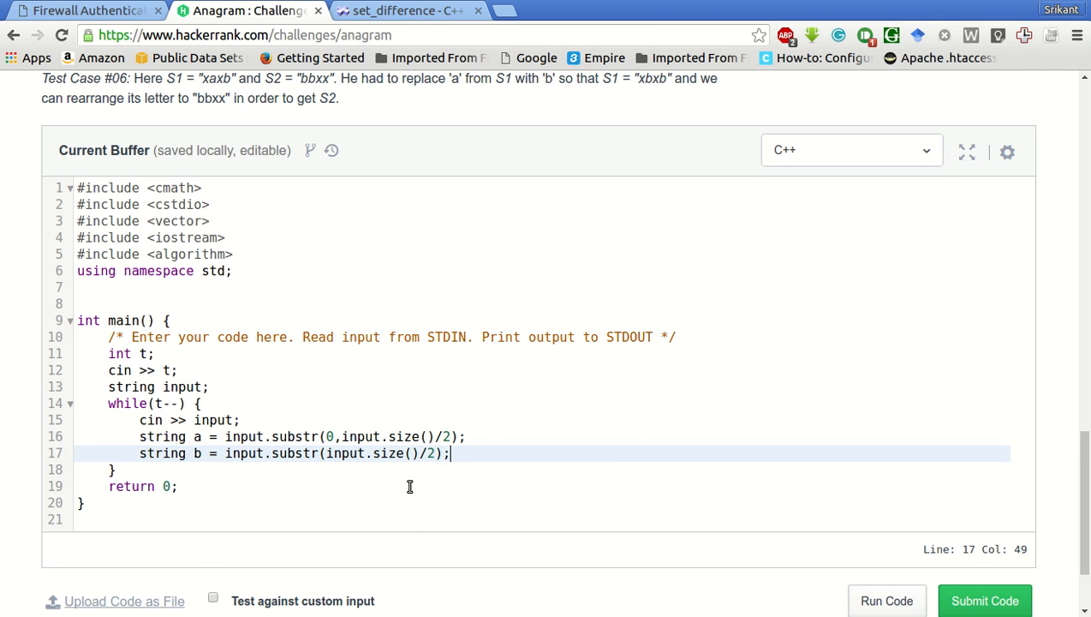
scroll(up, 3)
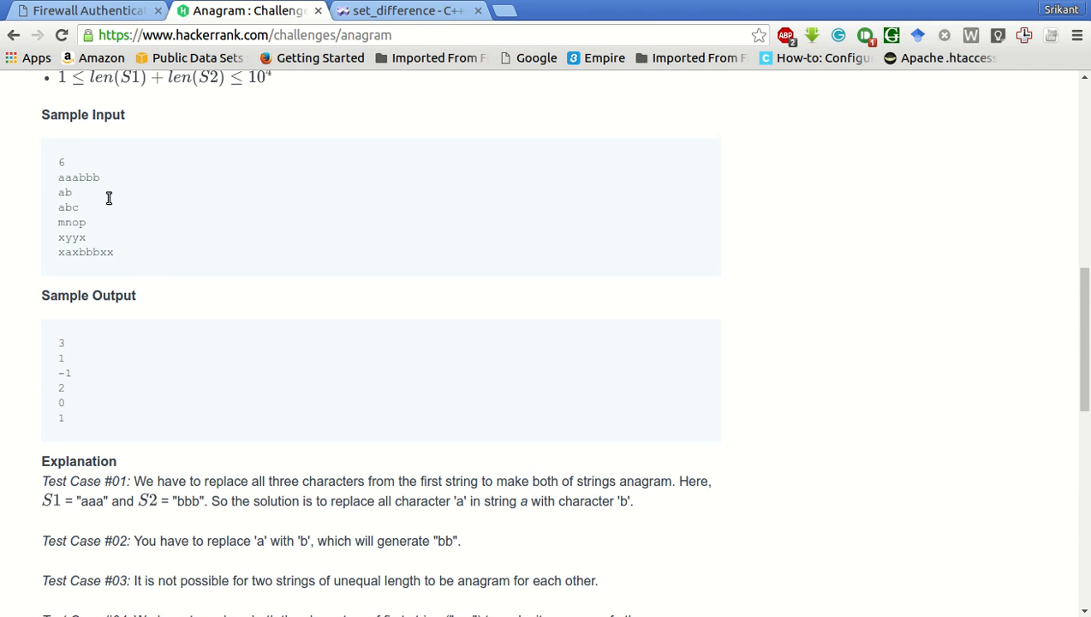
mouse_move(139, 197)
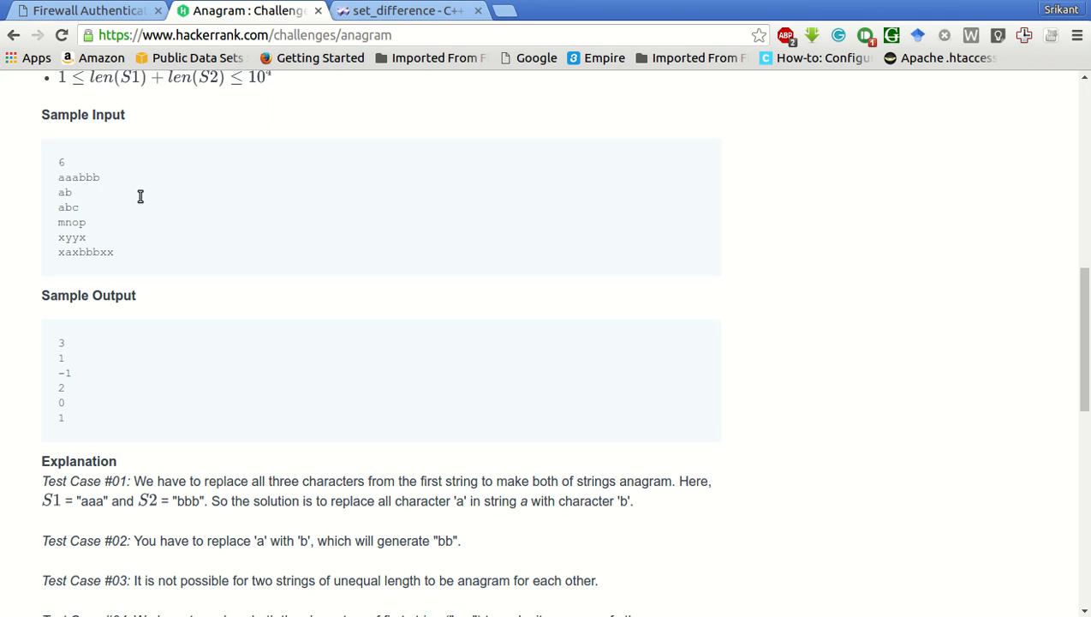
mouse_move(106, 198)
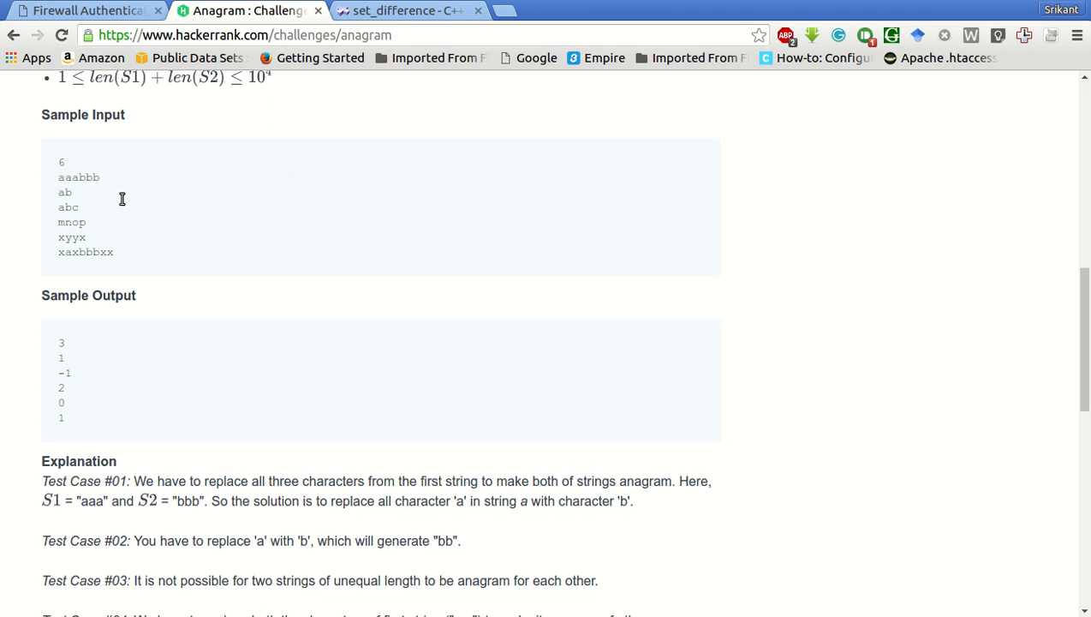
scroll(down, 3)
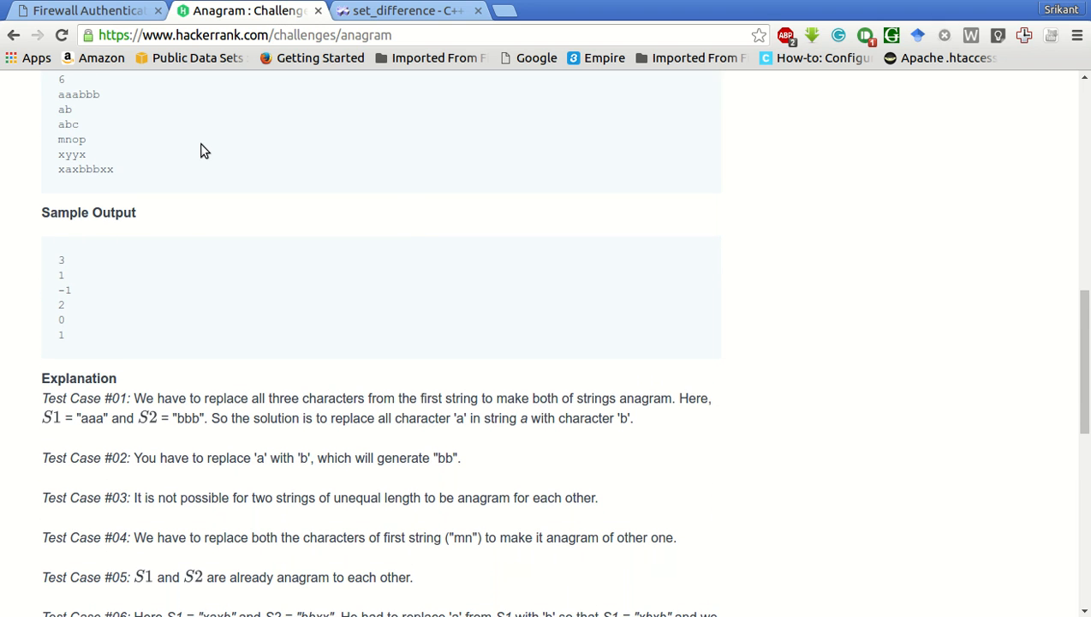
mouse_move(105, 143)
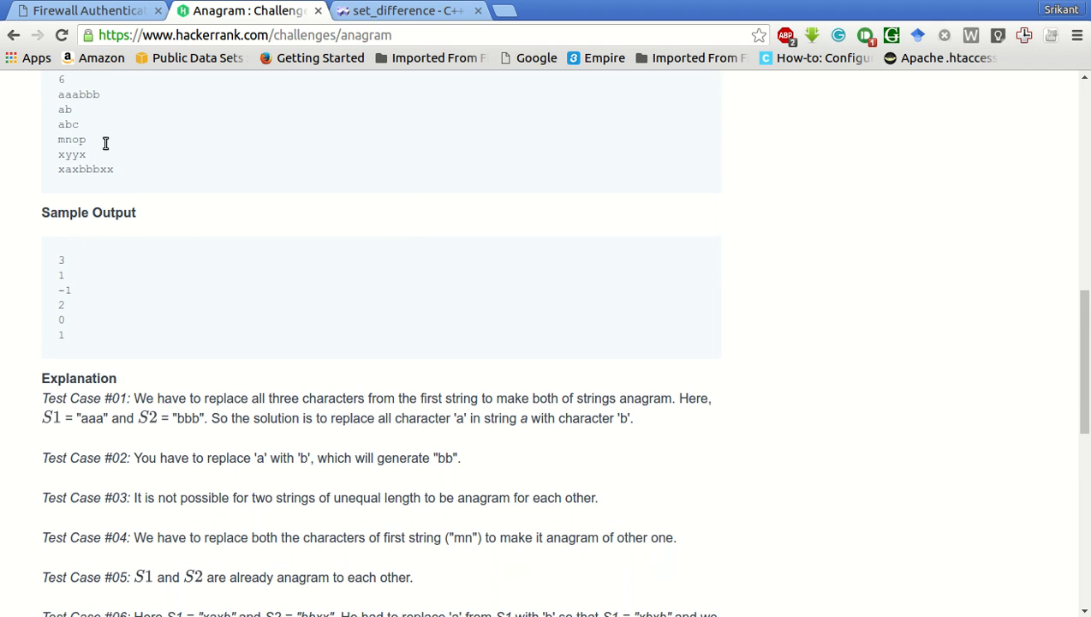
mouse_move(101, 145)
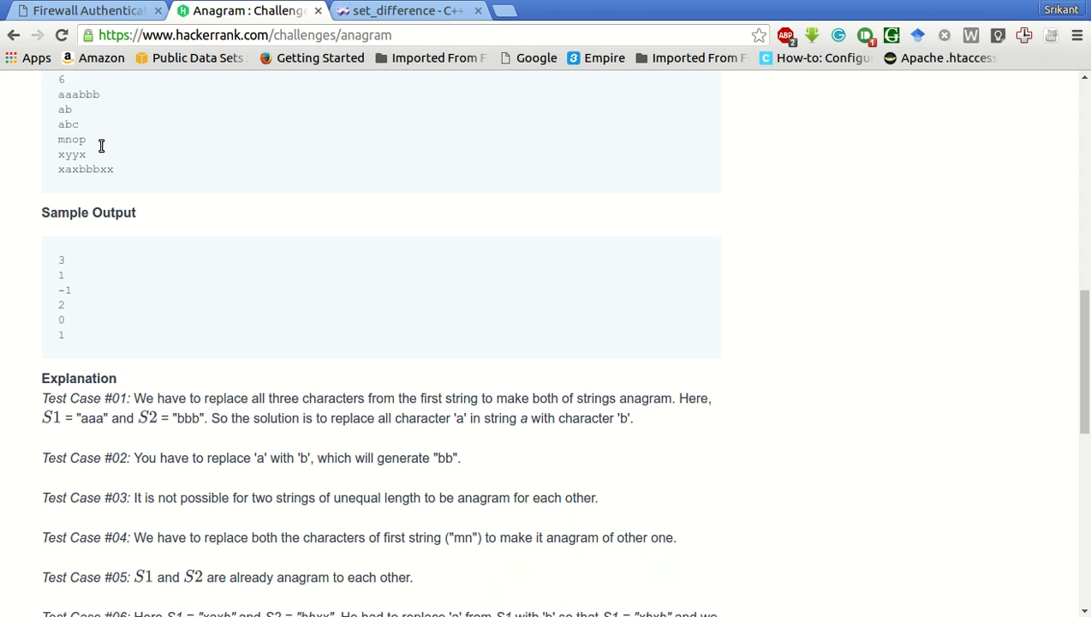
double_click(68, 124)
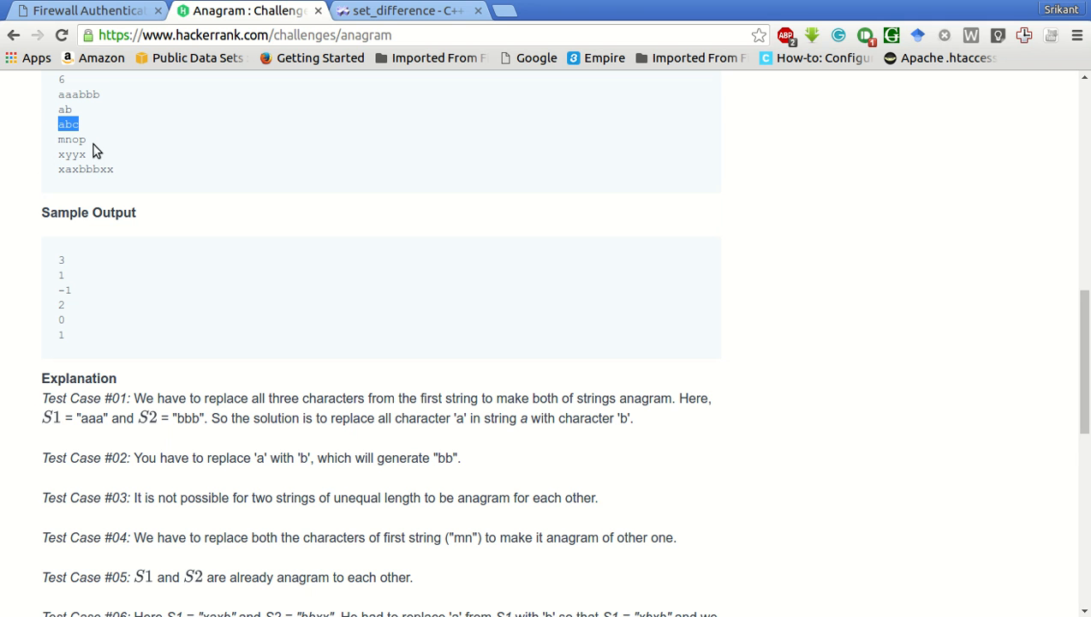
click(274, 154)
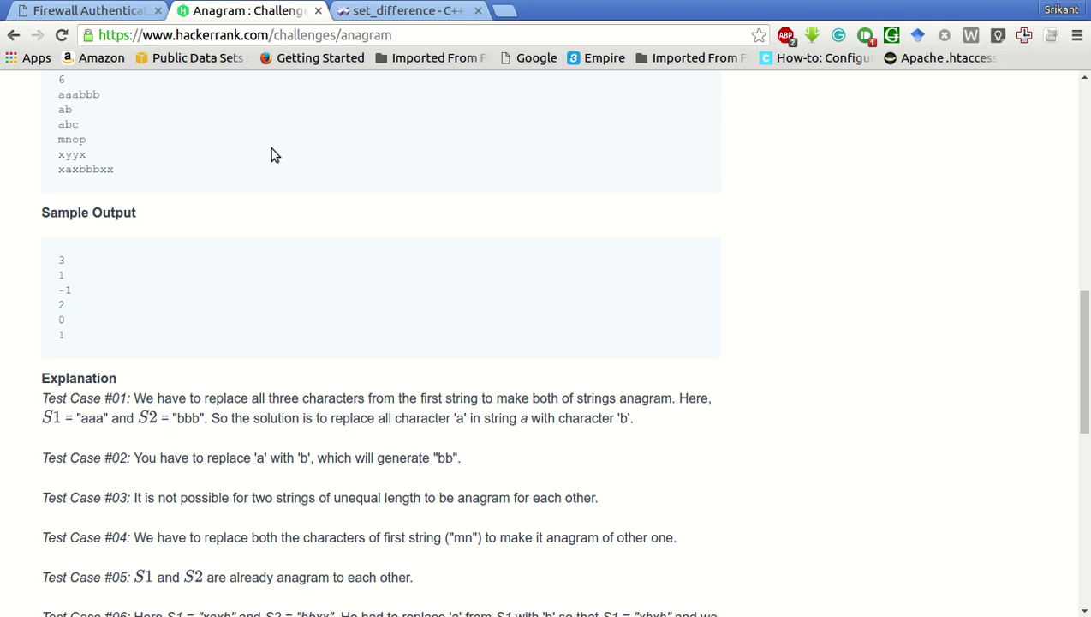
scroll(down, 3)
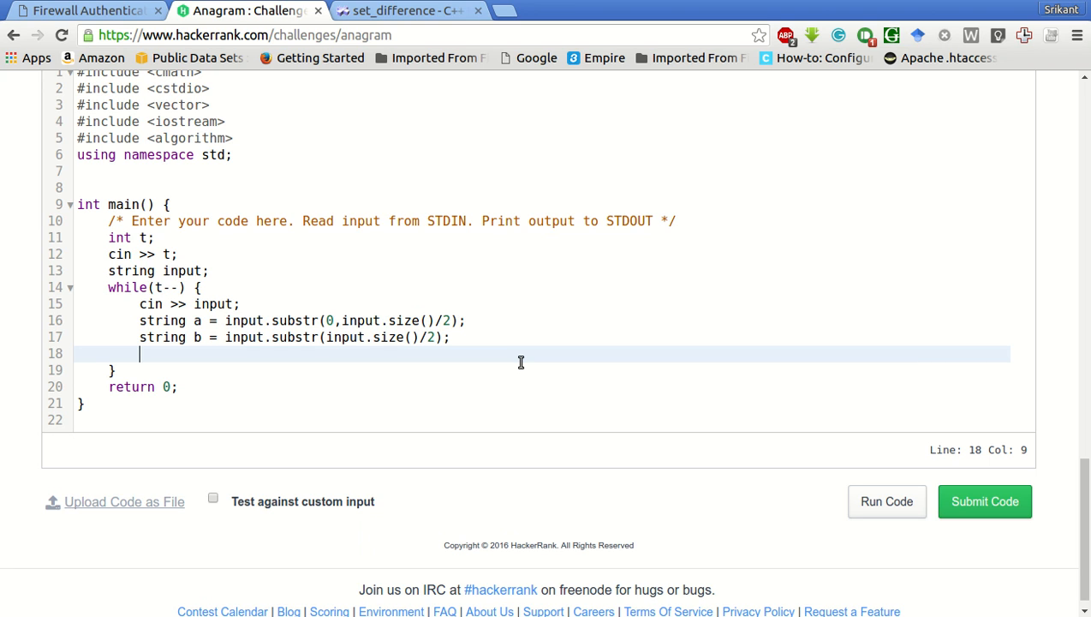
mouse_move(262, 342)
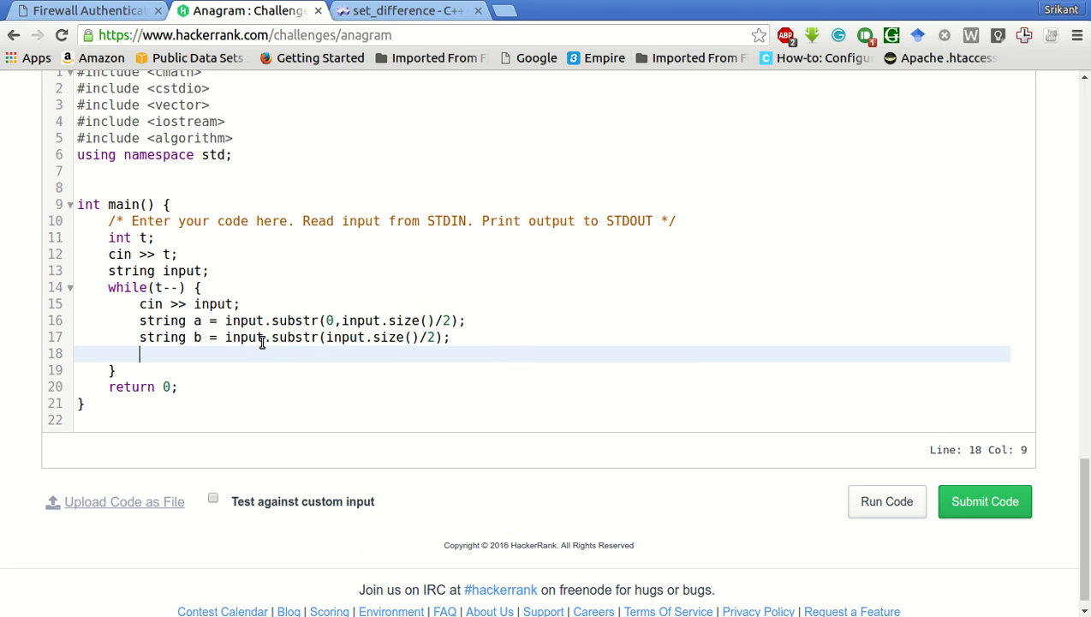
mouse_move(244, 365)
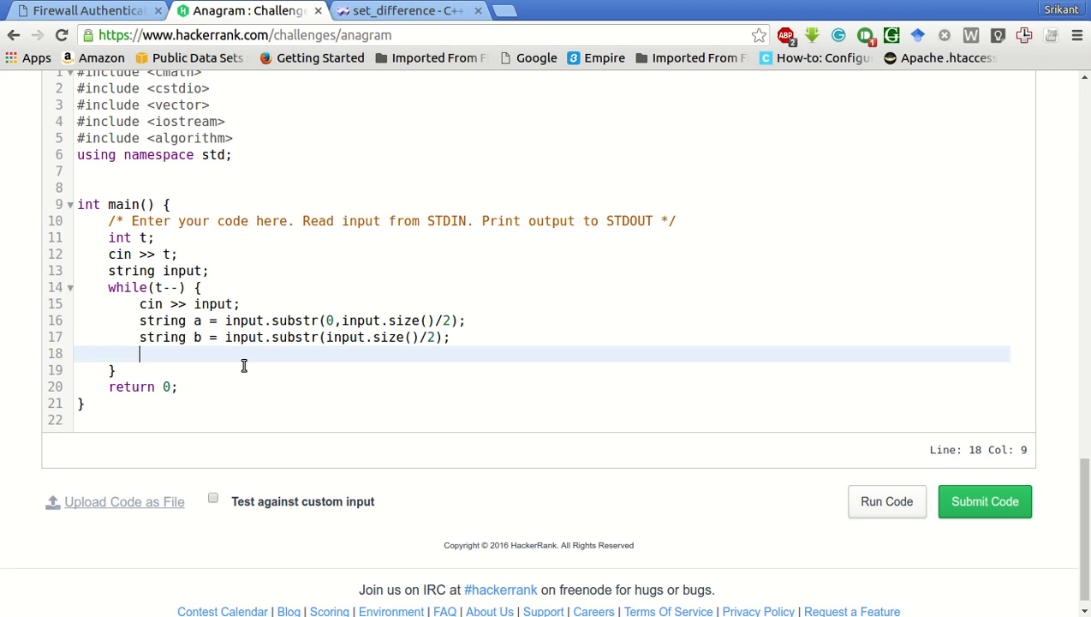
- Add sort(a.begin(), a.begin()); and the matching sort call for b
text(sor)
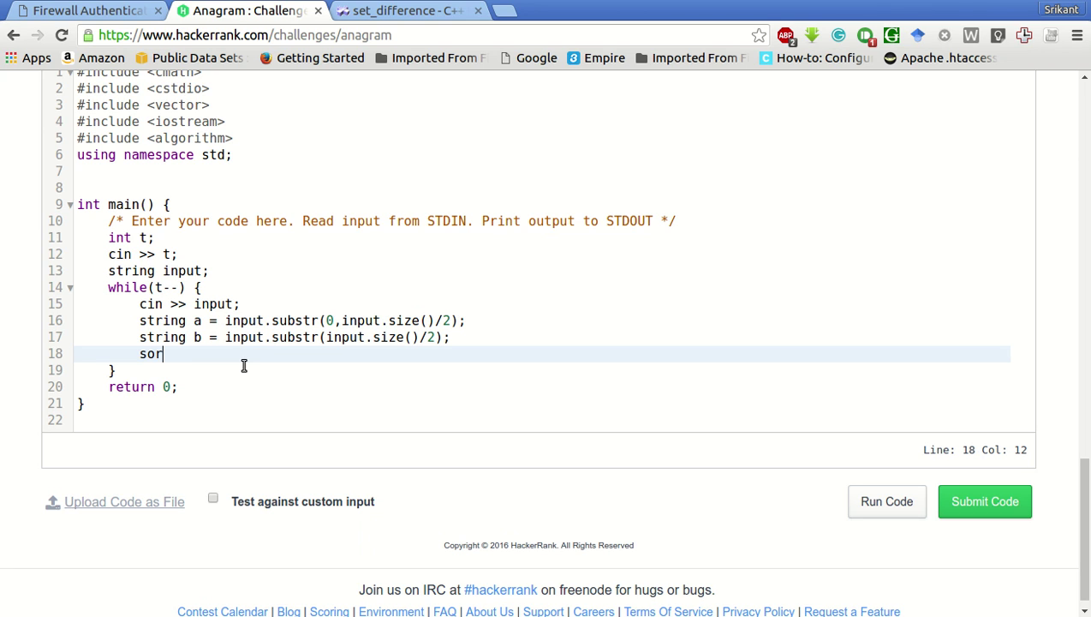
text(t(a.)
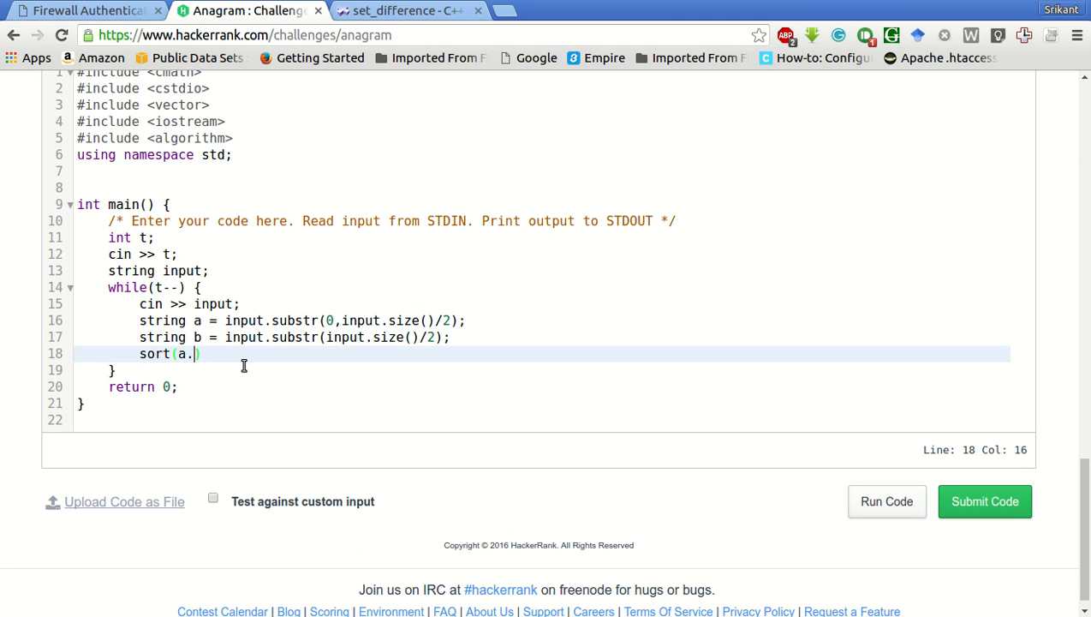
text(begin())
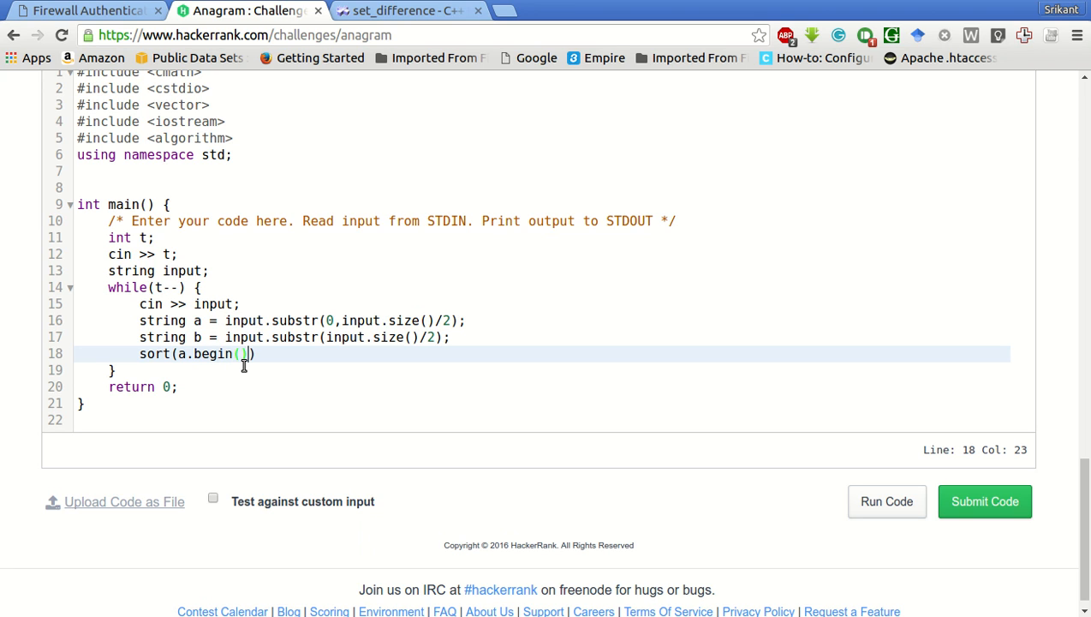
text(), a.be)
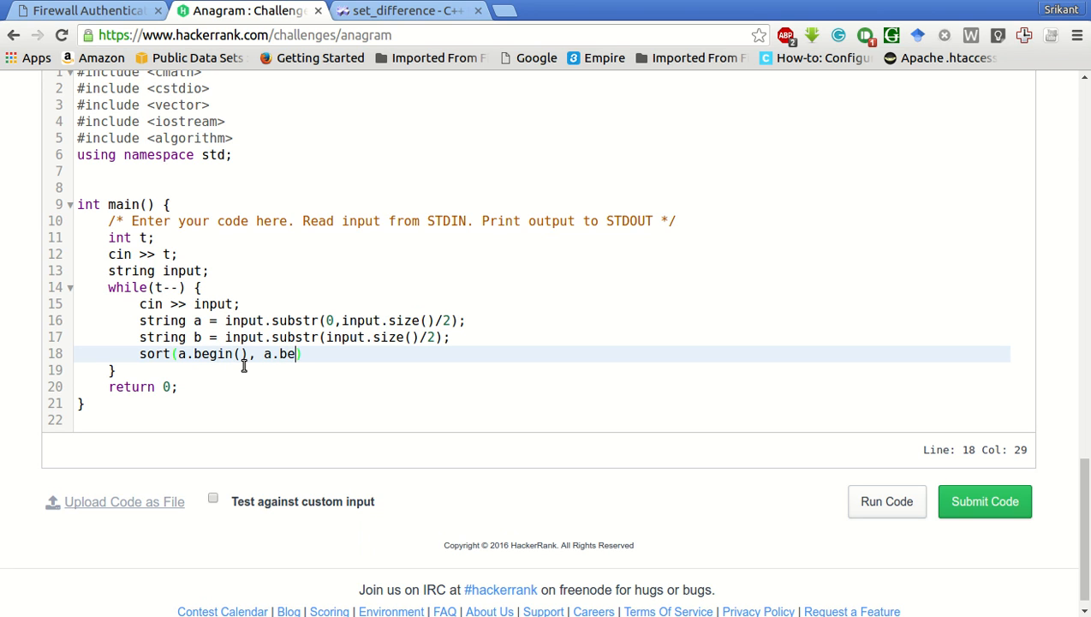
text(gin())
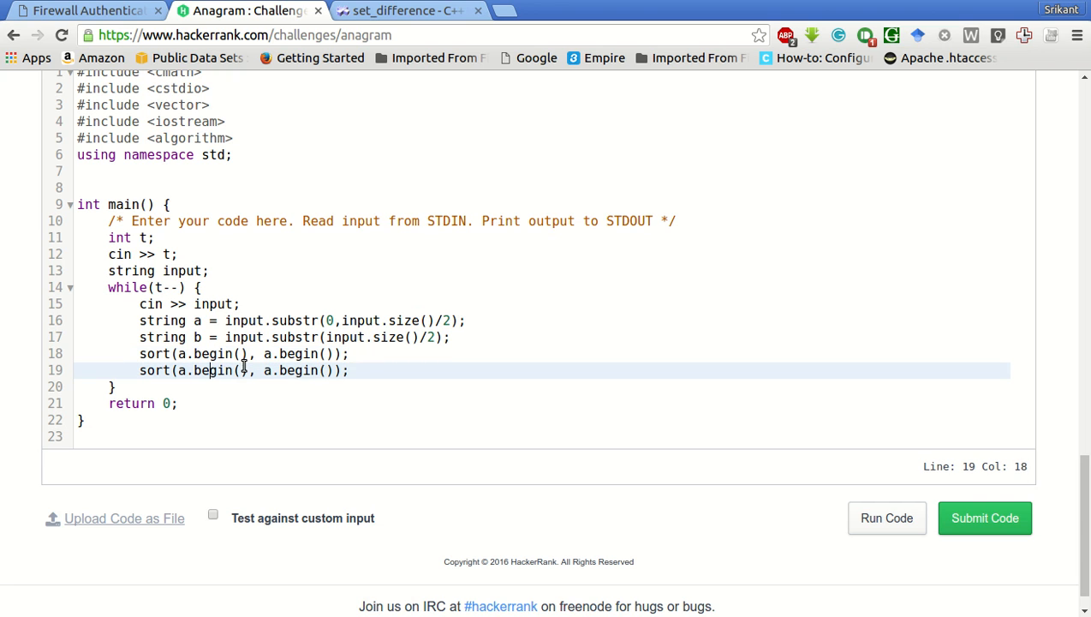
text(b)
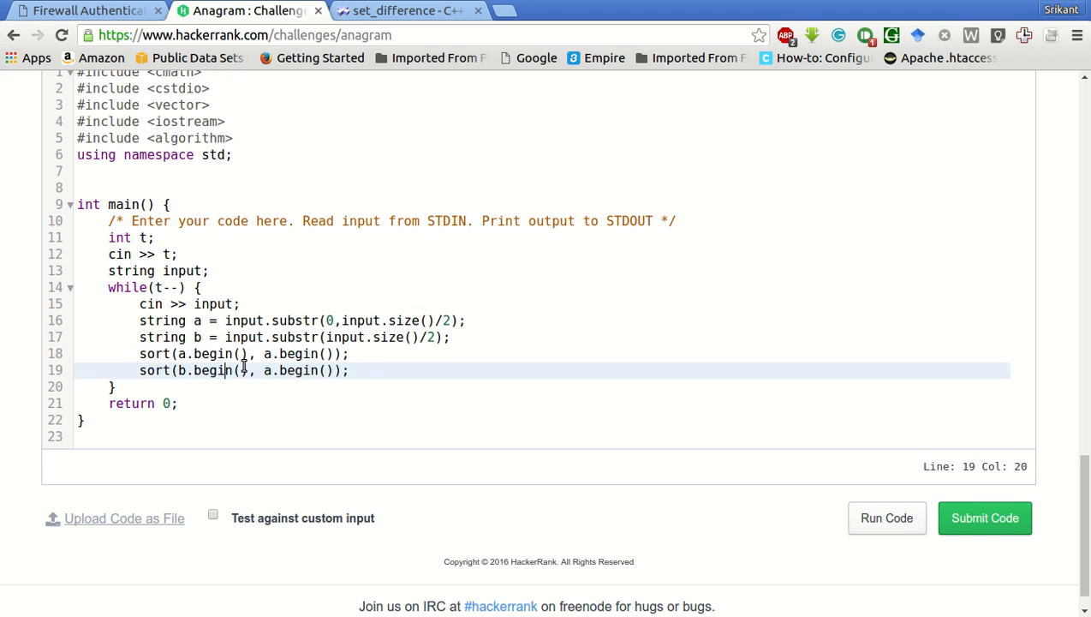
text(b)
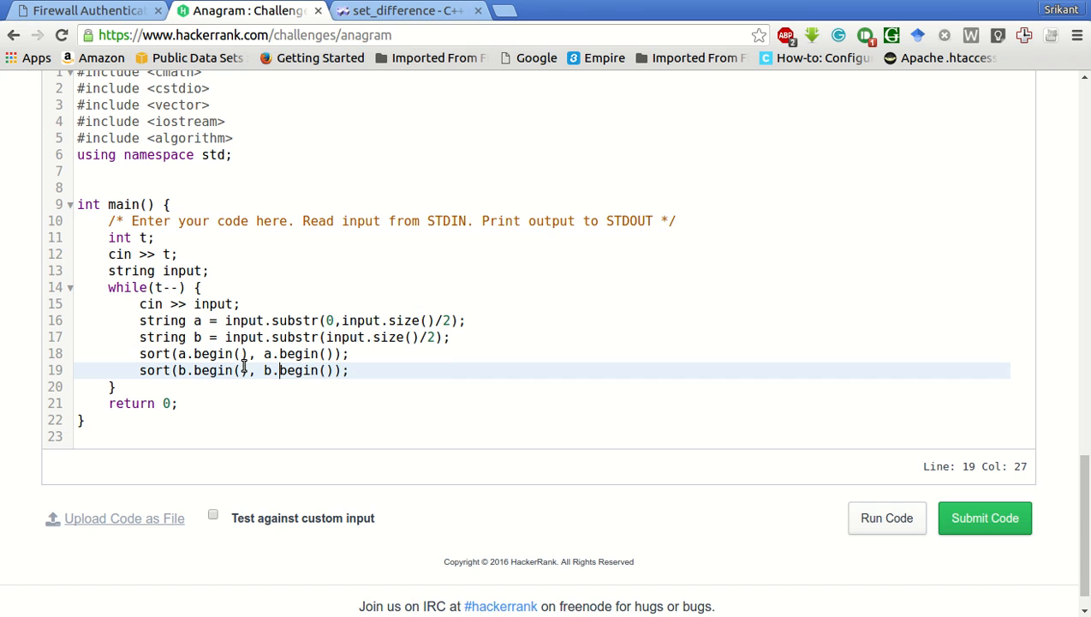
key(Return)
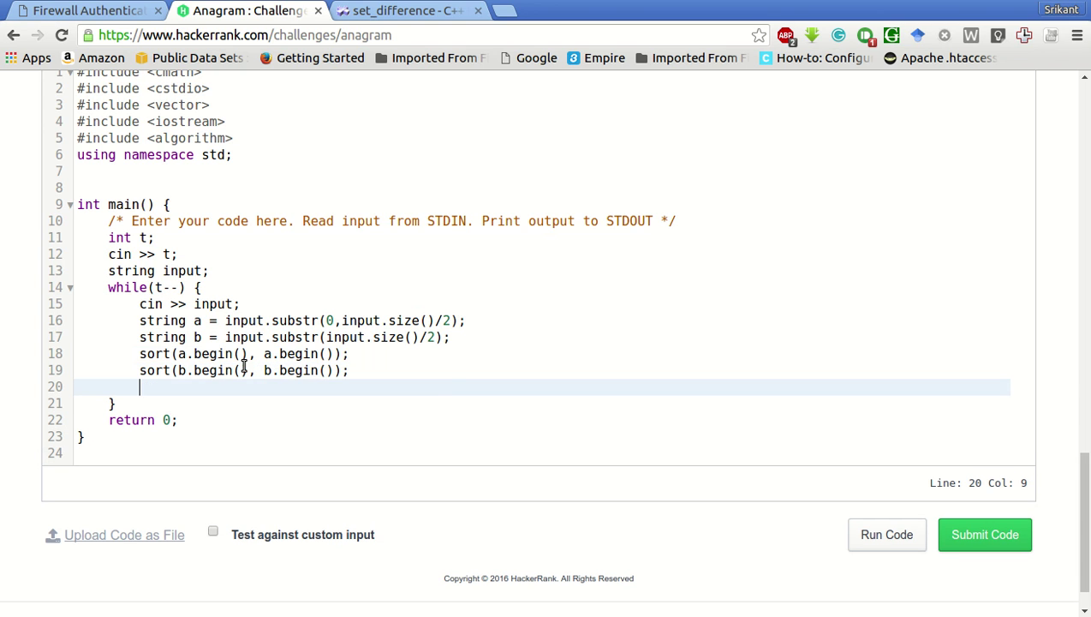
- Write set_difference(a.begin(), a.begin(), b.begin(), b.begin(), c.begin())
text(set_difference()
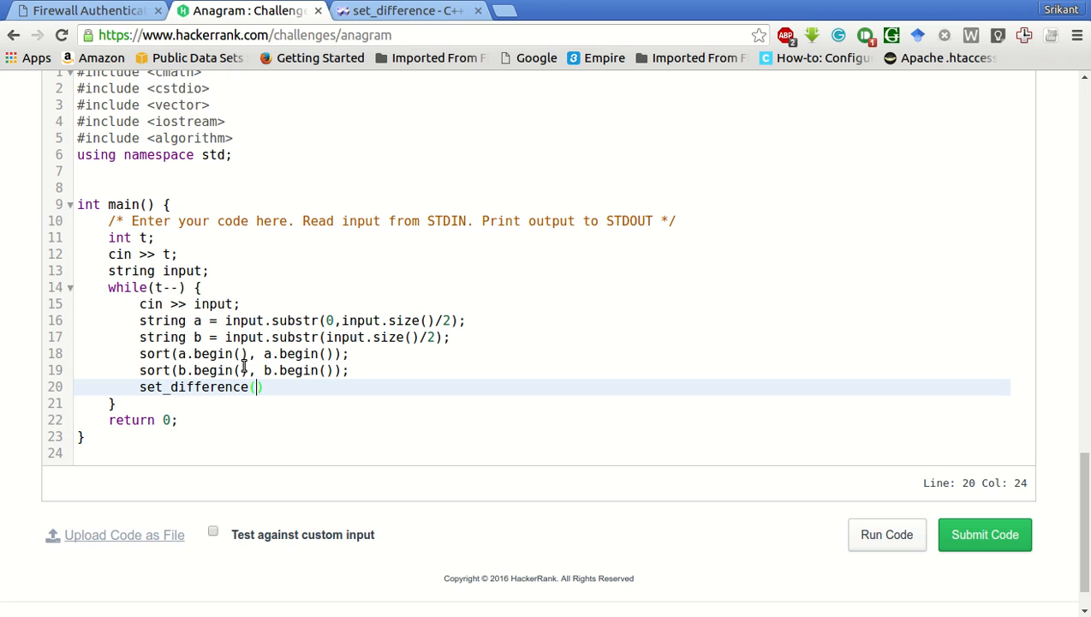
mouse_move(221, 370)
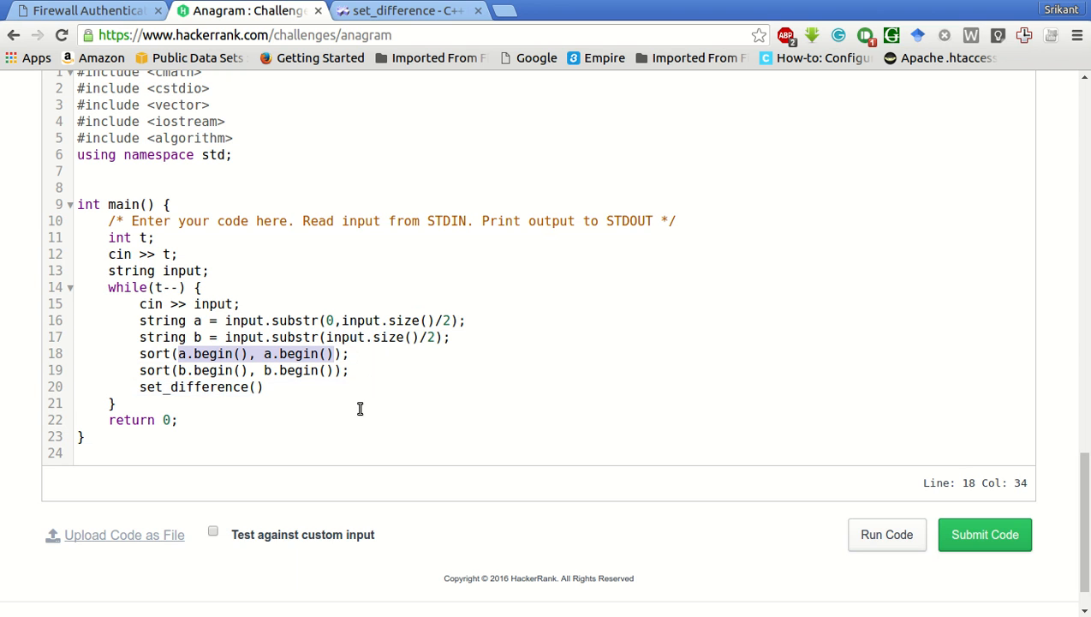
text(a.begin(), a.begin()))
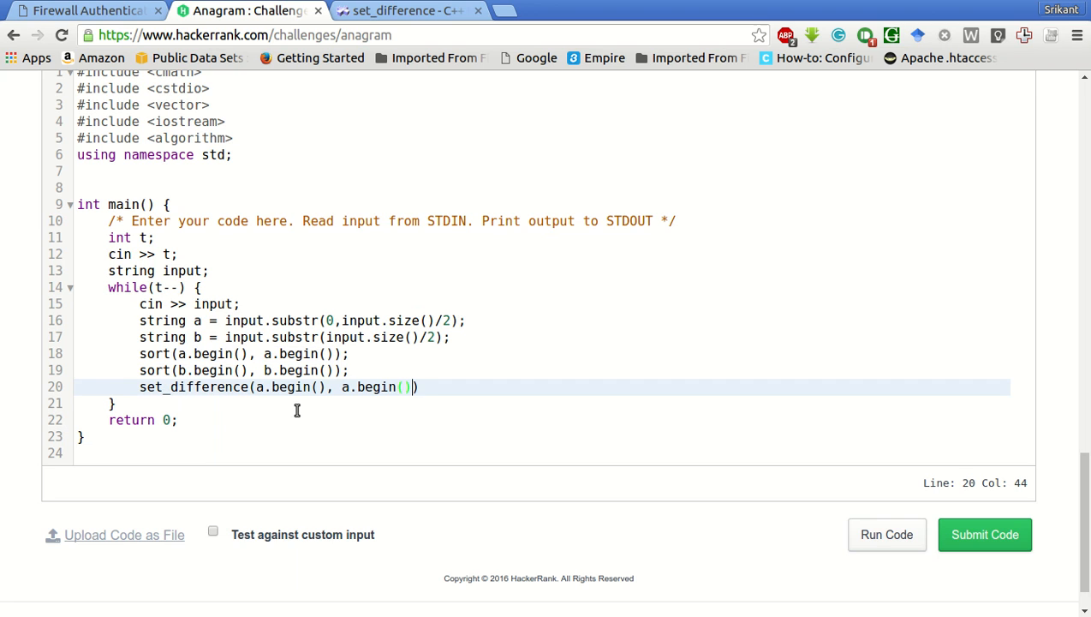
text(,)
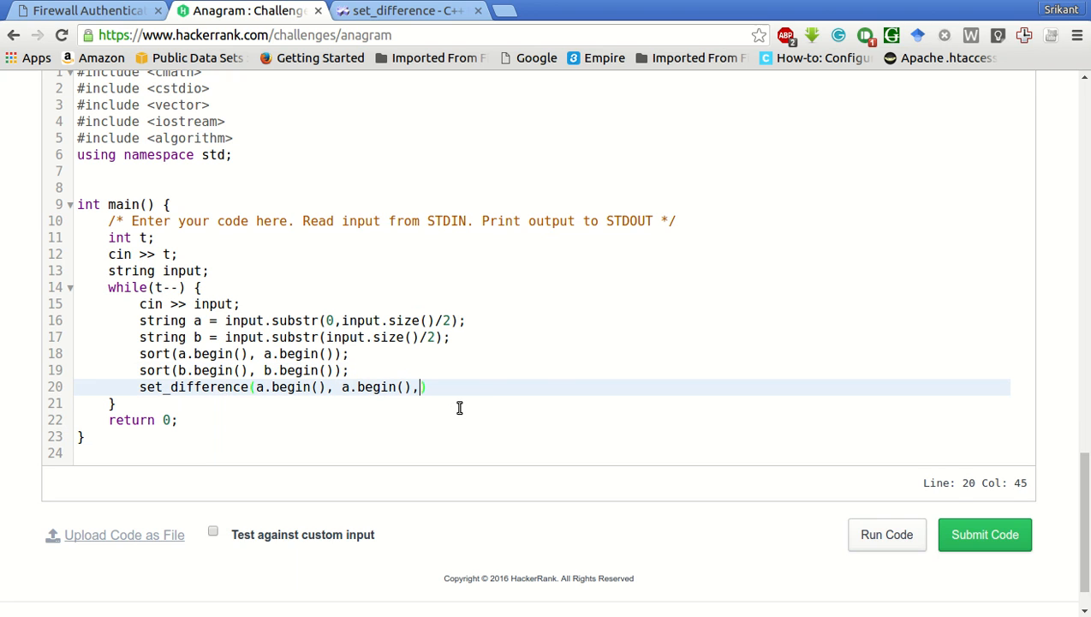
text(b.begin(), b.begin()))
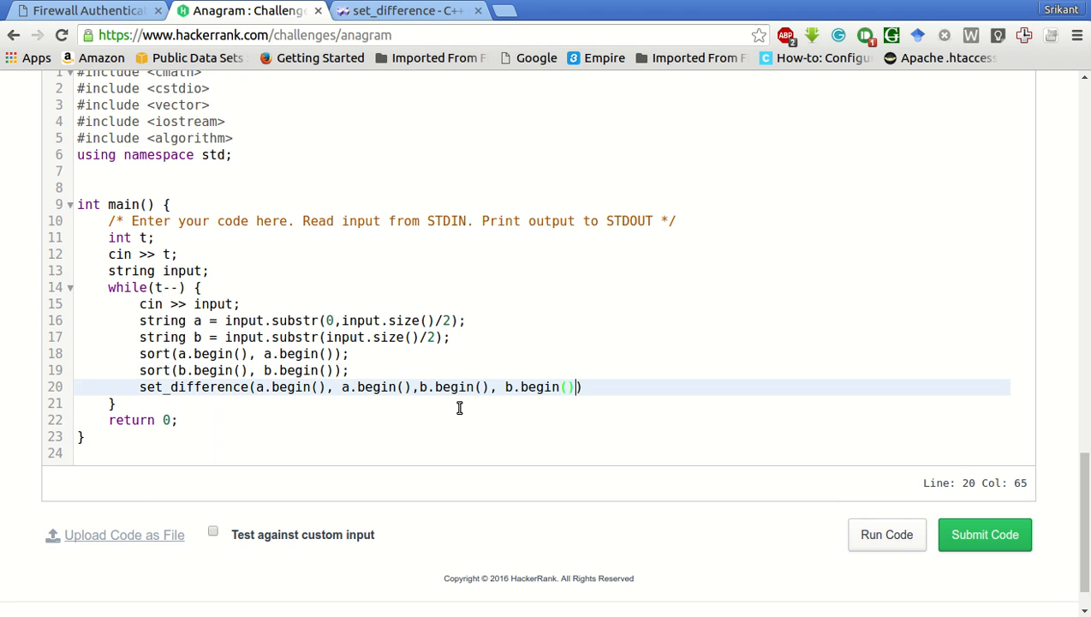
text(, c.)
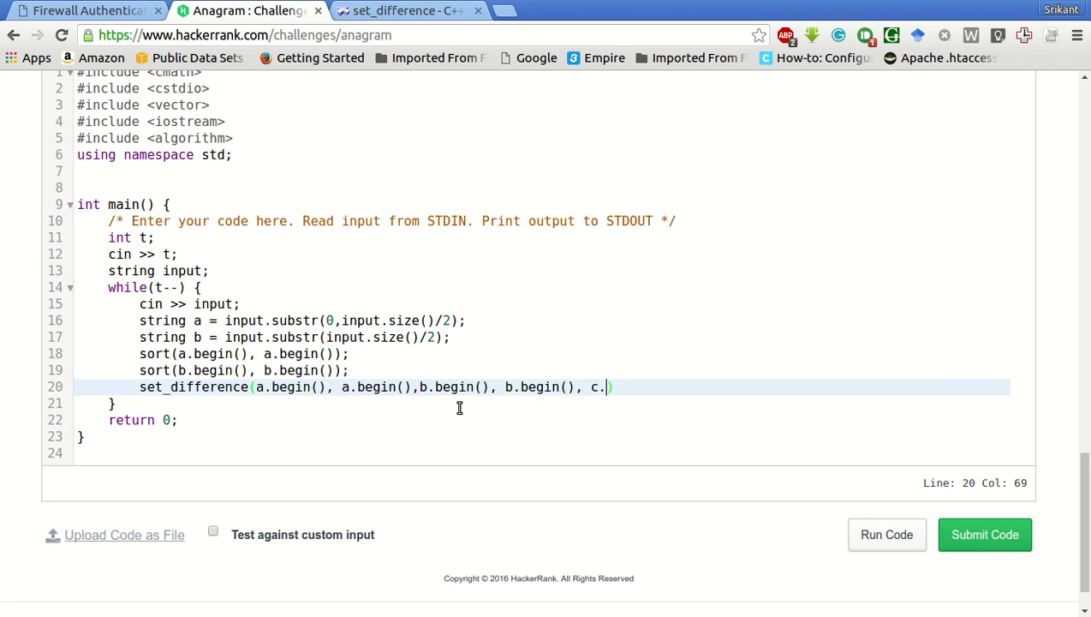
text(begin()
text(str)
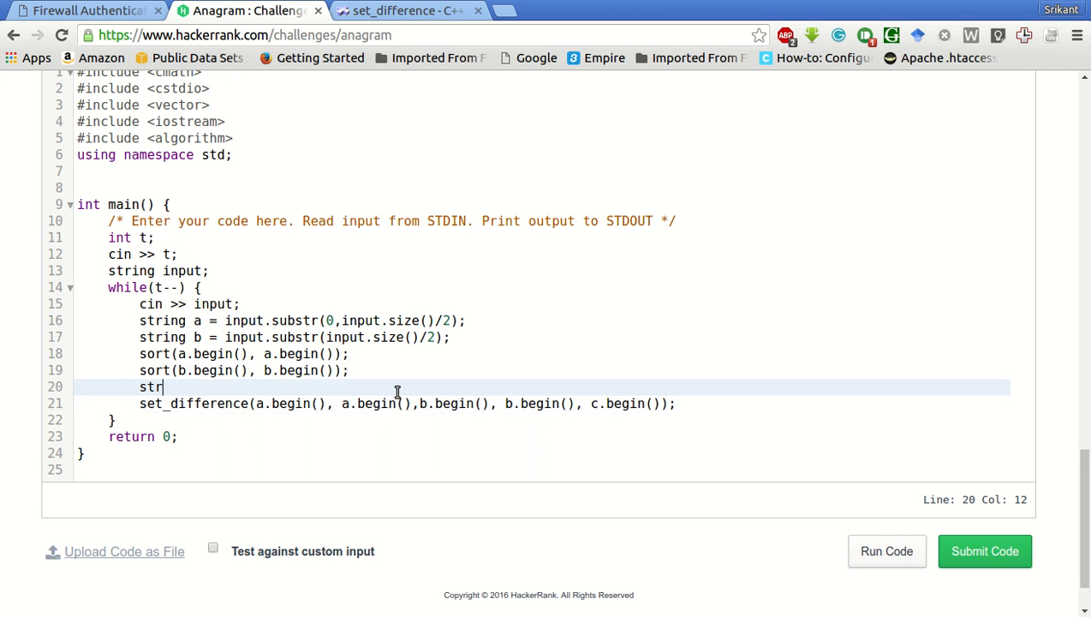
- Declare string c, assign the call to auto it, and check the set_difference reference
text(ing c;)
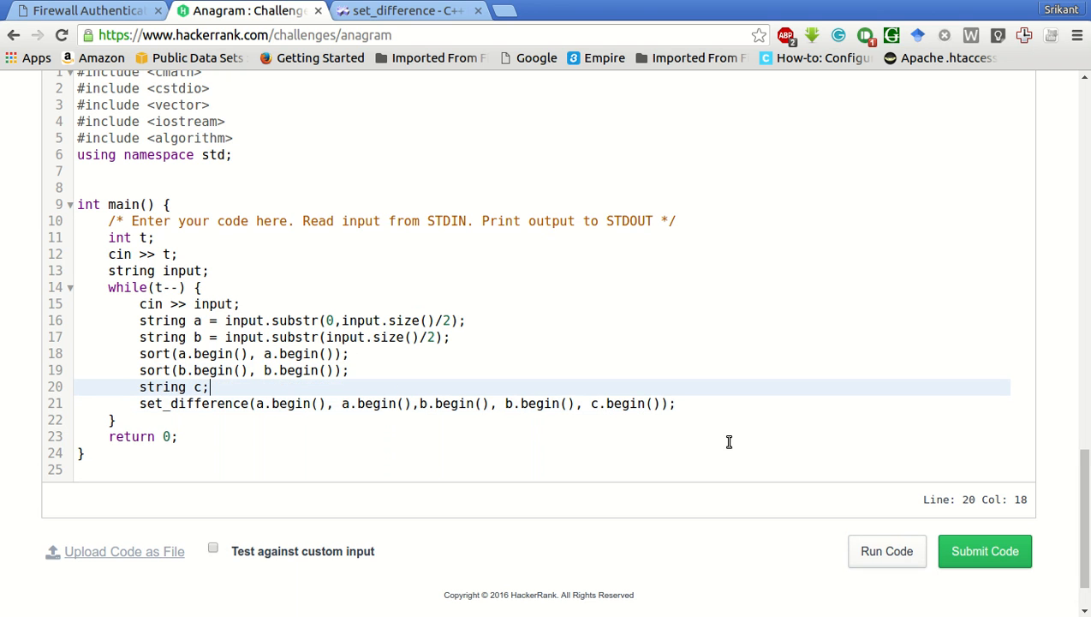
mouse_move(176, 420)
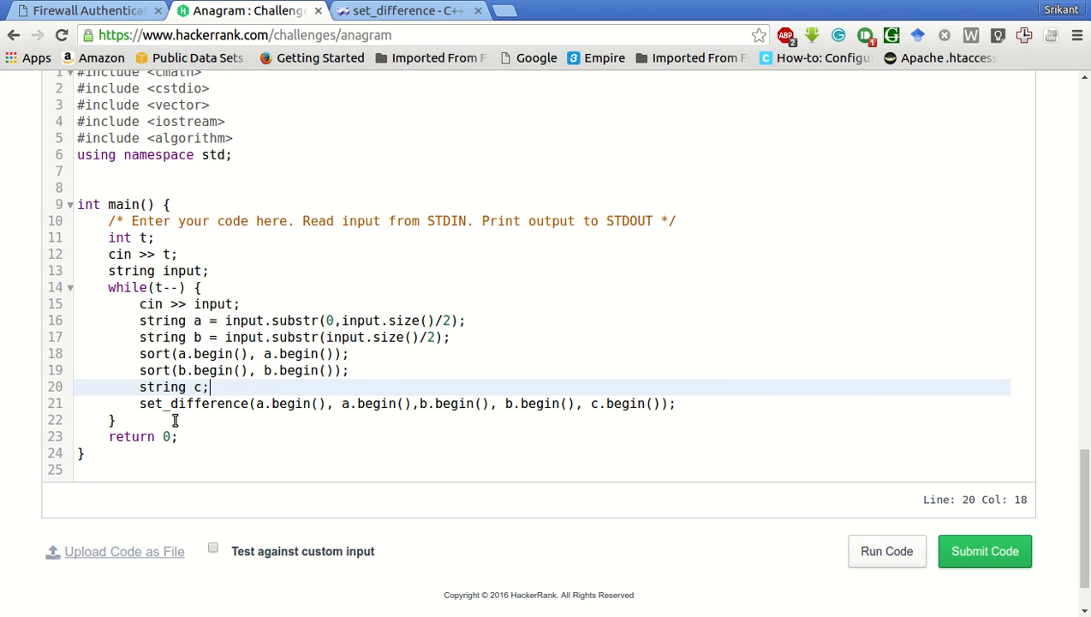
text(auto)
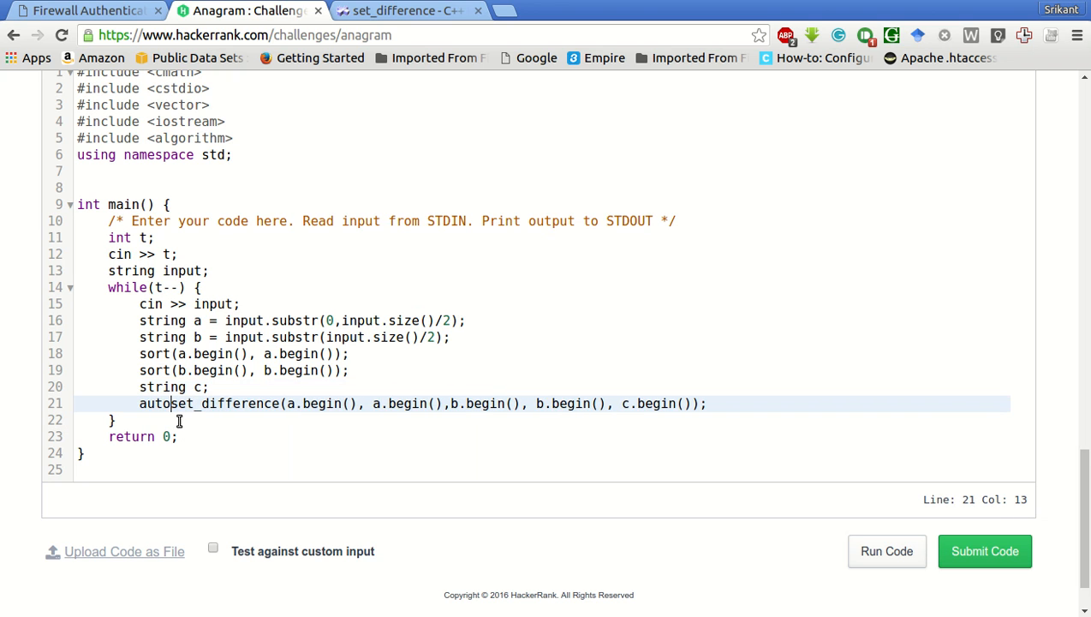
text(it =)
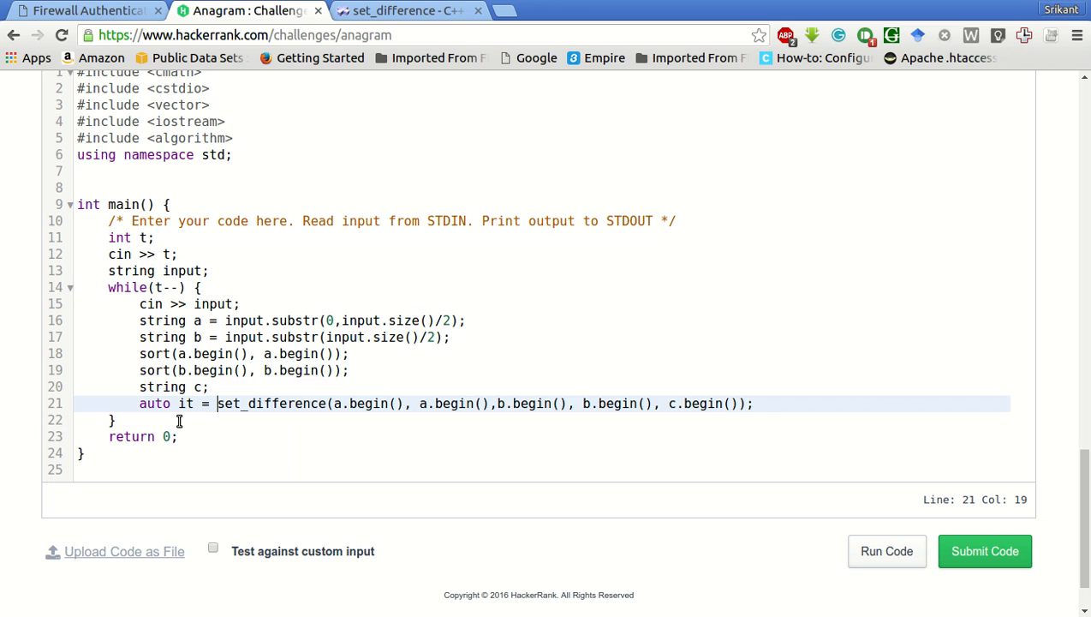
mouse_move(484, 475)
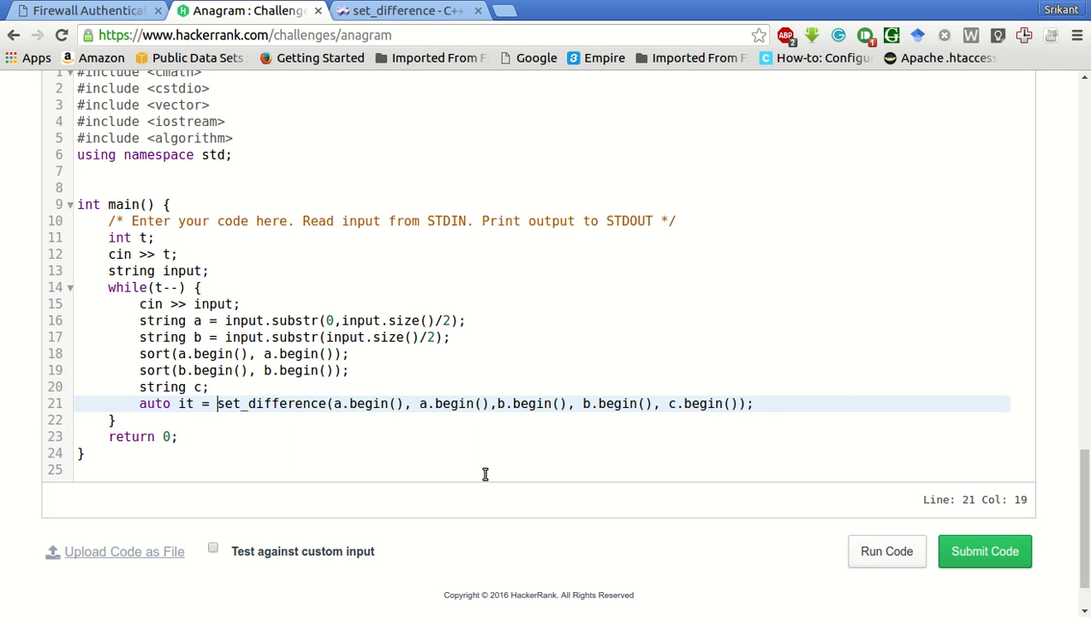
click(403, 10)
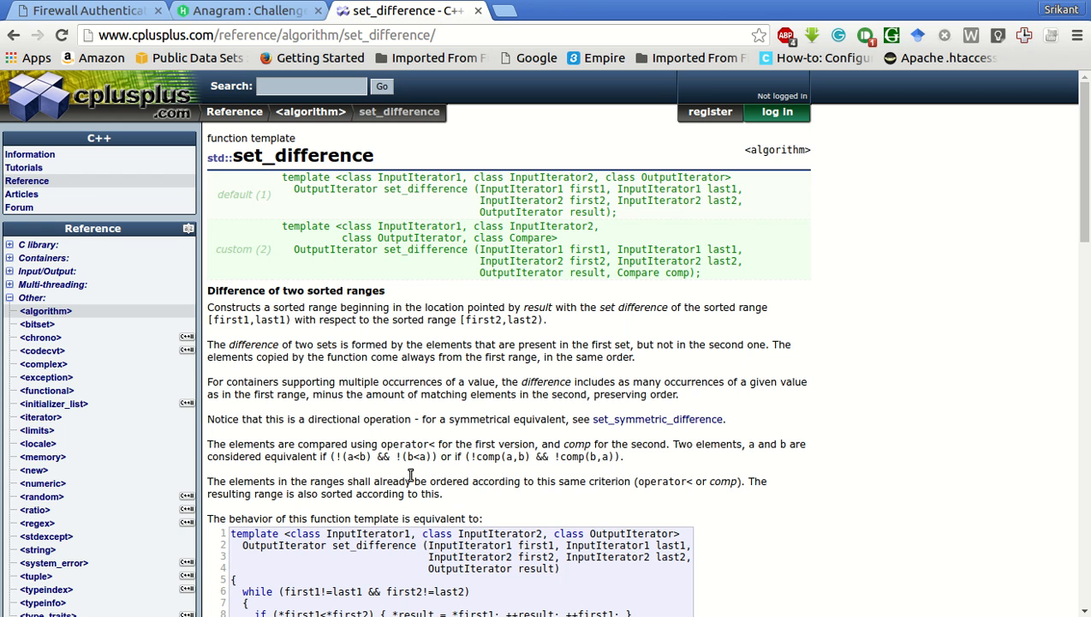
- Read the set_difference description, parameters and return value on cplusplus.com
scroll(down, 3)
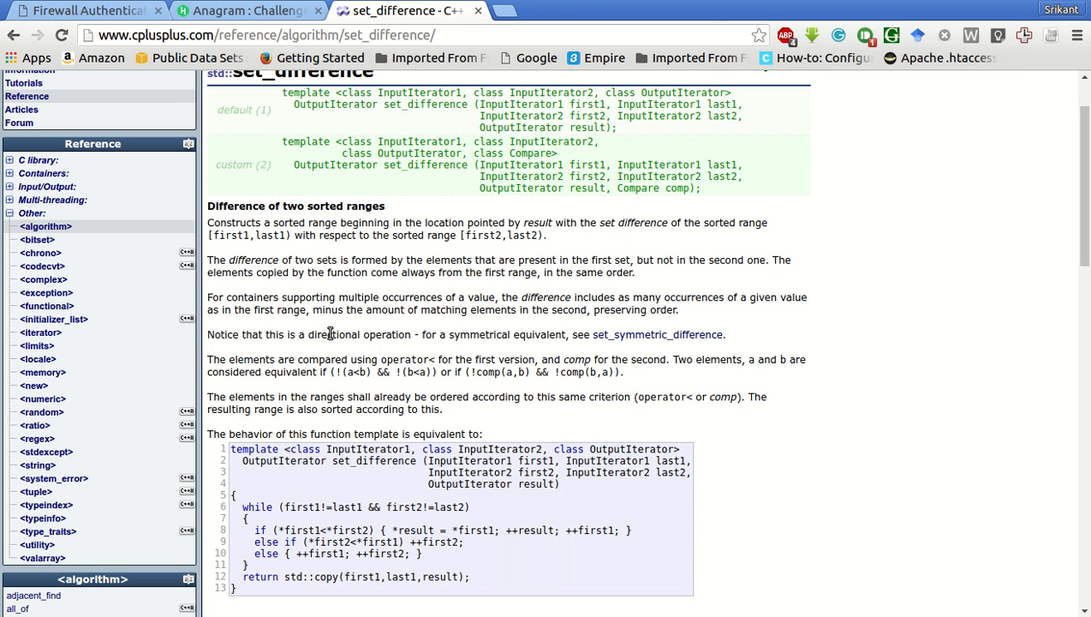
mouse_move(450, 279)
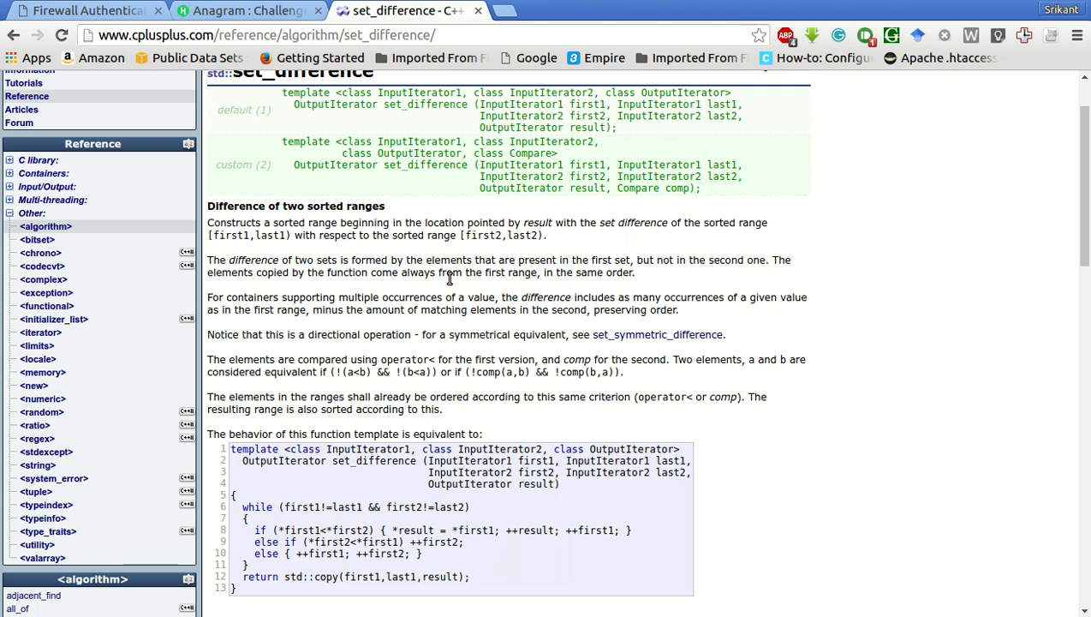
mouse_move(667, 278)
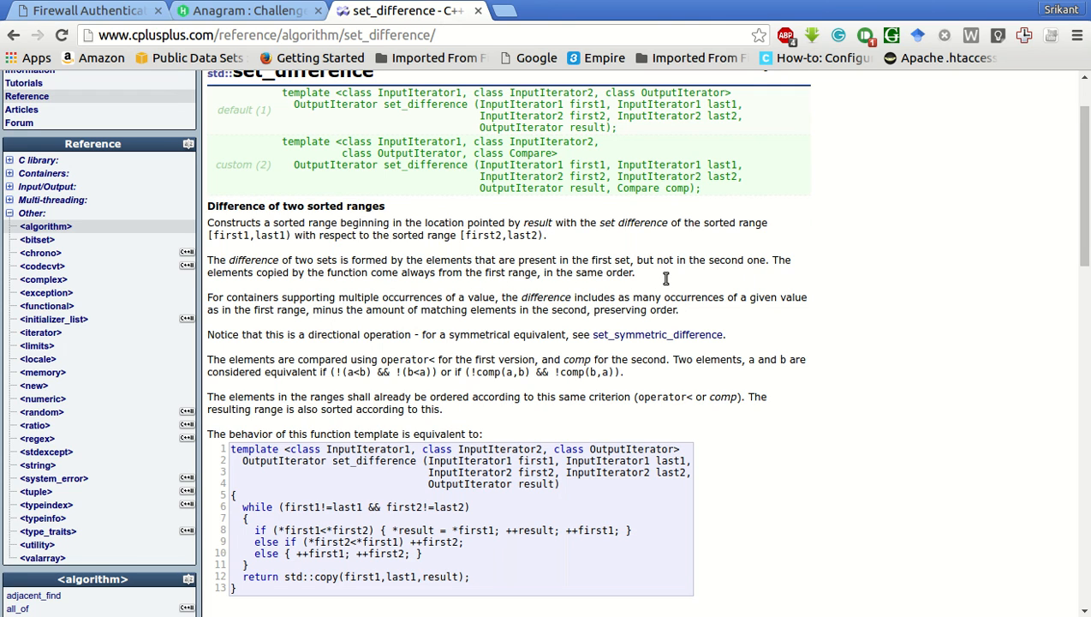
mouse_move(808, 280)
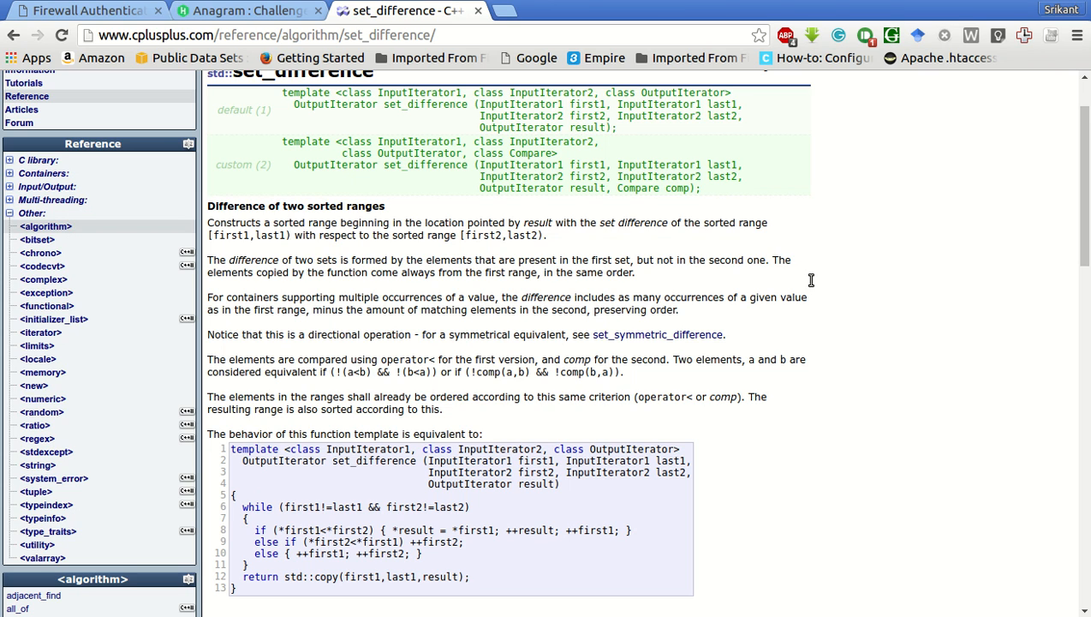
mouse_move(462, 280)
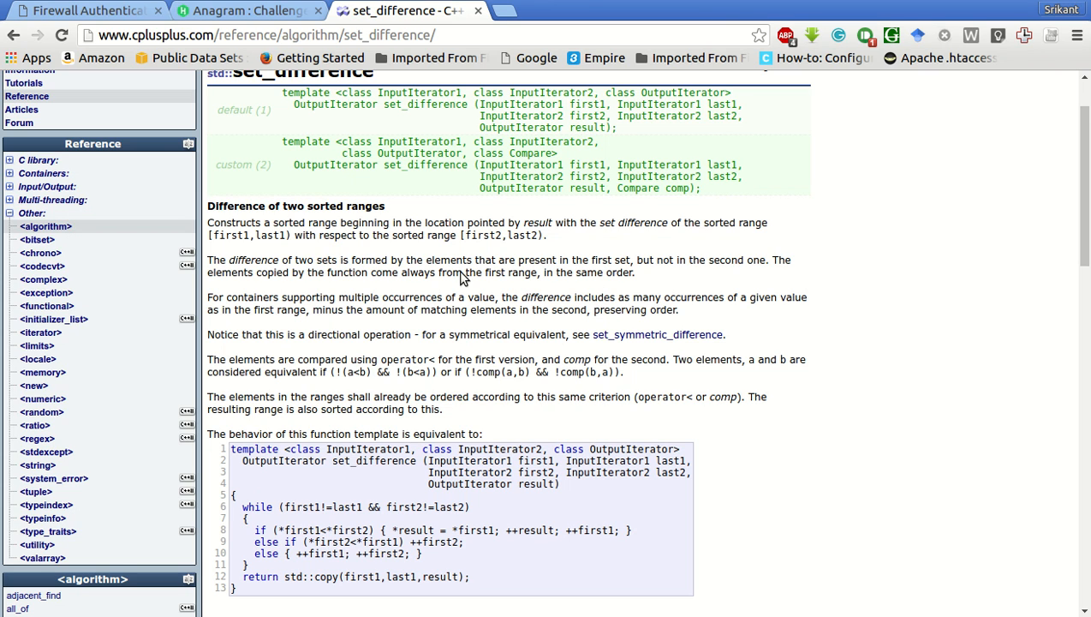
mouse_move(435, 292)
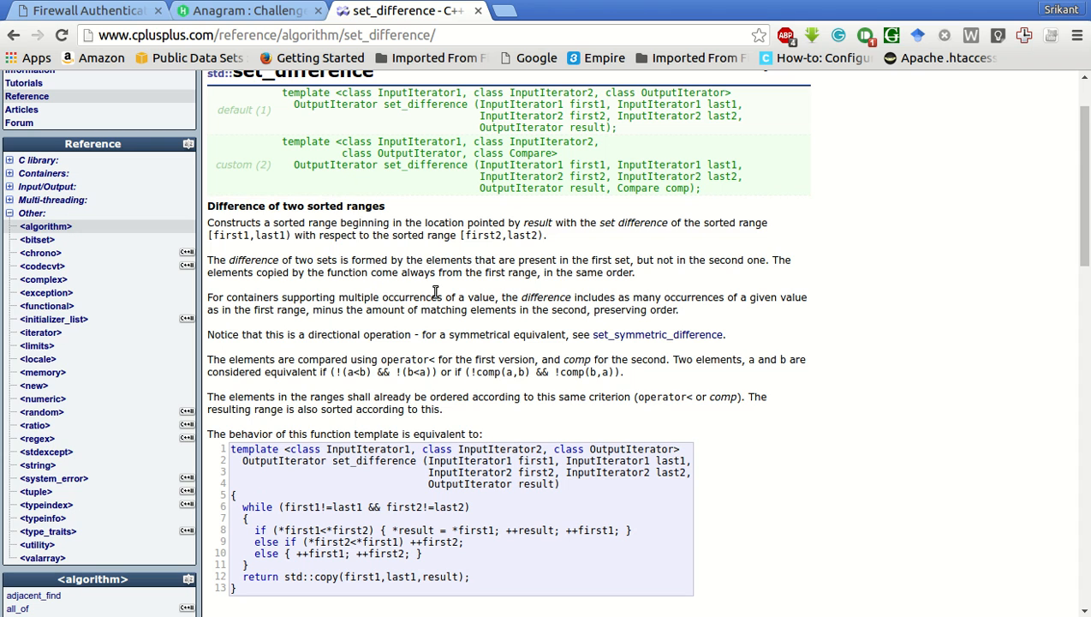
mouse_move(625, 312)
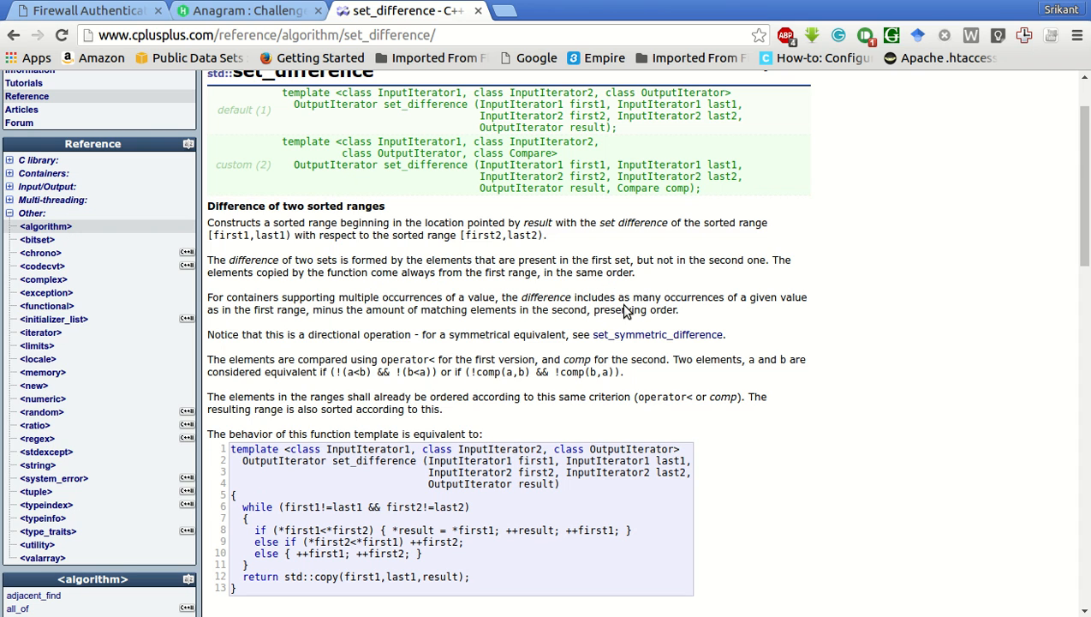
scroll(down, 3)
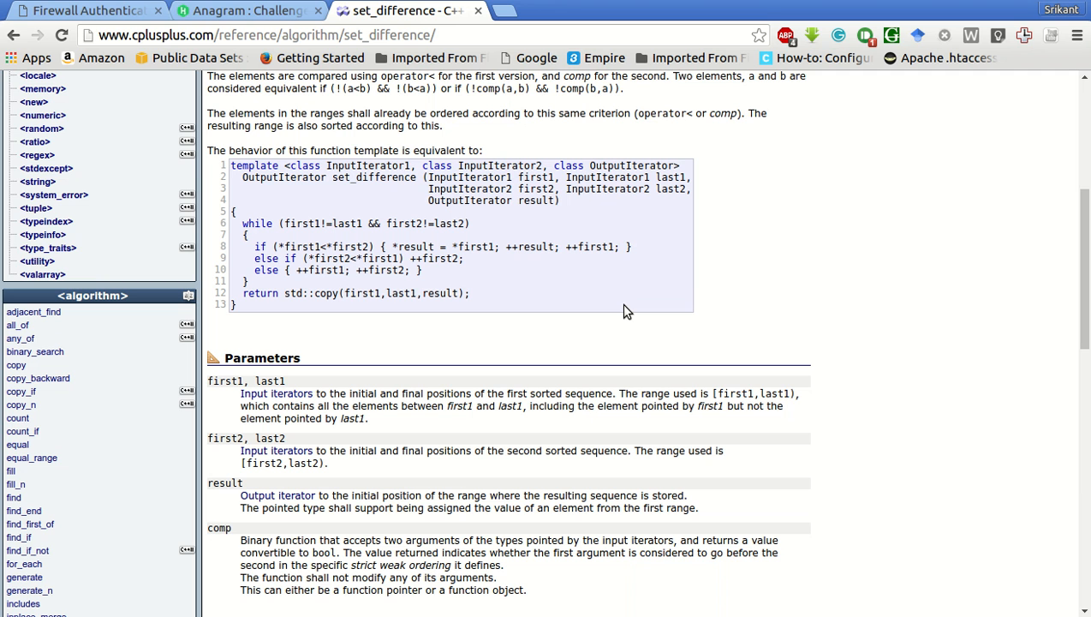
scroll(down, 3)
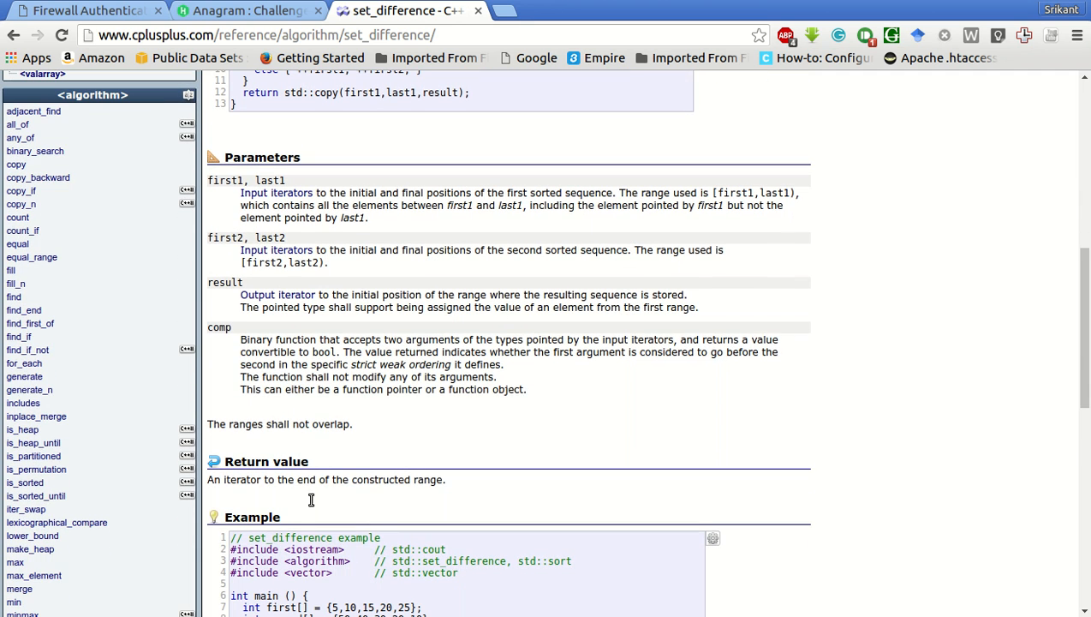
mouse_move(491, 503)
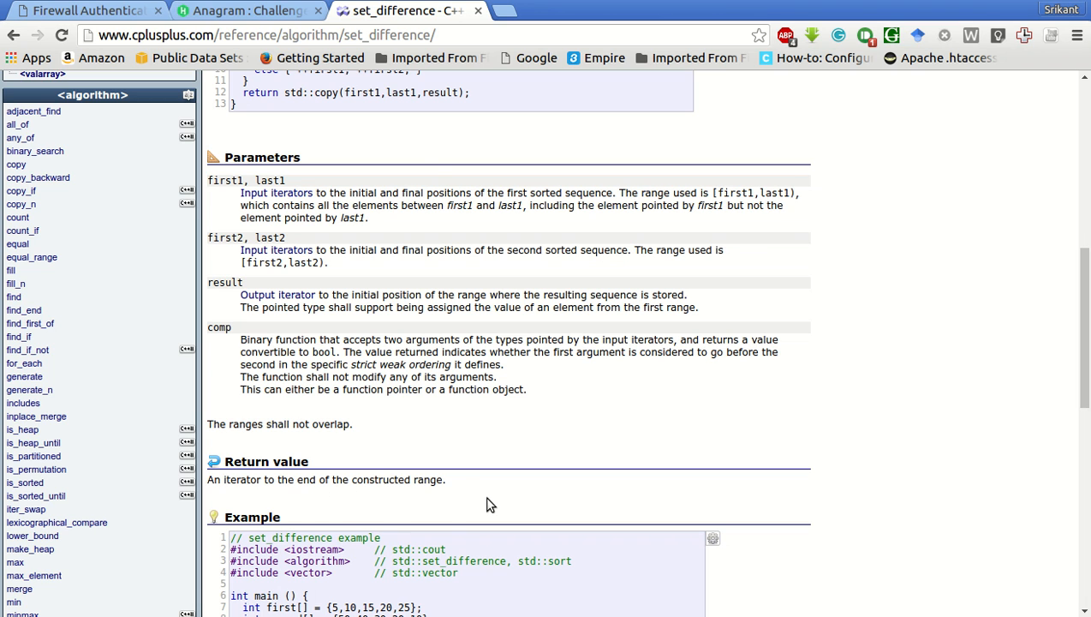
- Back in HackerRank, add c.resize(it-c.begin()); after the set_difference line
click(248, 10)
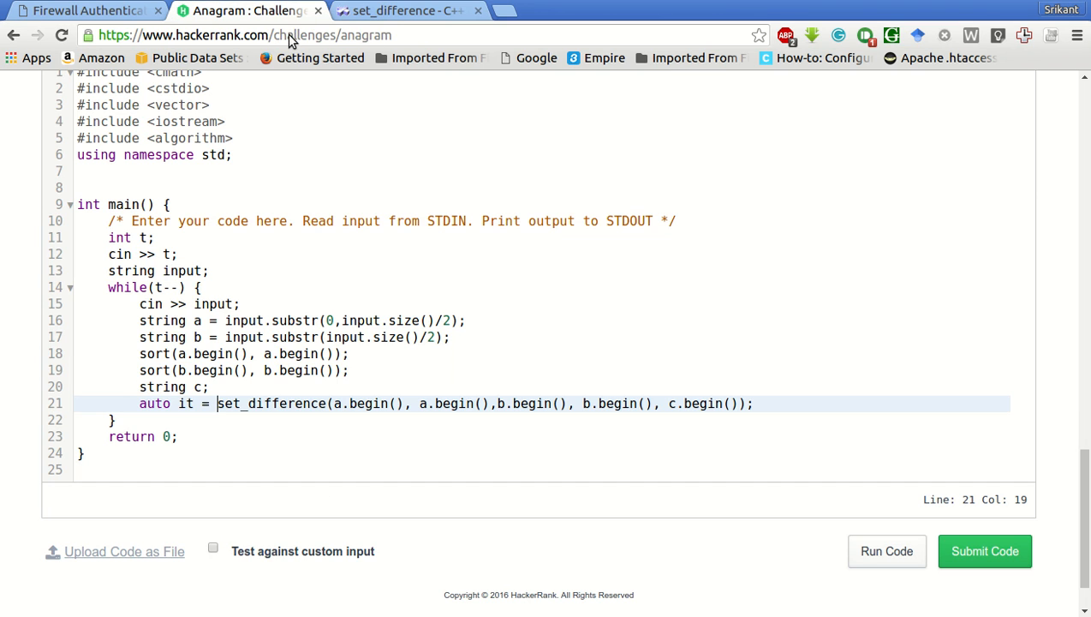
click(753, 403)
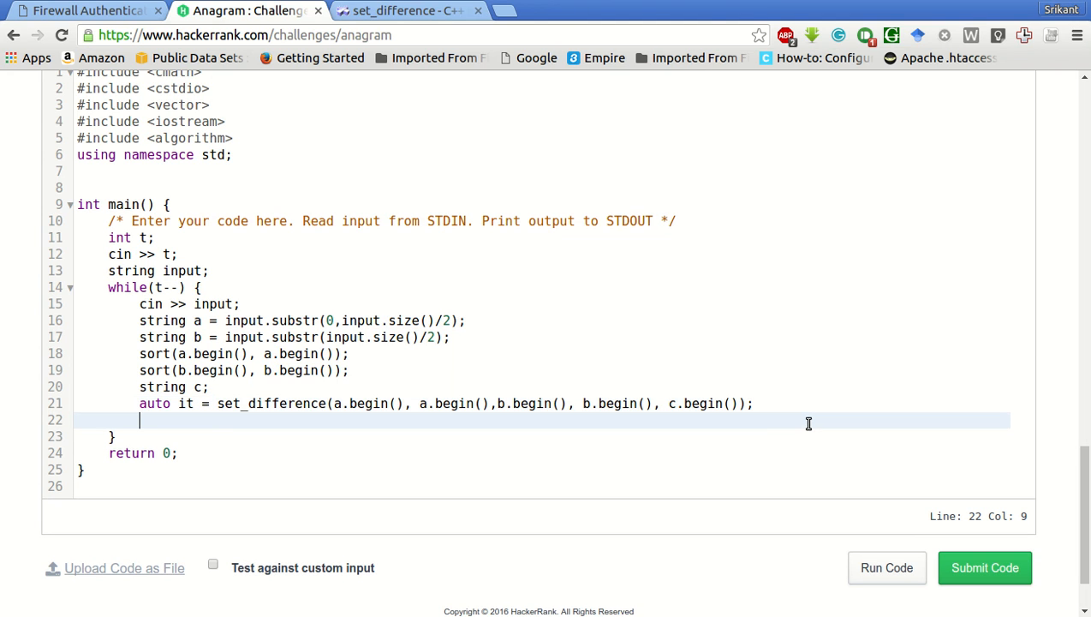
text(c.resize()
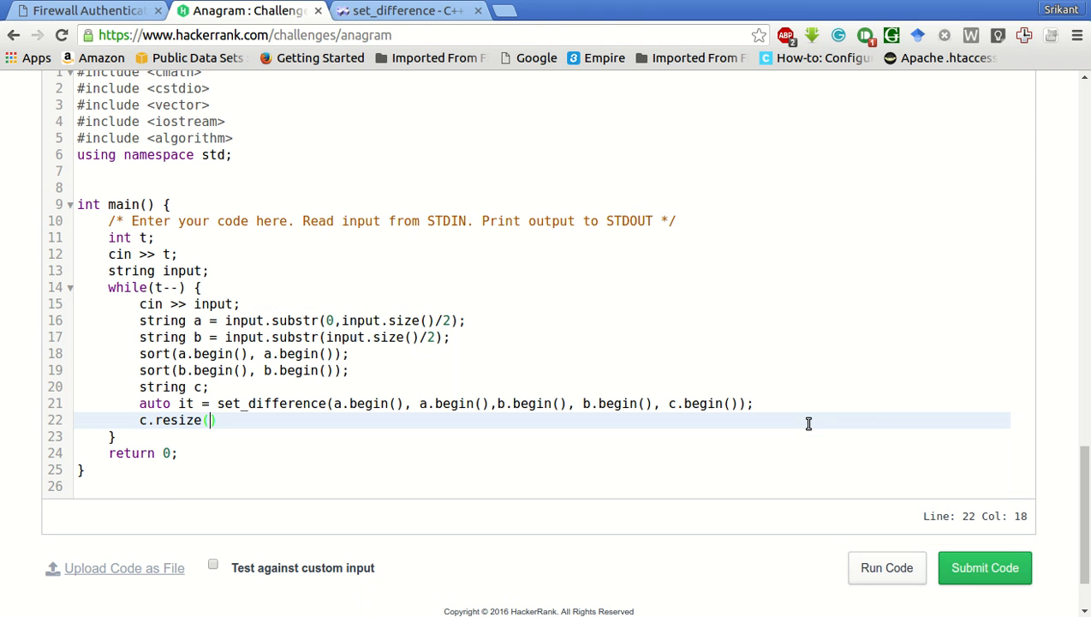
text(i)
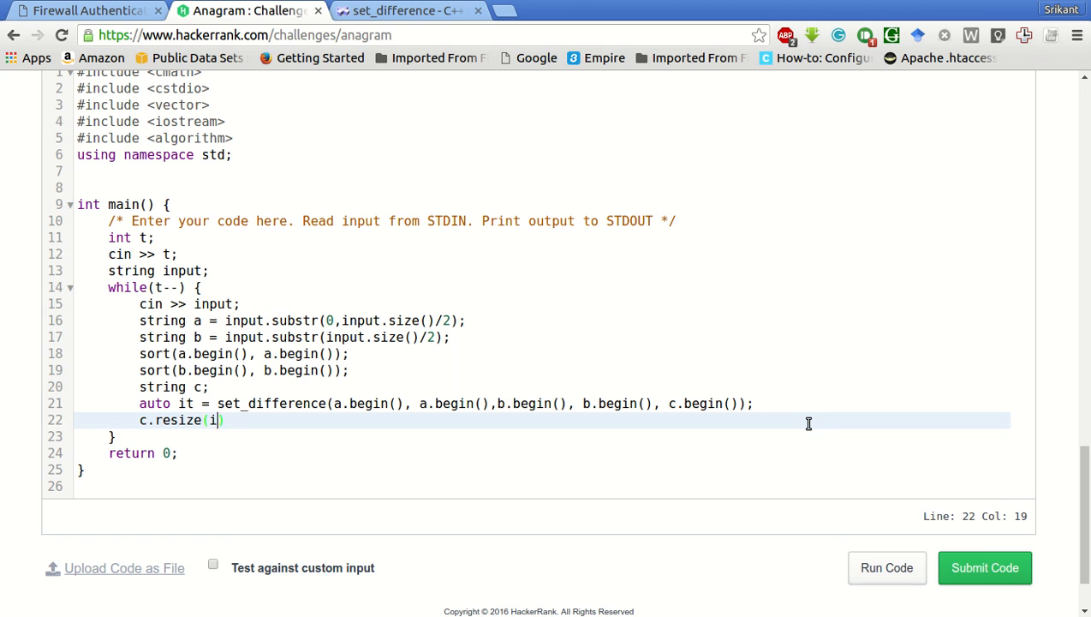
text(t-)
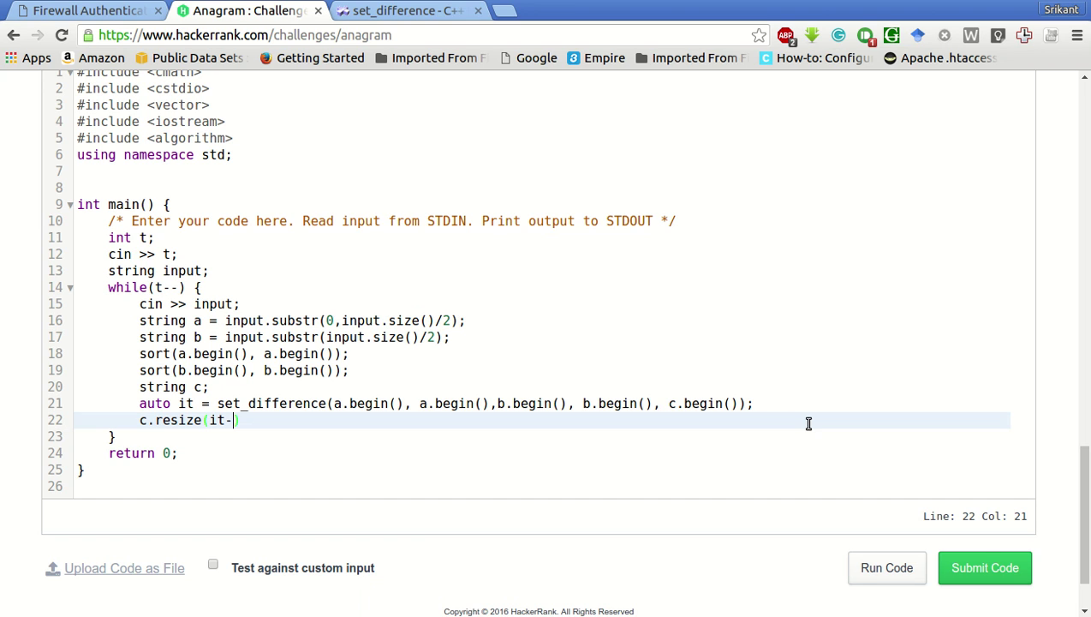
text(c.gi)
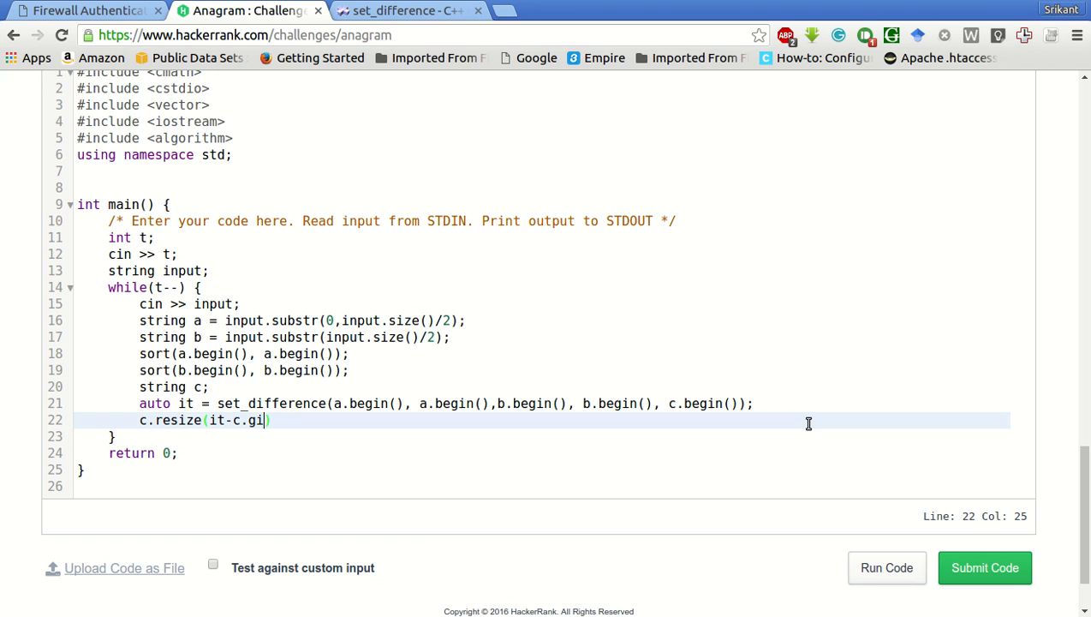
text(begin())
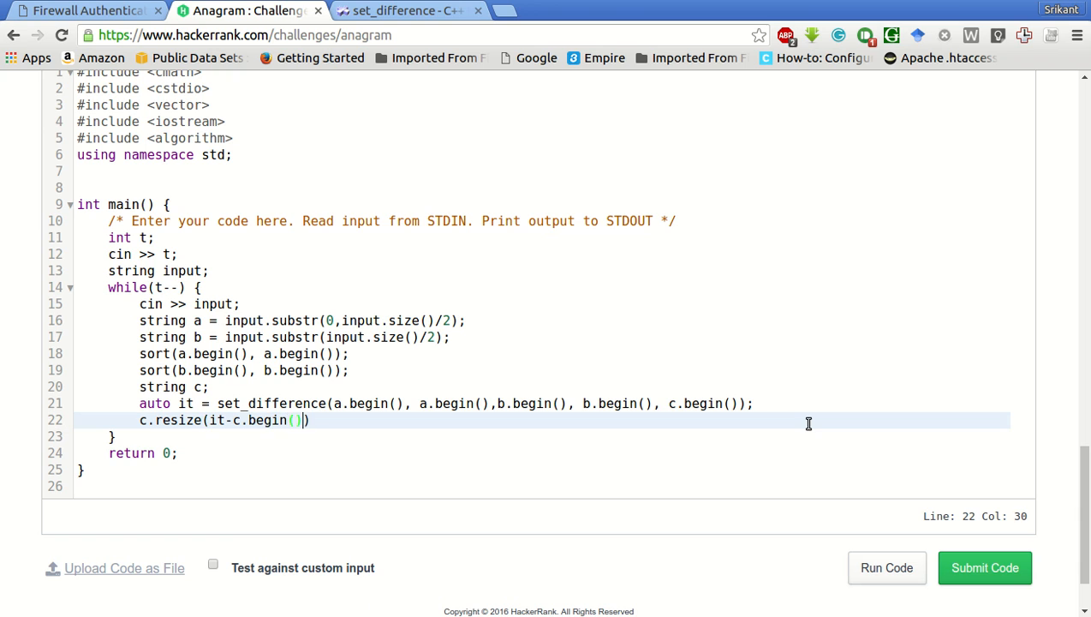
text();)
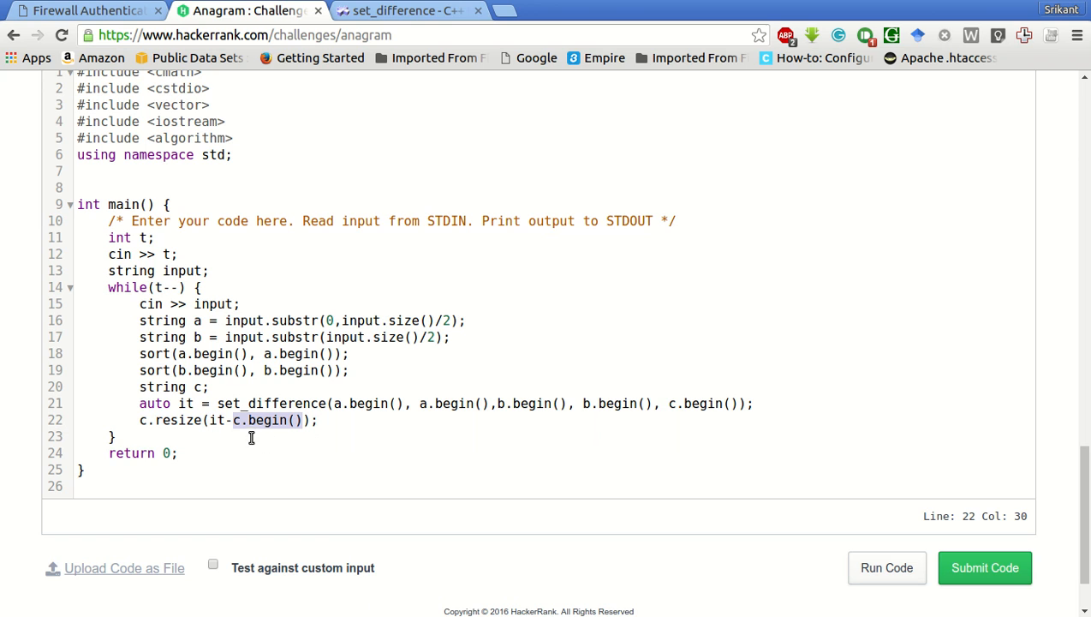
mouse_move(388, 445)
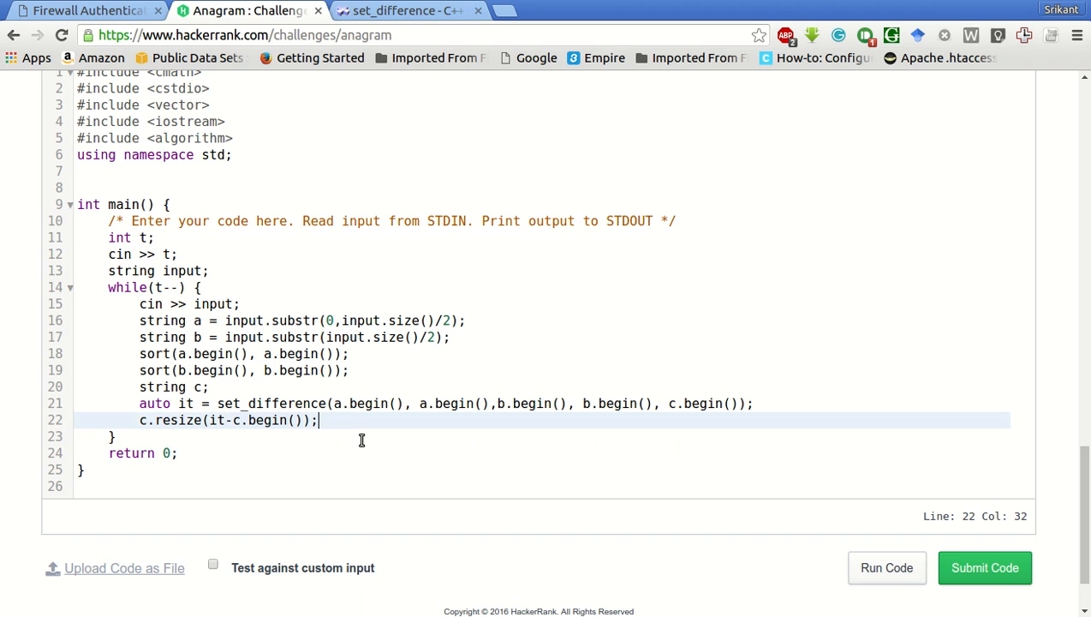
- Print the difference count with cout << c.size();
text(cou)
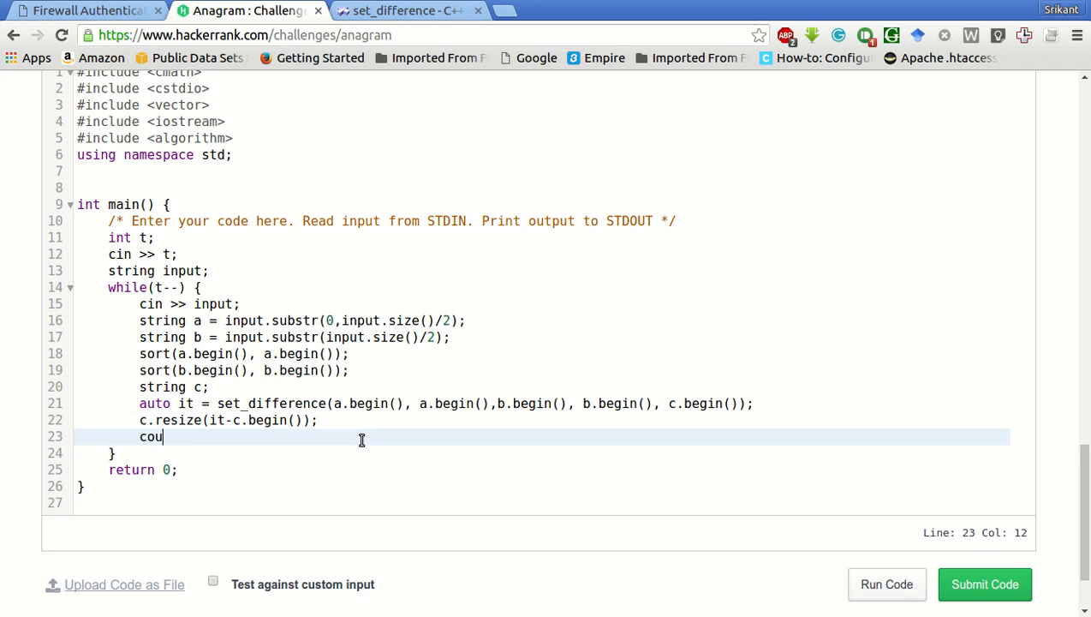
text(t <<)
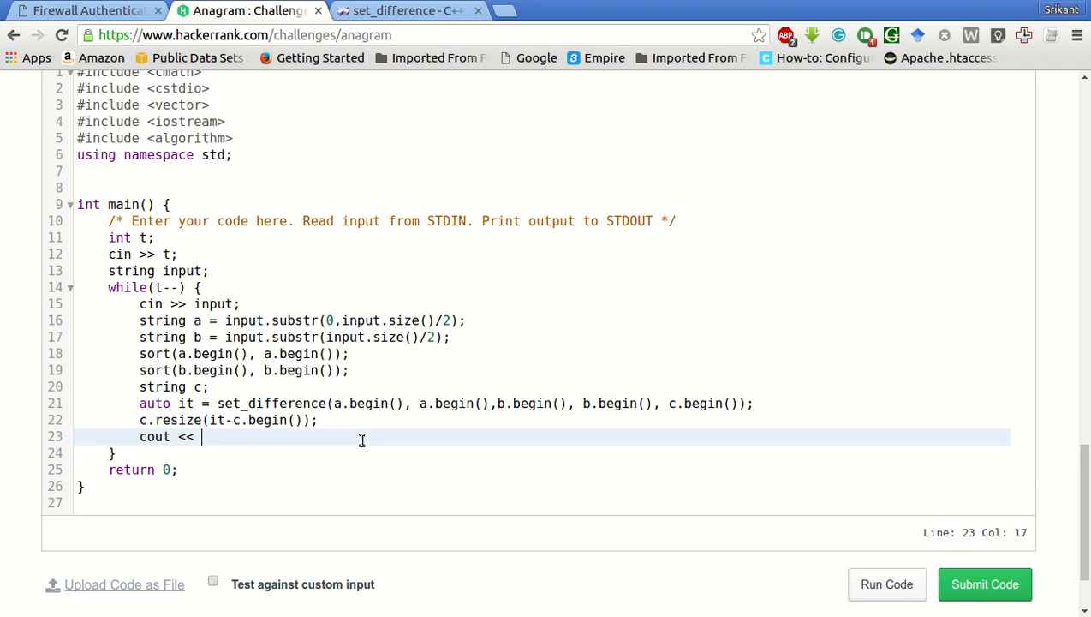
text(c.s)
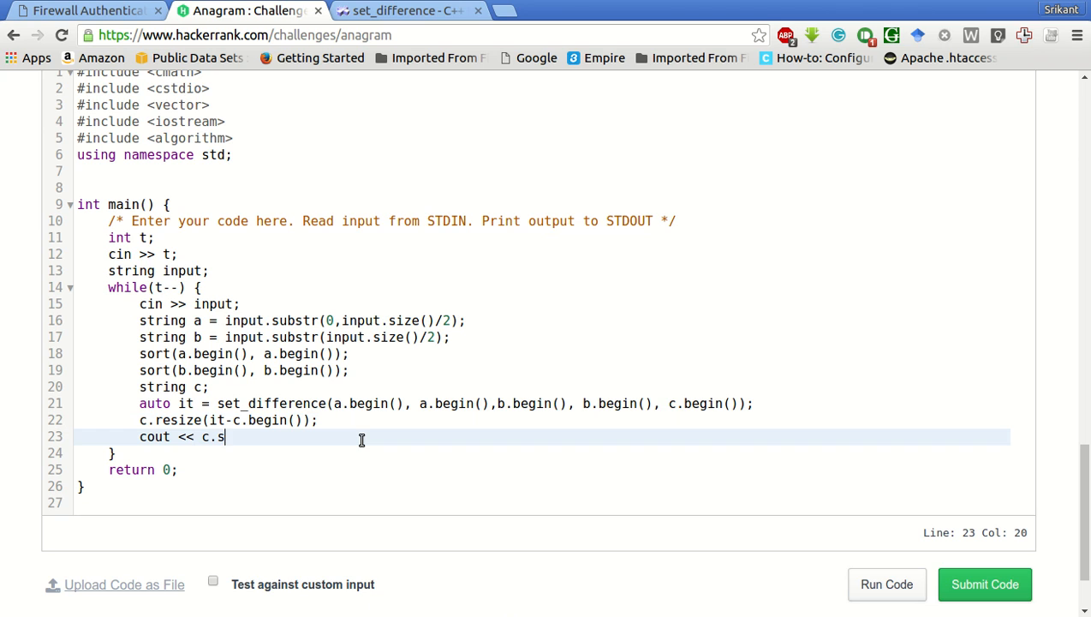
text(i)
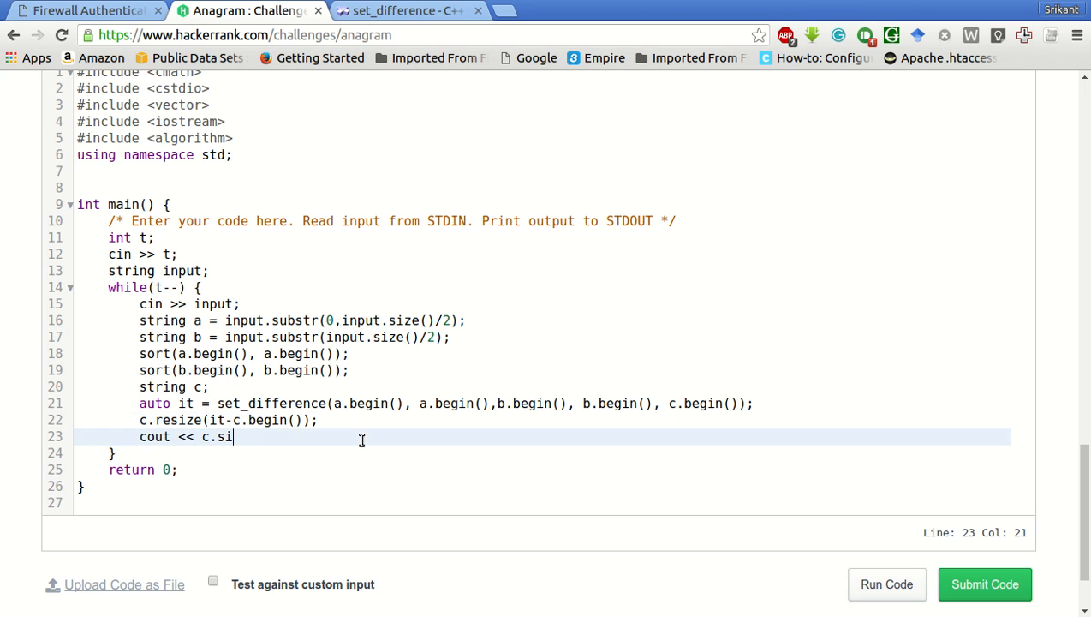
text(ze())
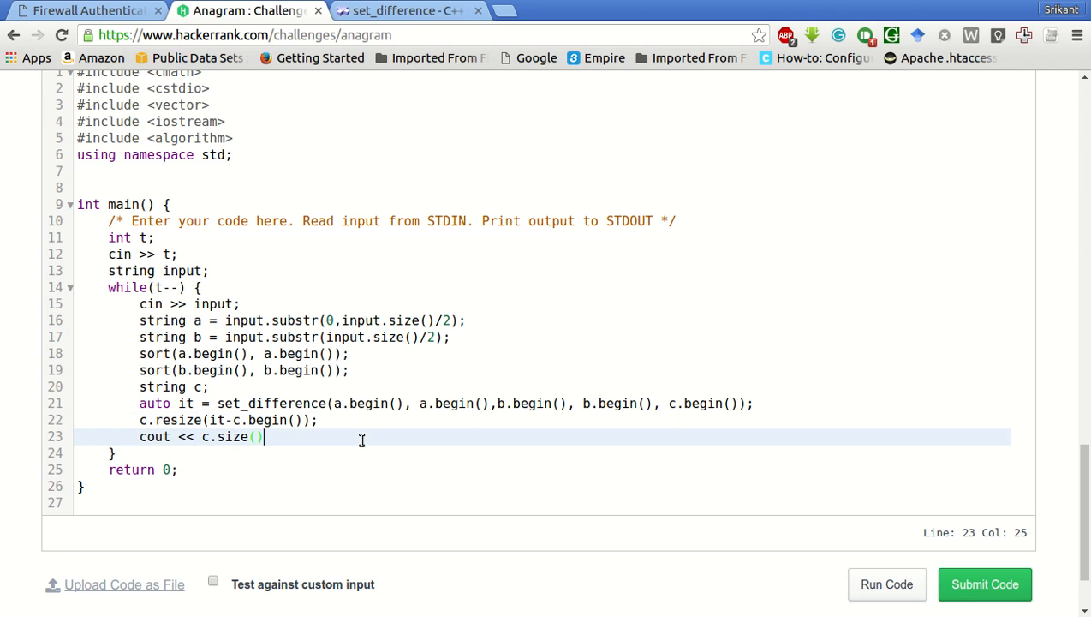
text(;)
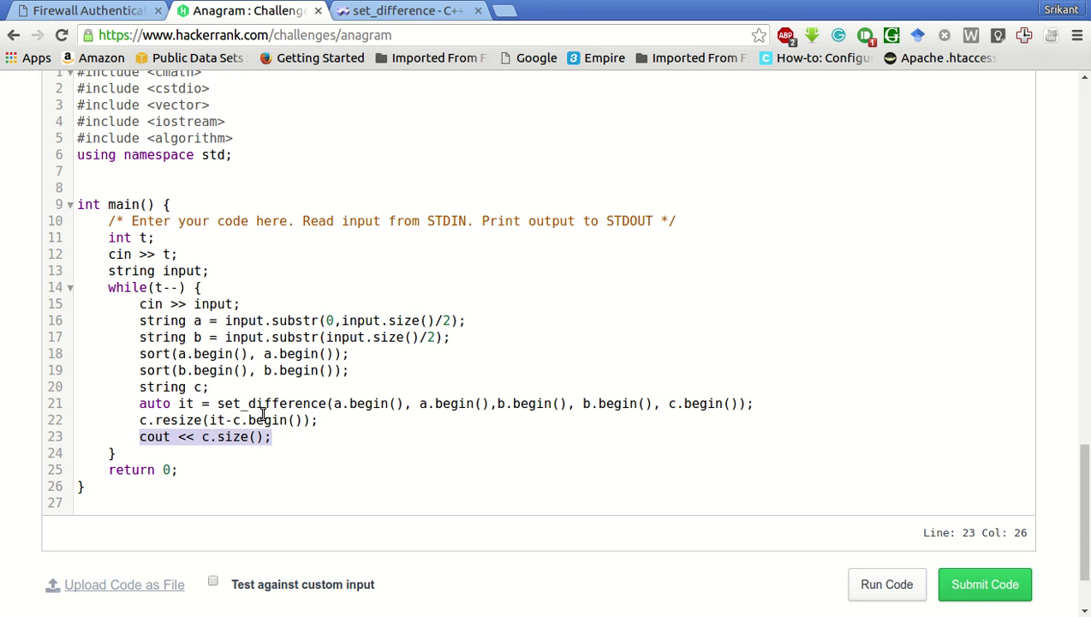
mouse_move(426, 402)
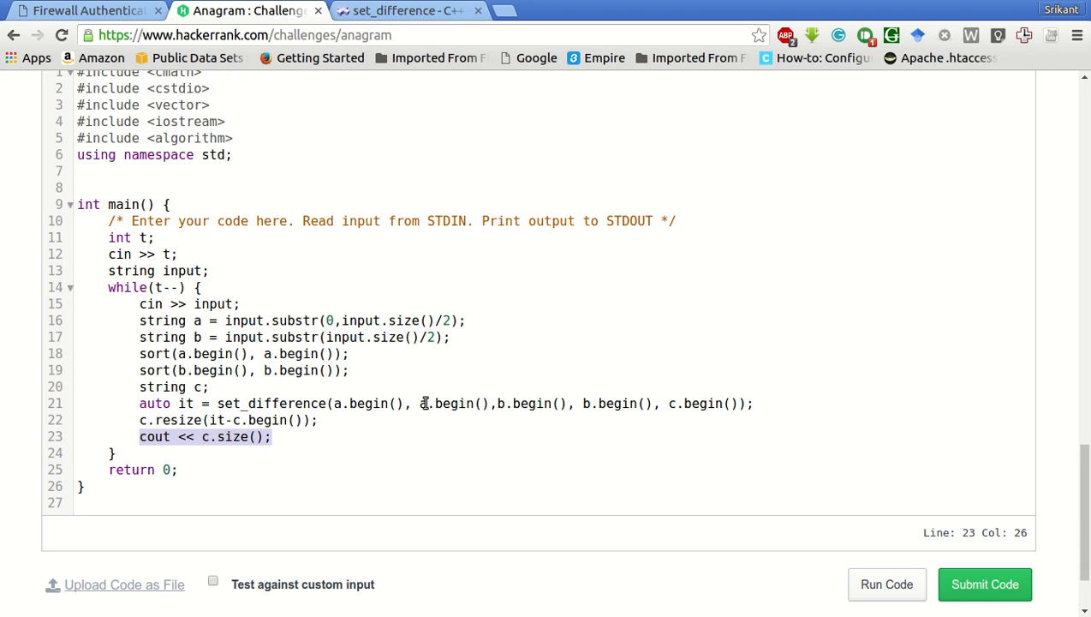
- Open an a.size() == b.size() block before the set_difference call
key(enter)
text(if()
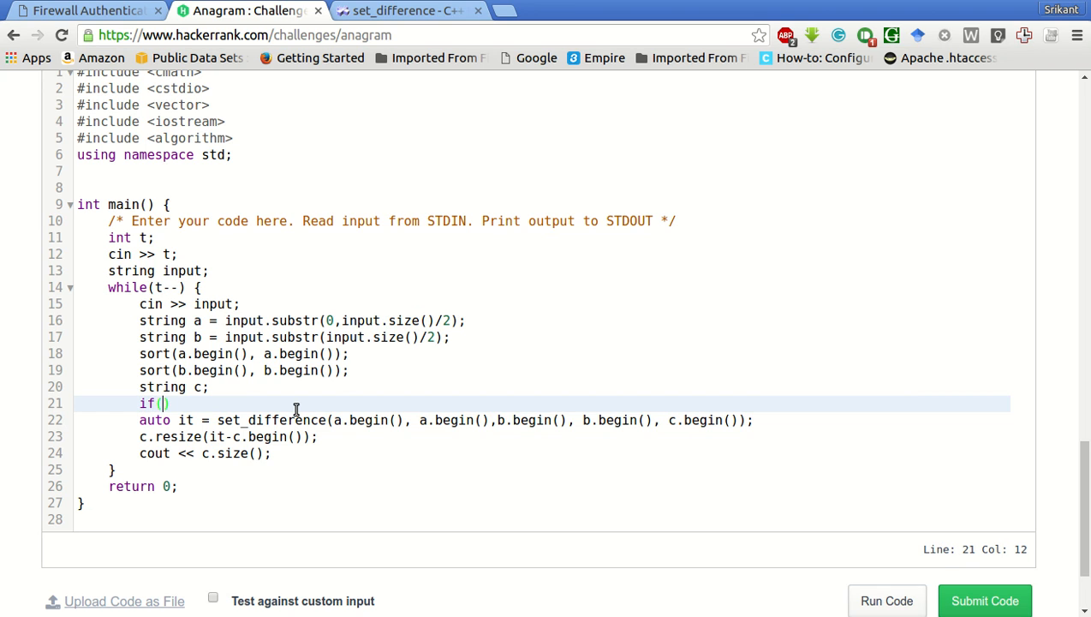
text(a.siz)
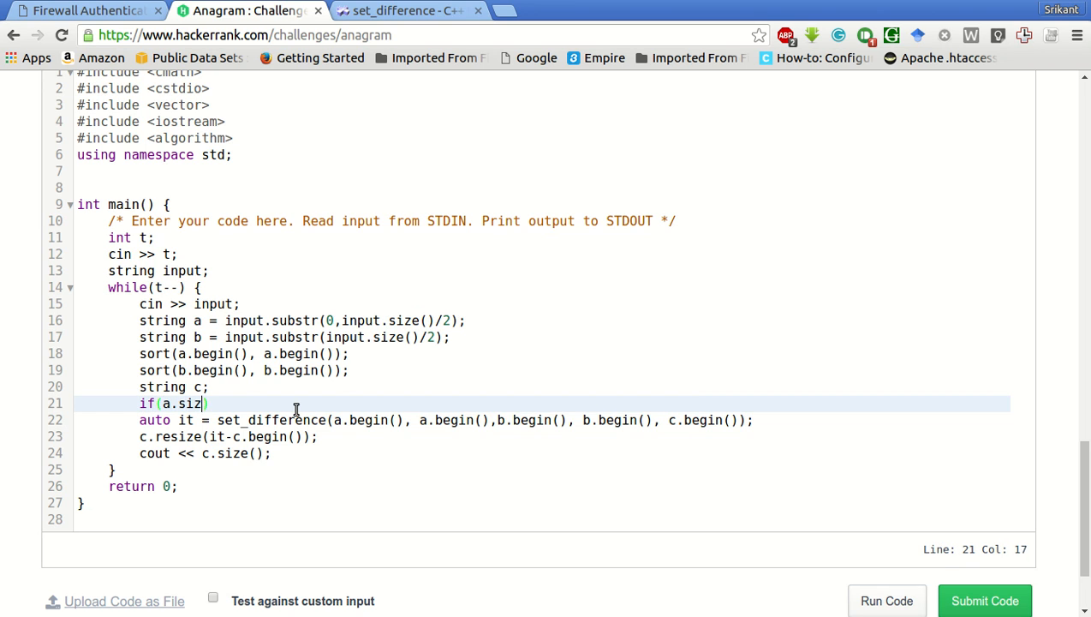
text(e())
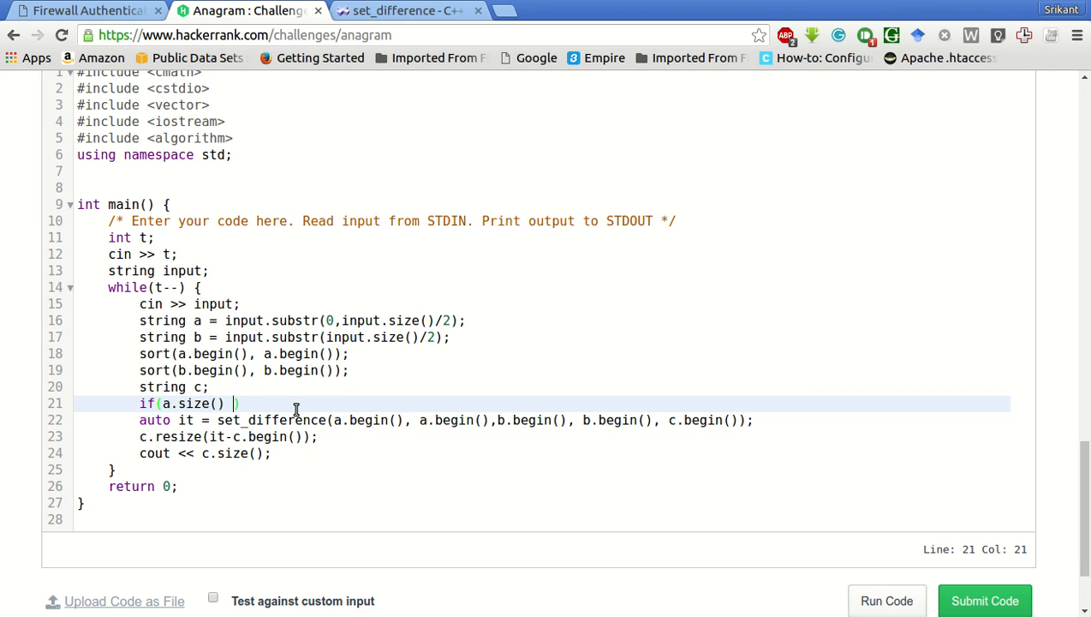
text(== b.sizez)
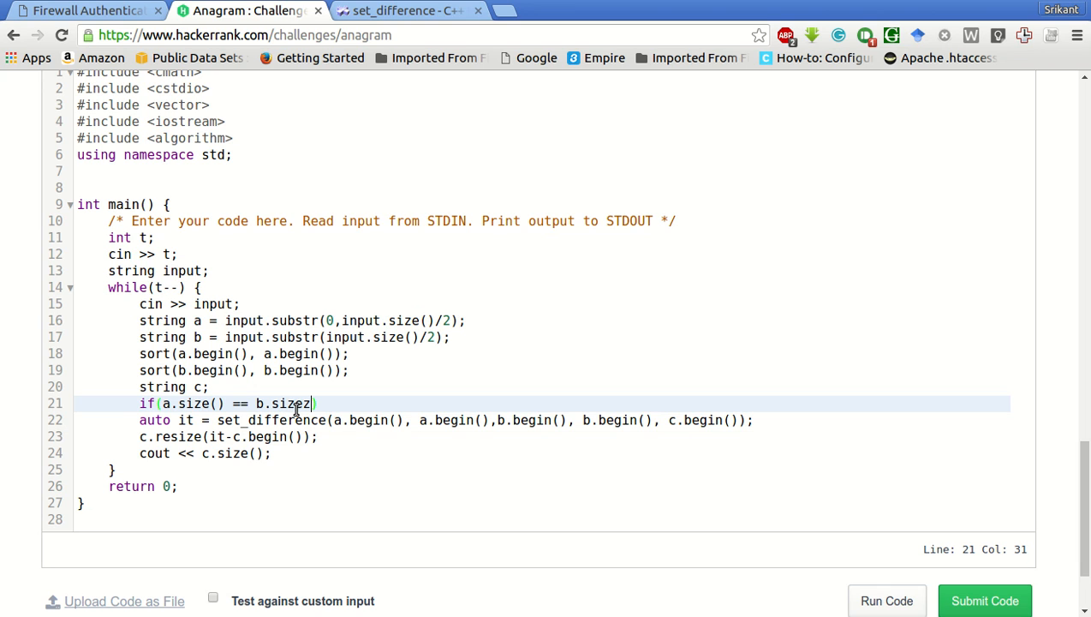
text(())
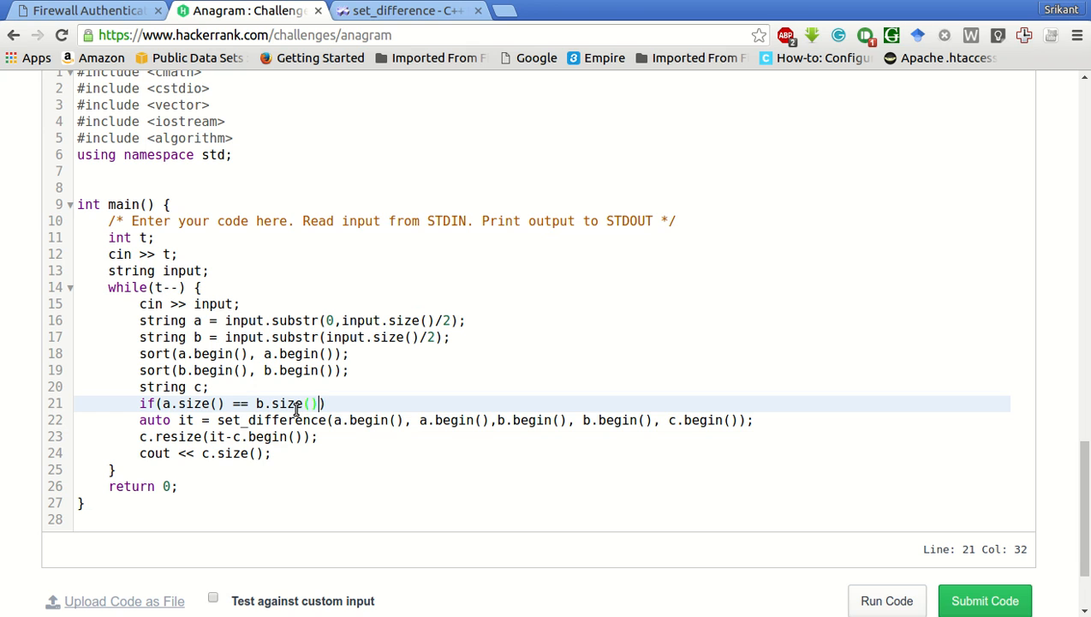
text({)
text(})
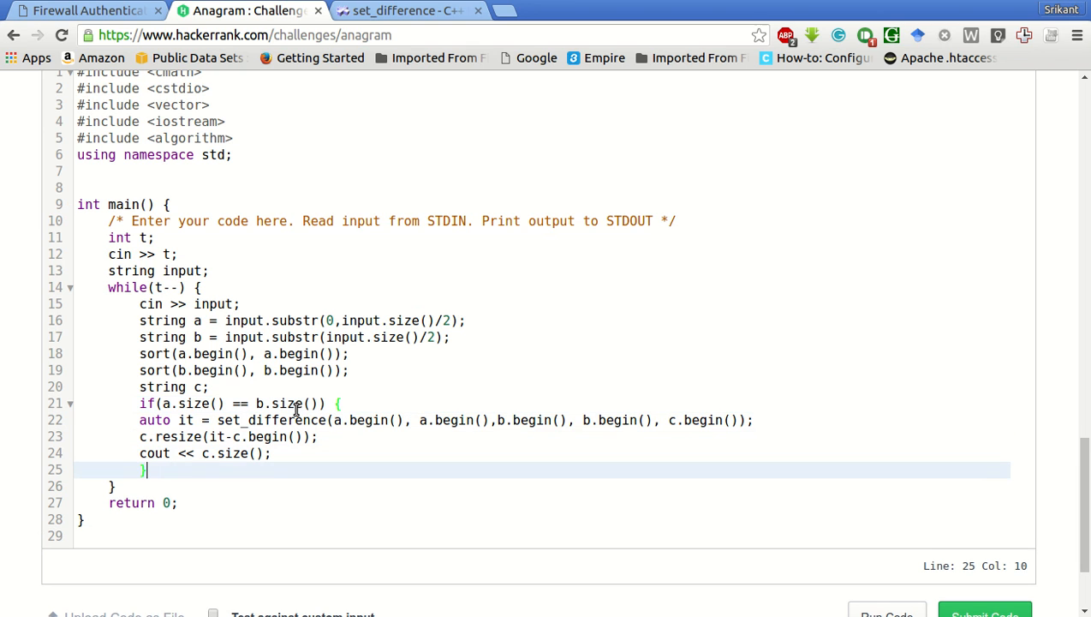
- Add an else branch printing cout << -1 << endl;
text(else co)
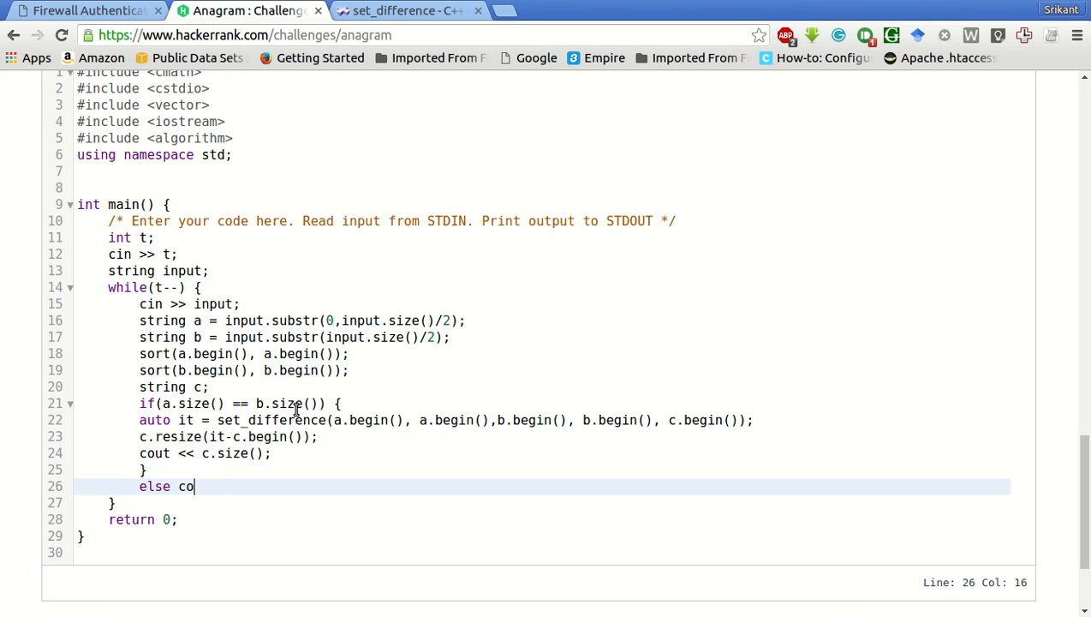
text(ut << -)
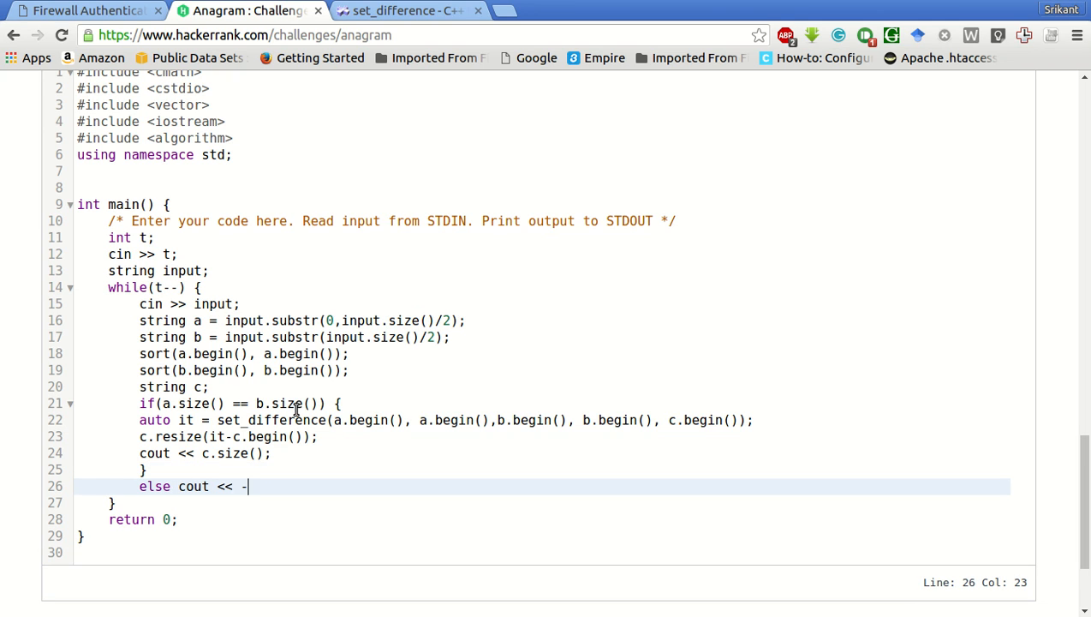
text(1 << e)
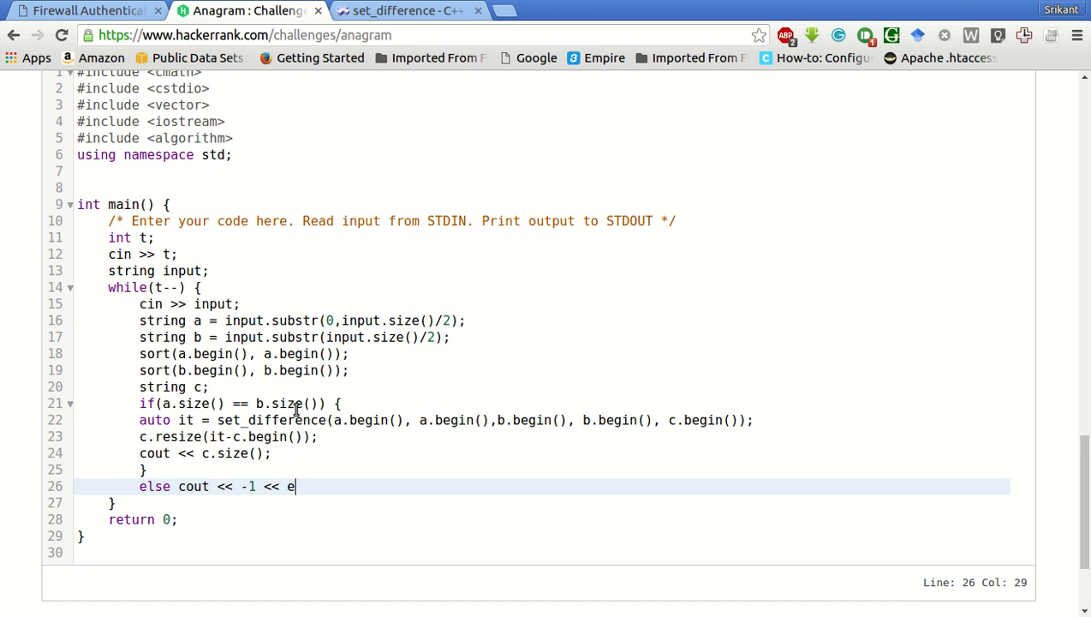
text(ndl;)
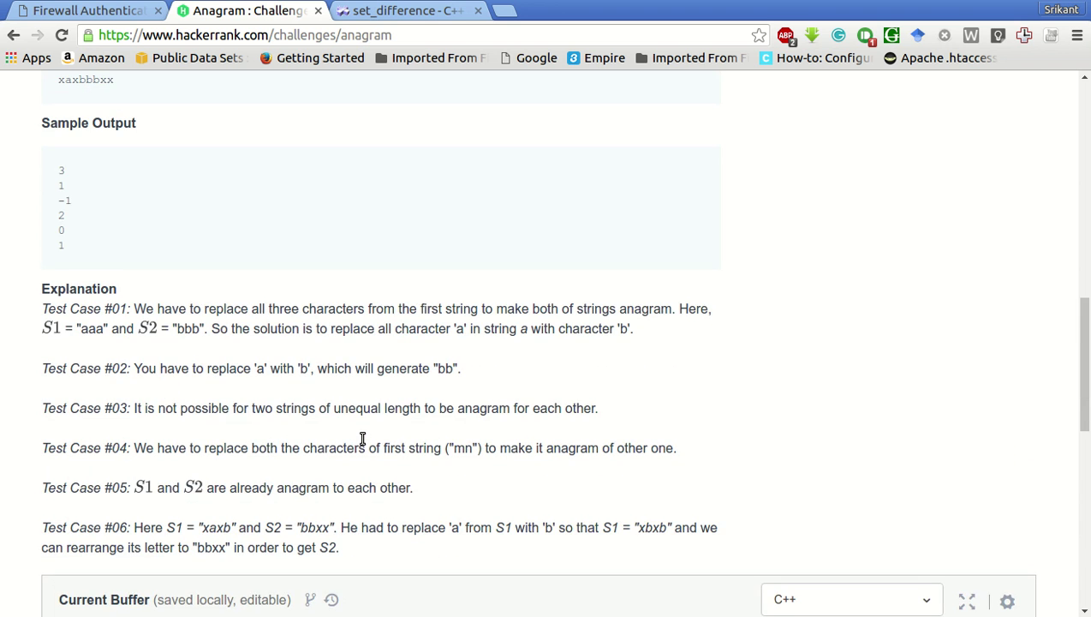
scroll(up, 3)
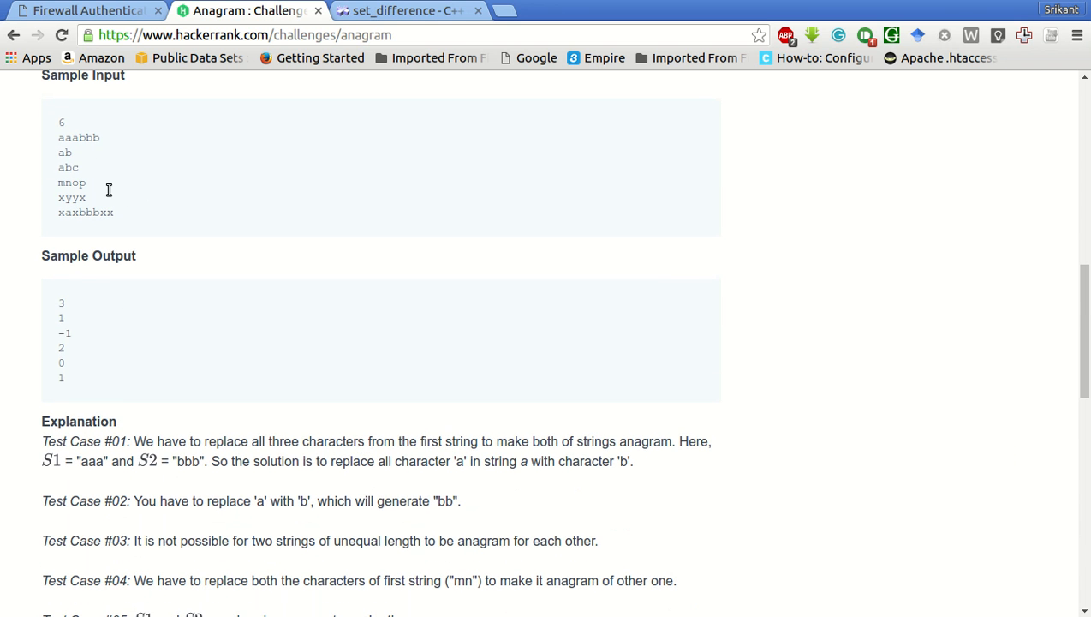
double_click(68, 167)
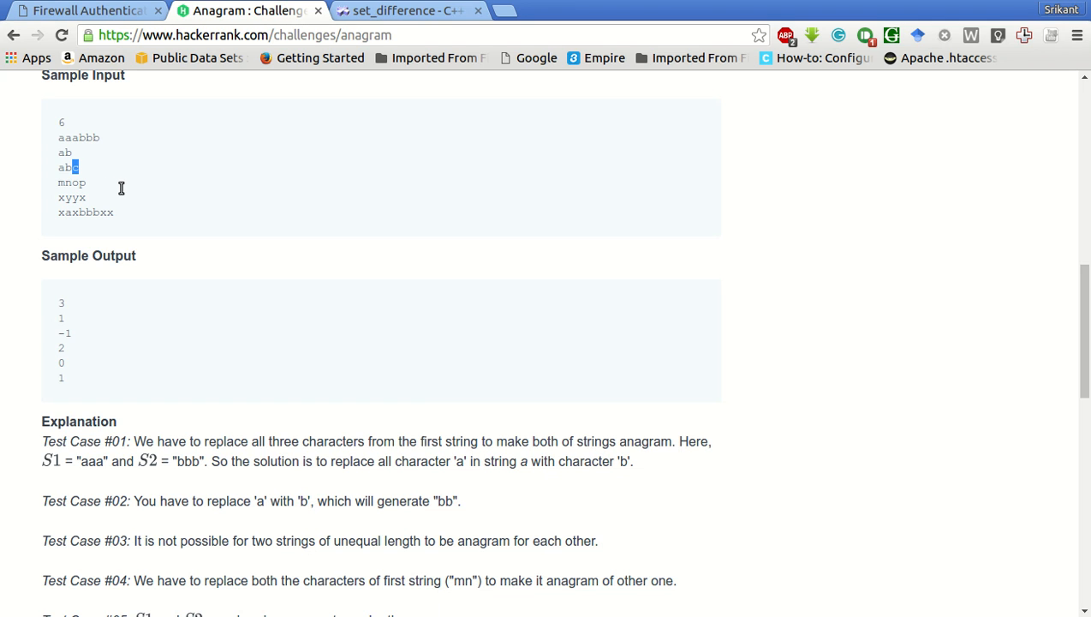
mouse_move(95, 188)
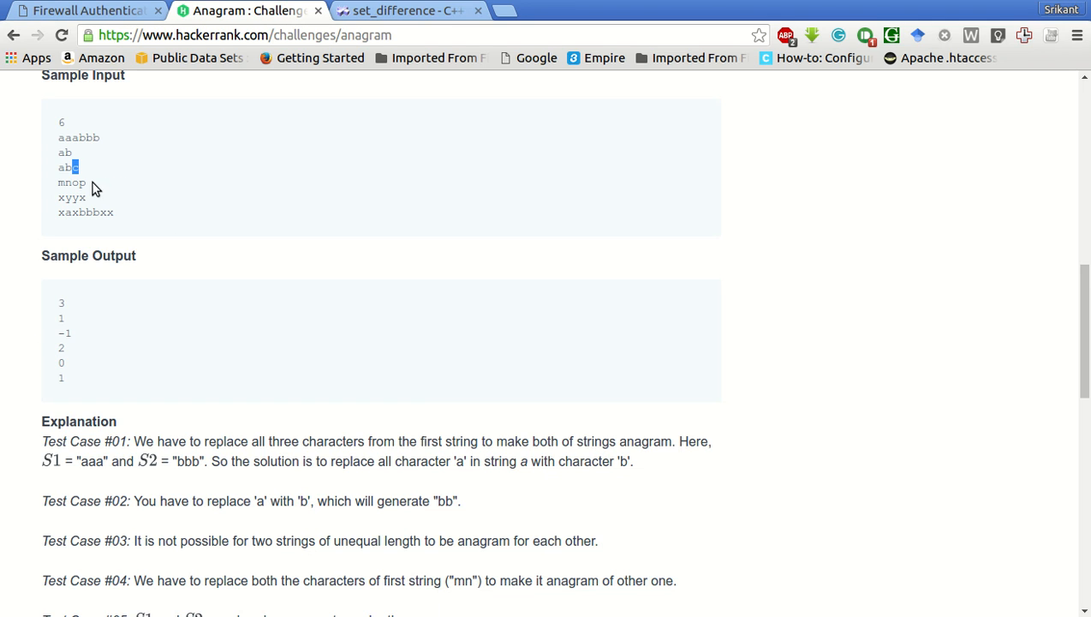
mouse_move(300, 249)
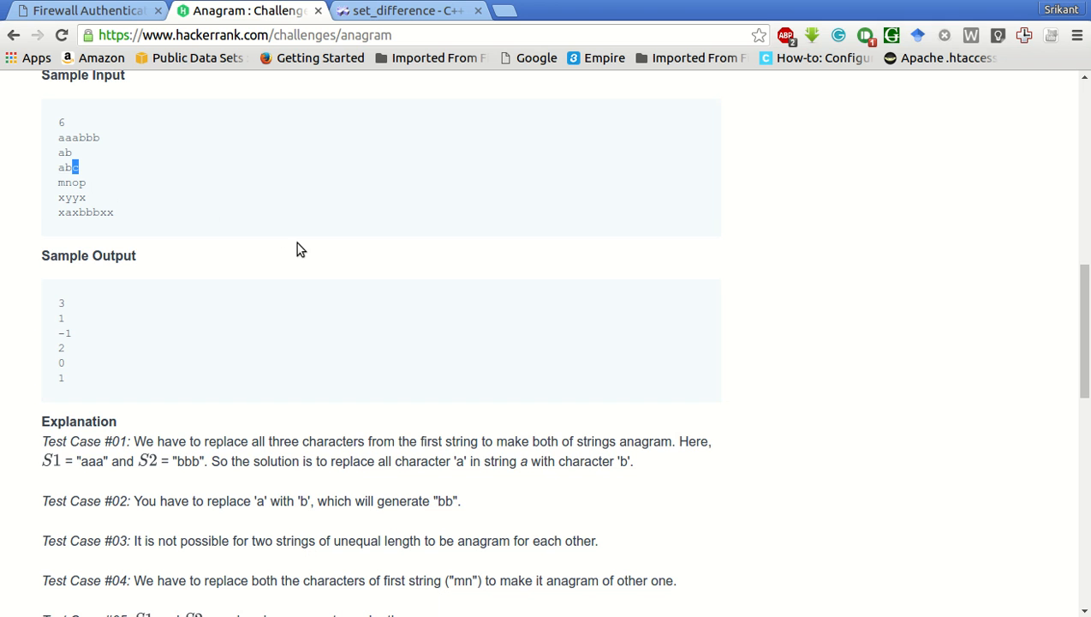
scroll(down, 3)
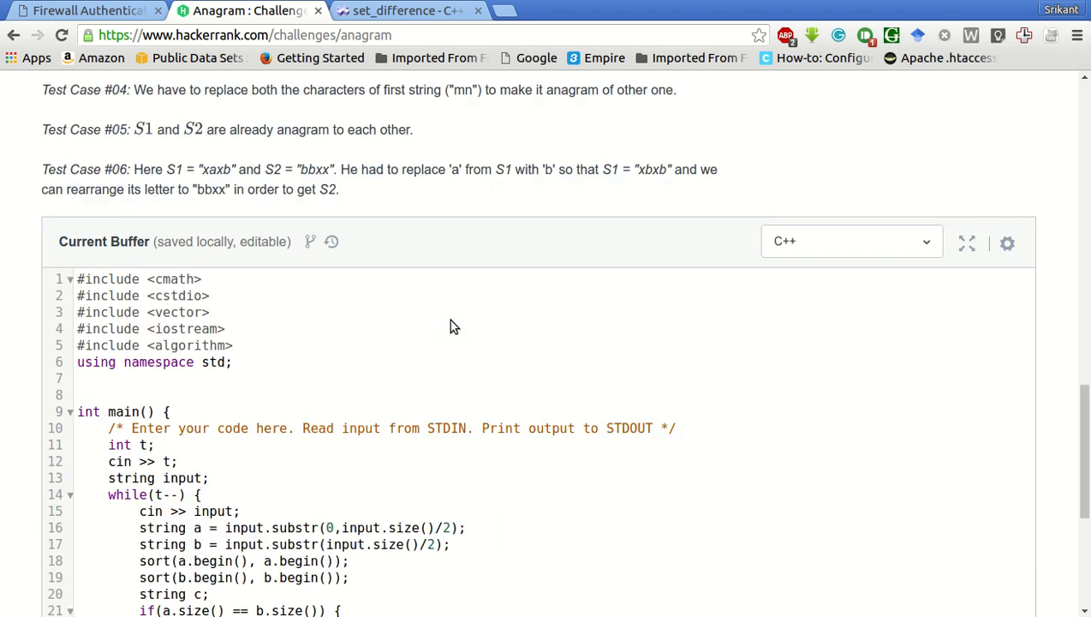
- Click into the conditional block to append endl to the c.size() output
scroll(down, 3)
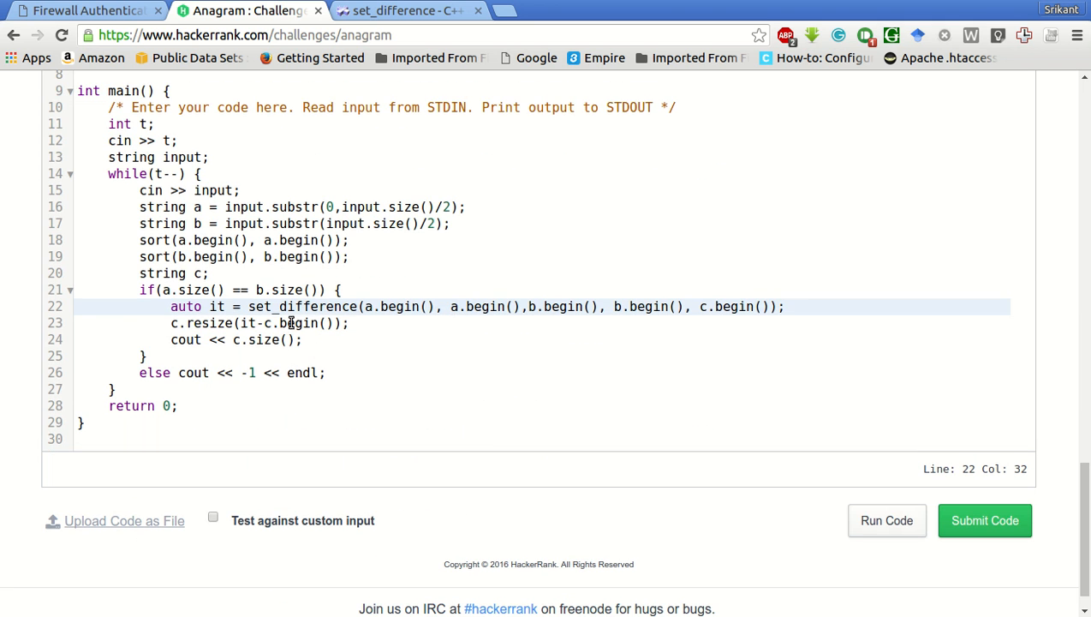
click(242, 290)
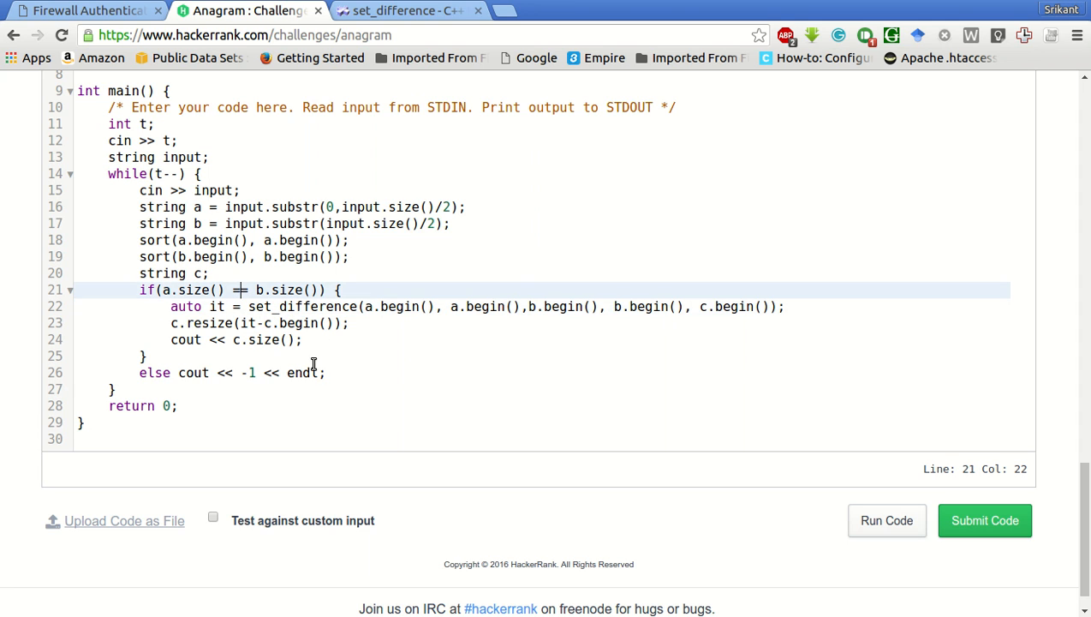
mouse_move(390, 363)
text( << endl)
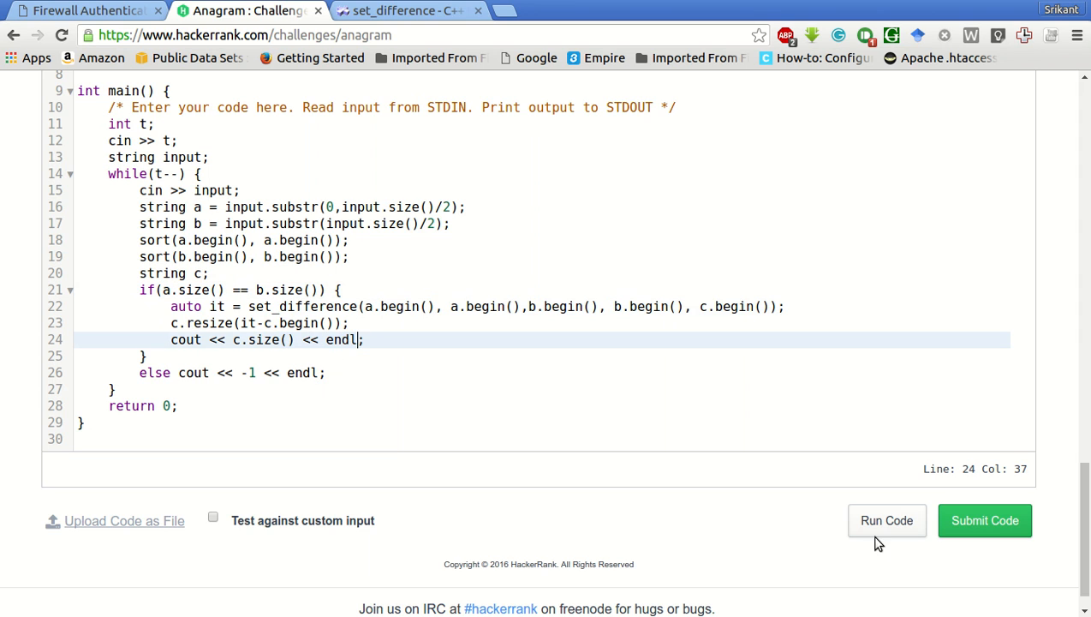
scroll(down, 3)
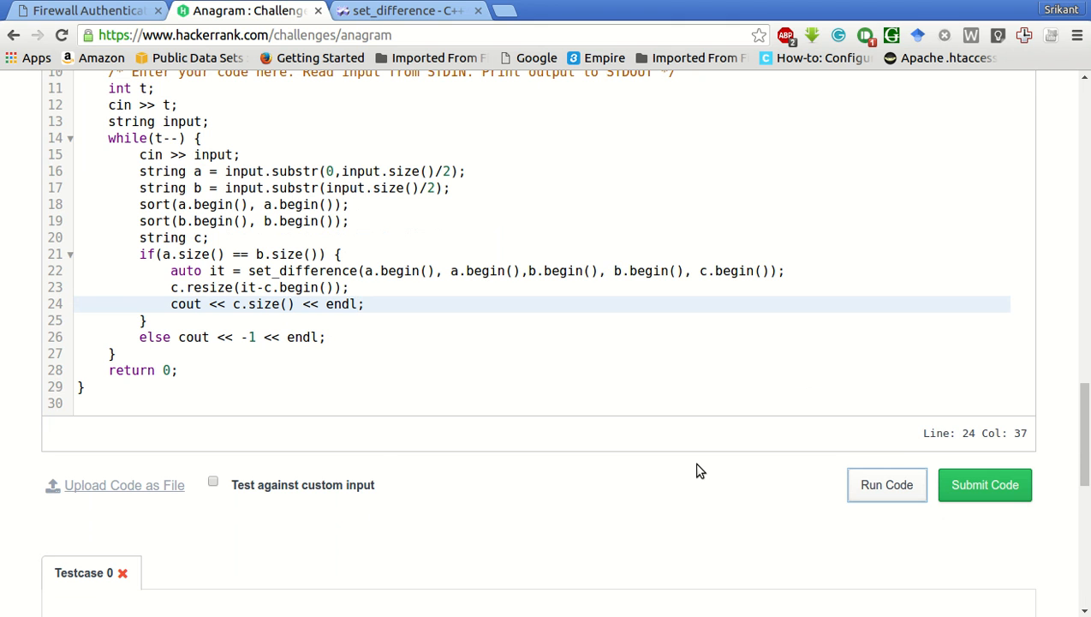
click(887, 484)
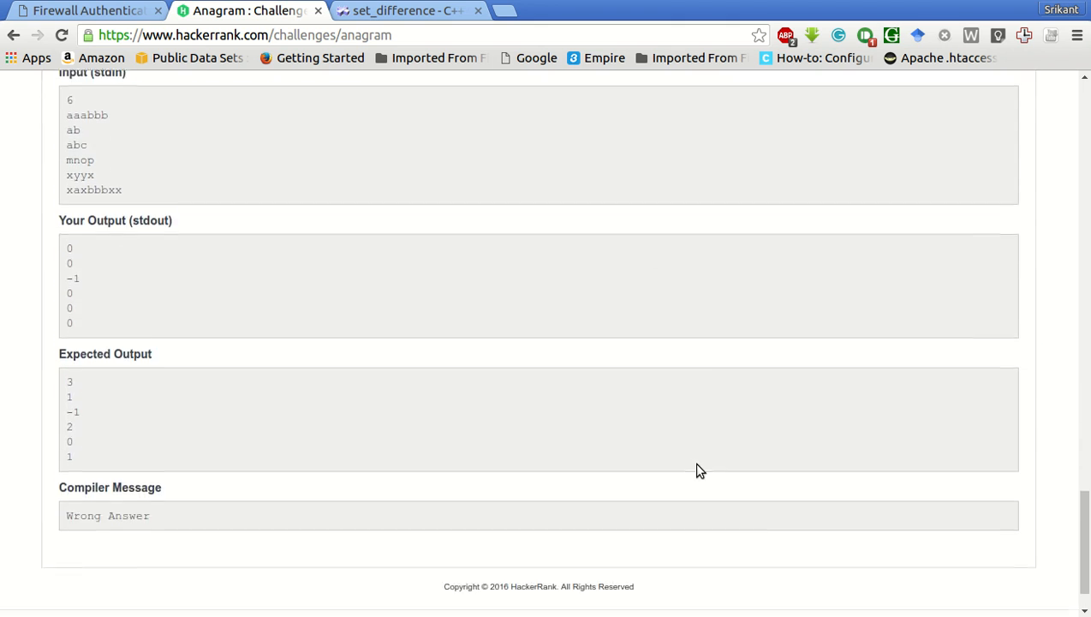
scroll(up, 3)
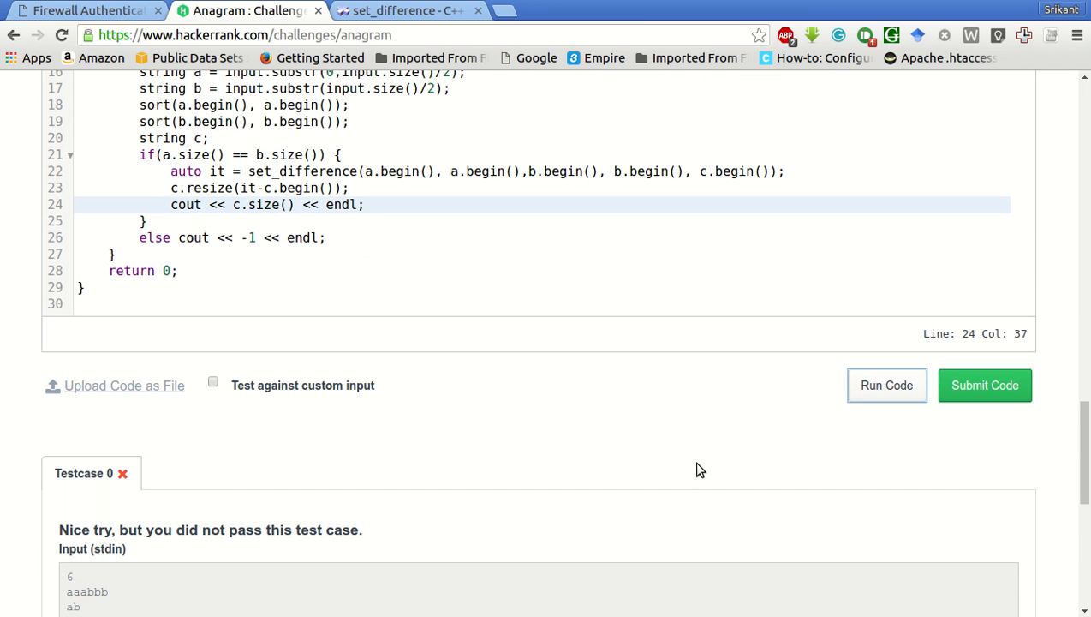
mouse_move(337, 201)
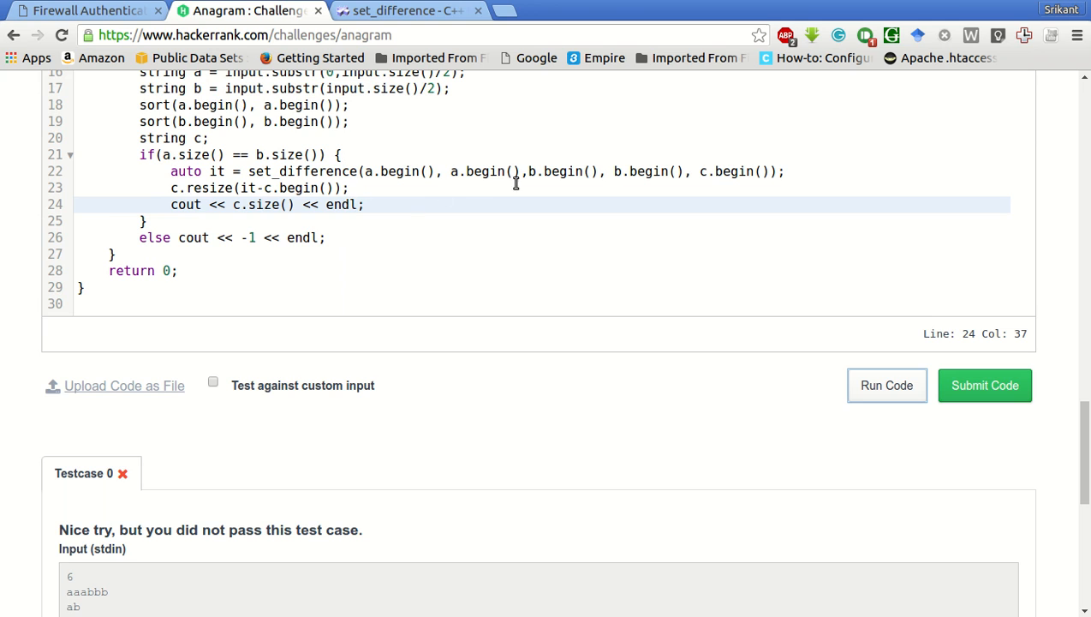
mouse_move(318, 171)
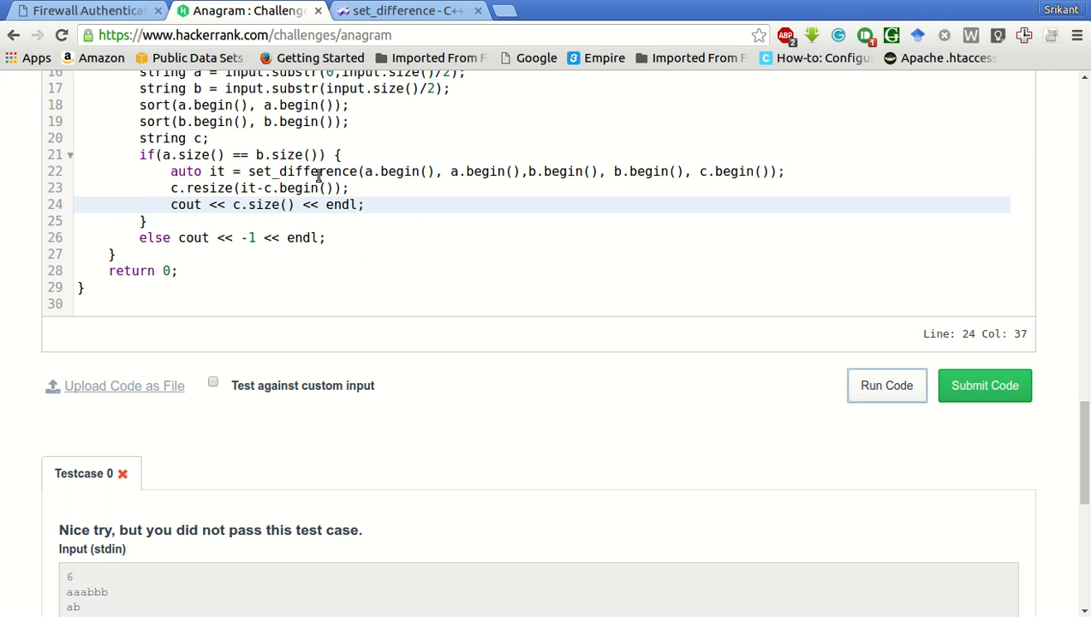
mouse_move(683, 201)
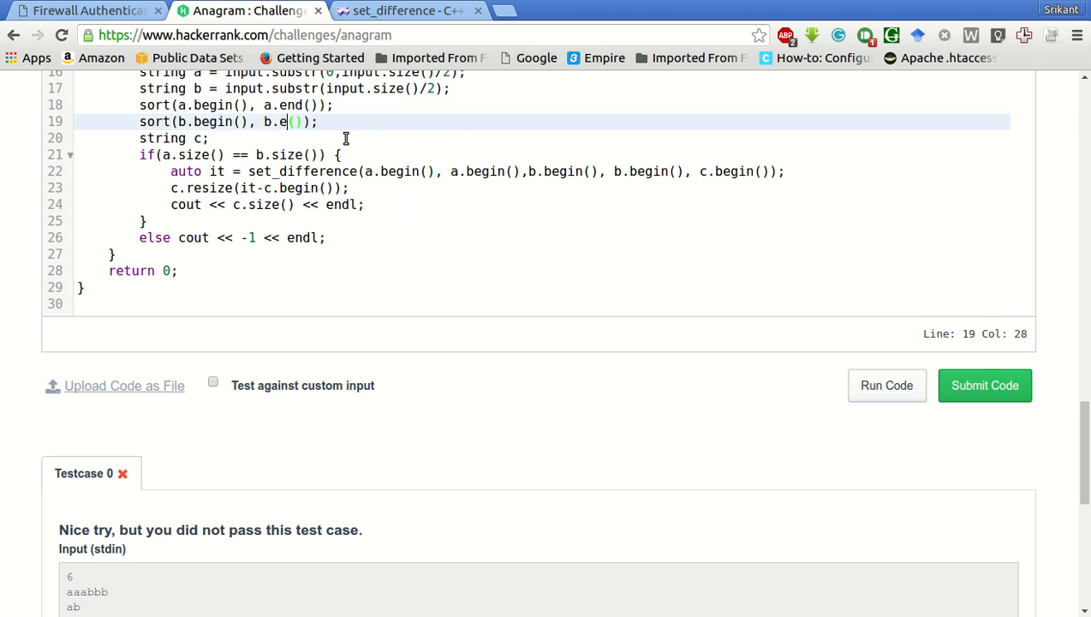
- Change the second begin() to end() in both sorts and set_difference, then submit
text(nd)
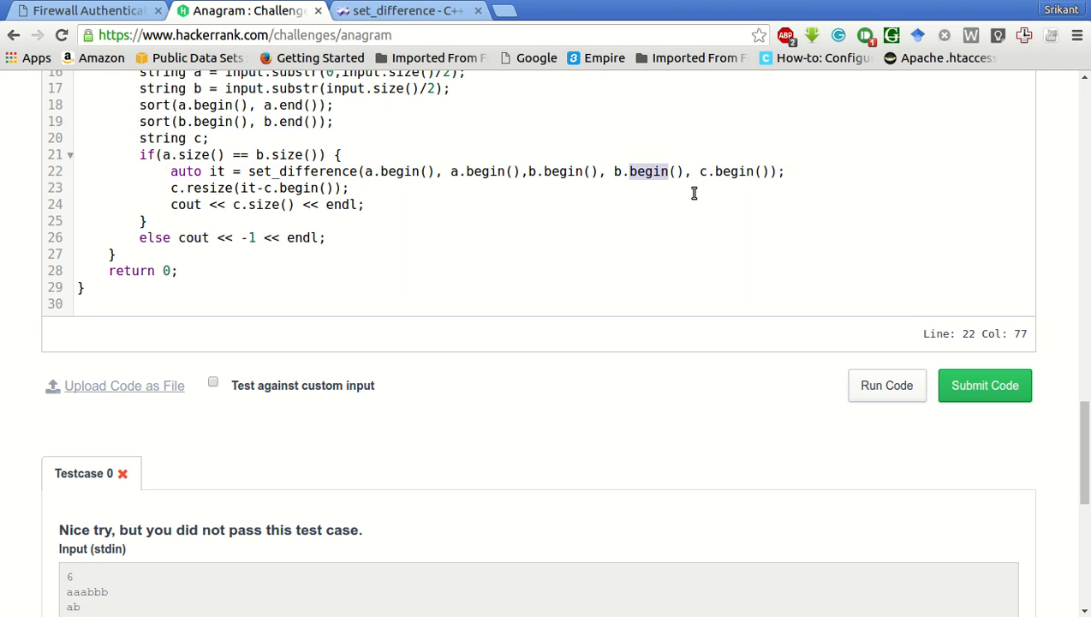
text(end)
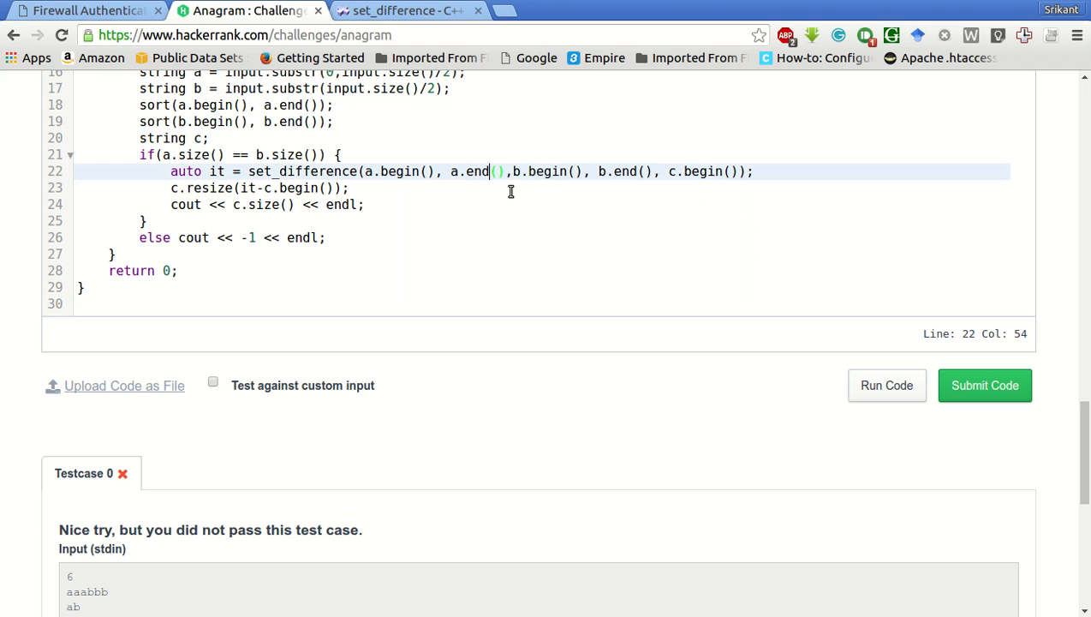
mouse_move(222, 115)
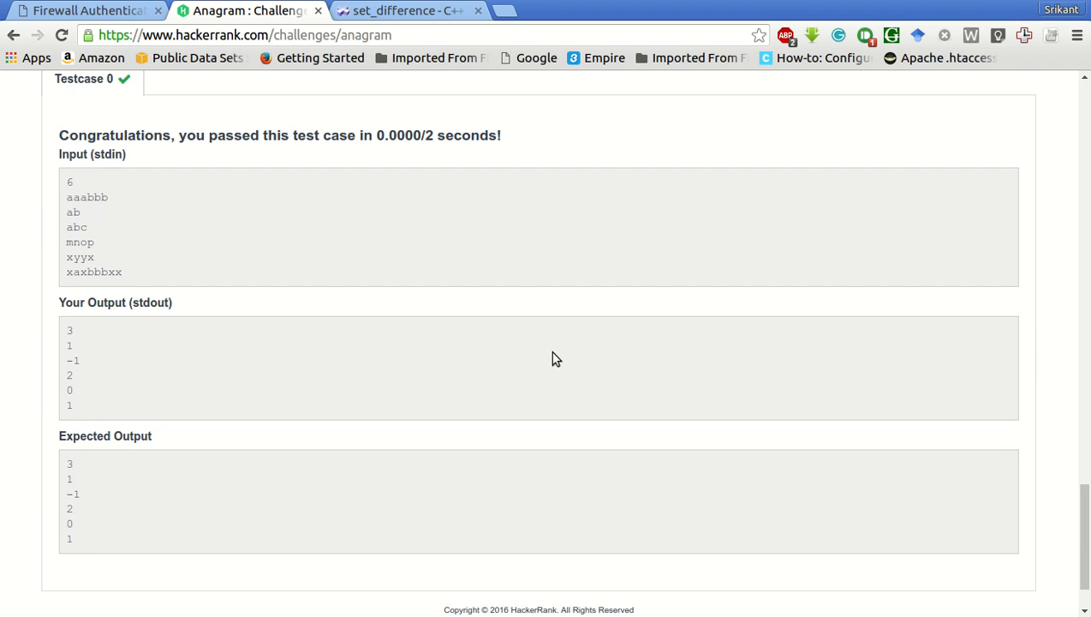
scroll(up, 3)
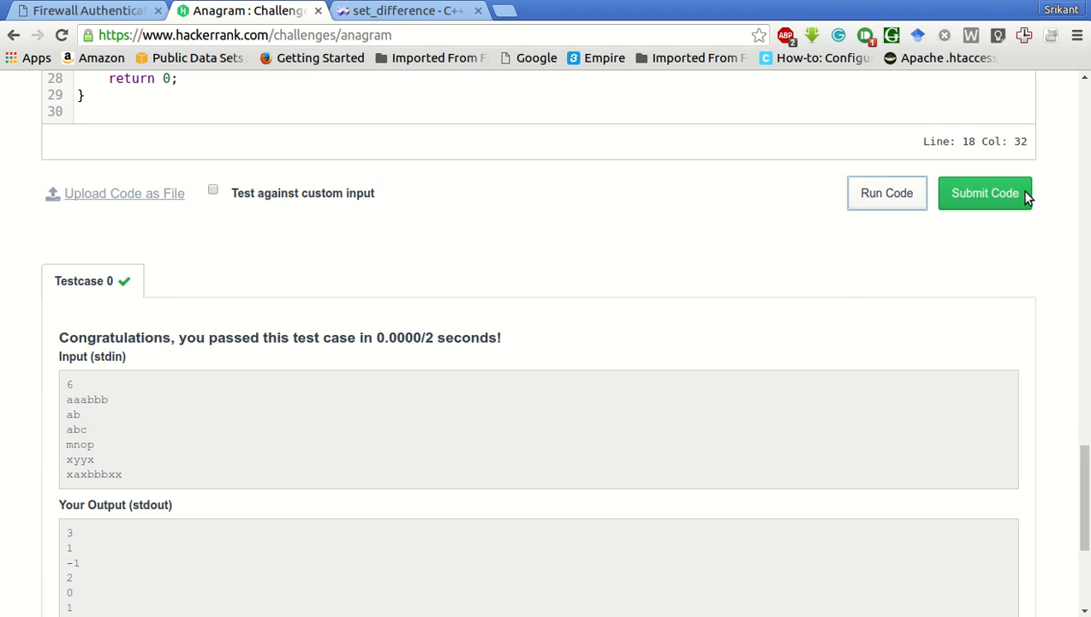
click(985, 192)
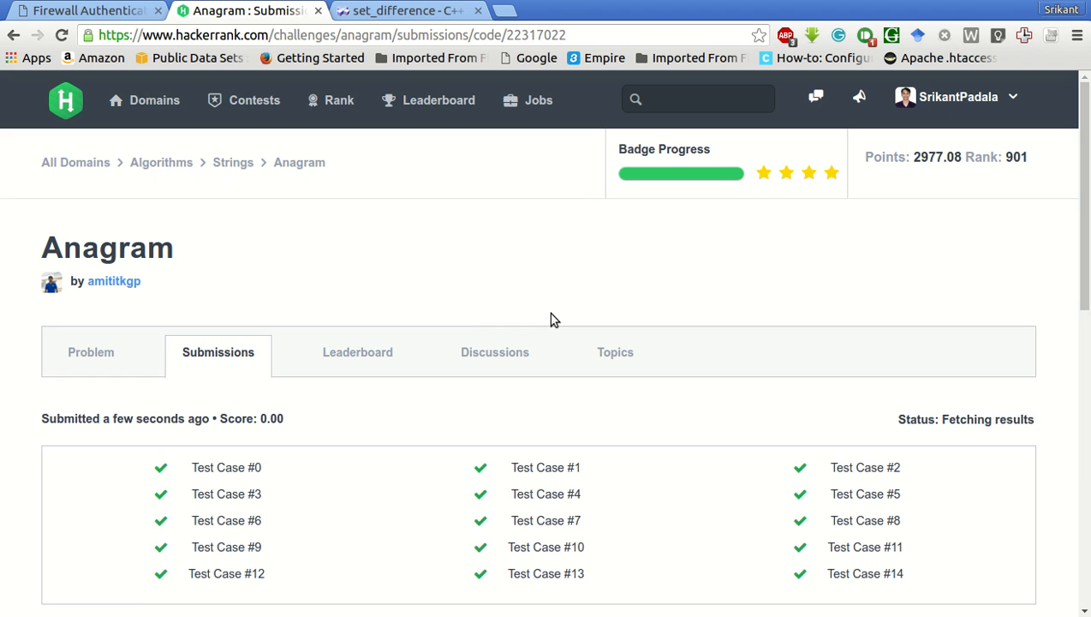
- Scroll the submission page to check the Accepted status and 25.00 score
scroll(down, 3)
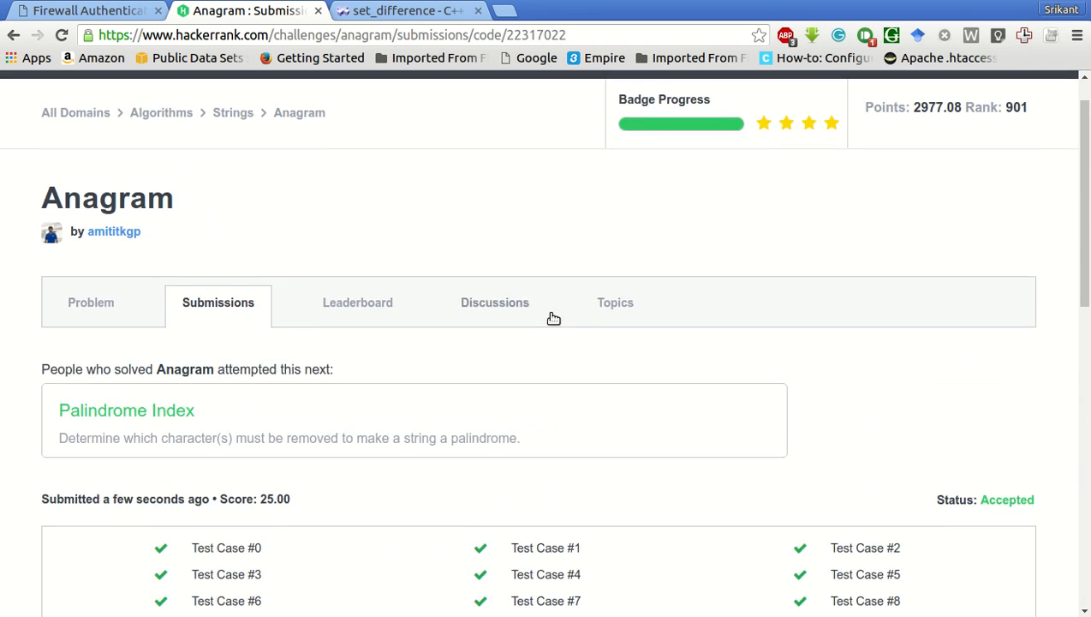
scroll(up, 3)
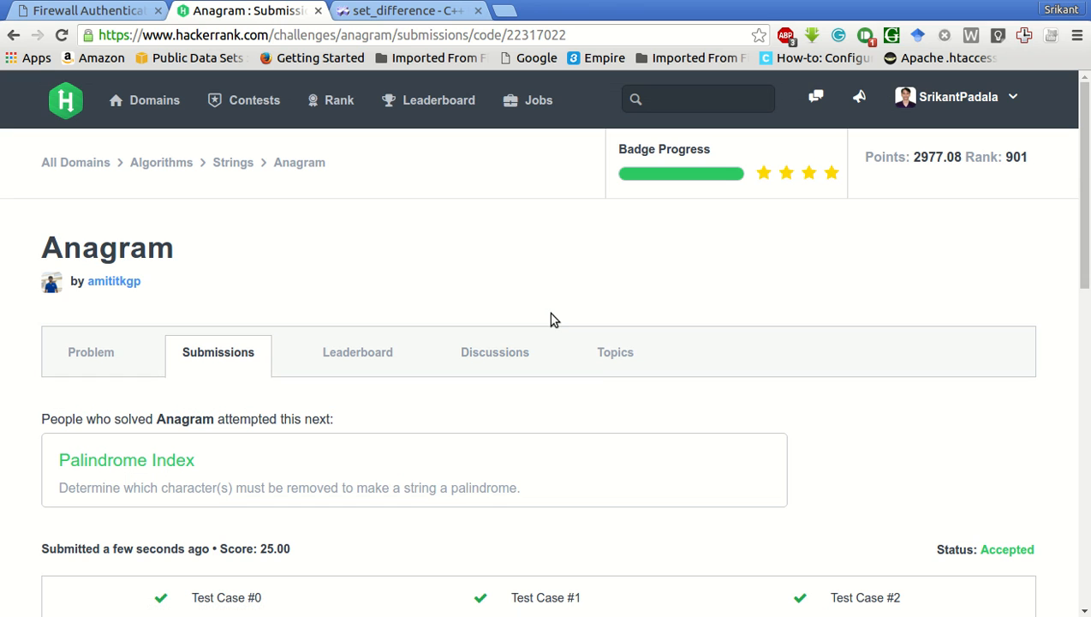
mouse_move(548, 240)
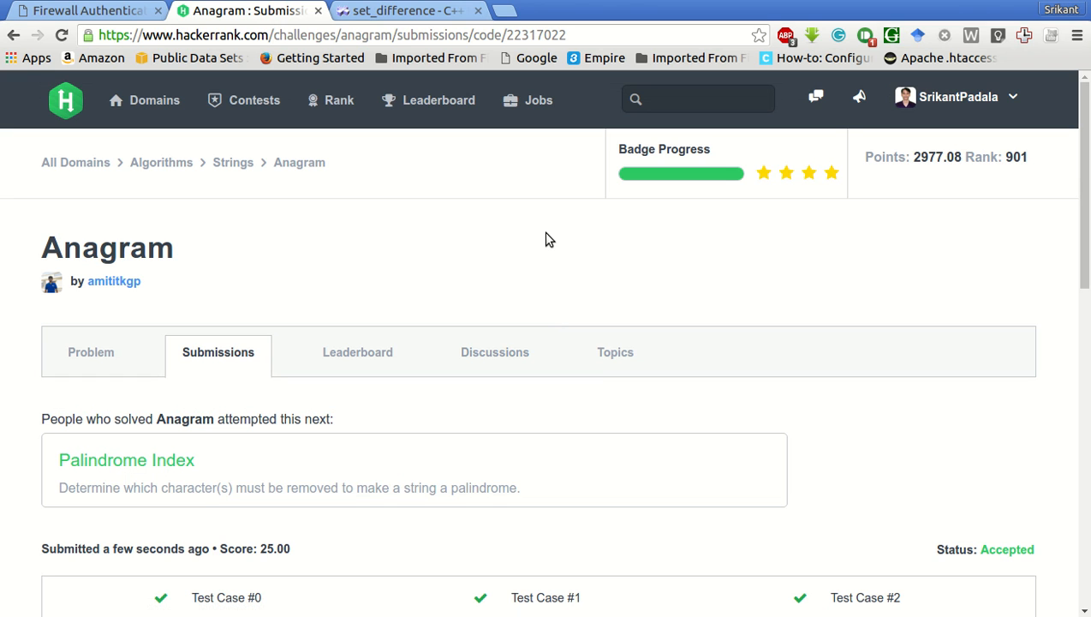
mouse_move(671, 187)
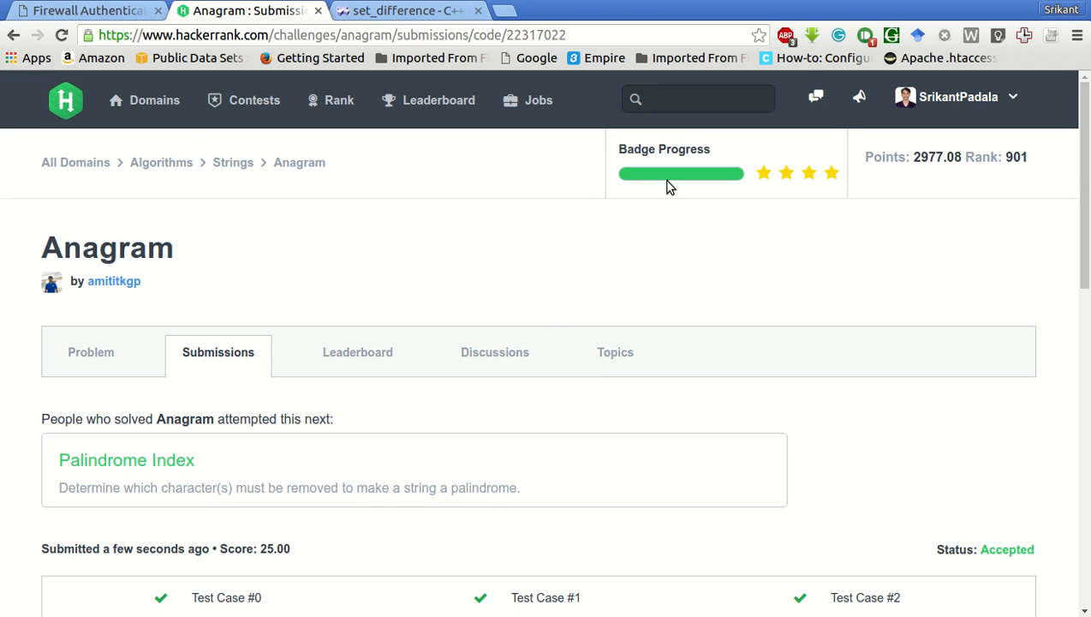